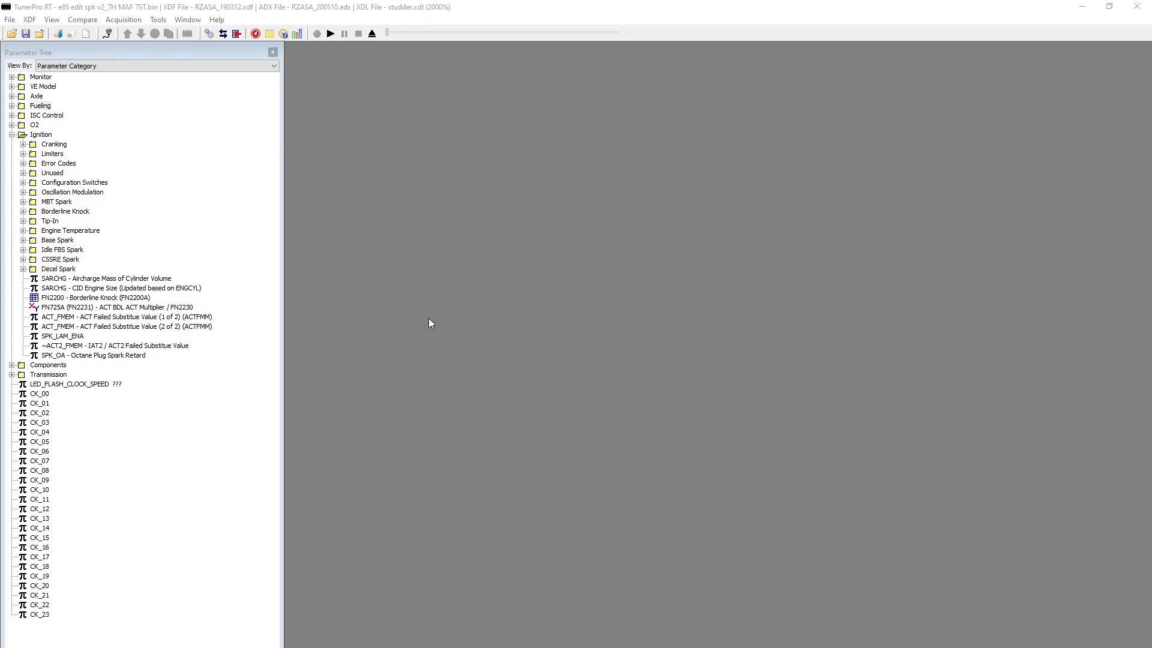
pyautogui.moveTo(381, 317)
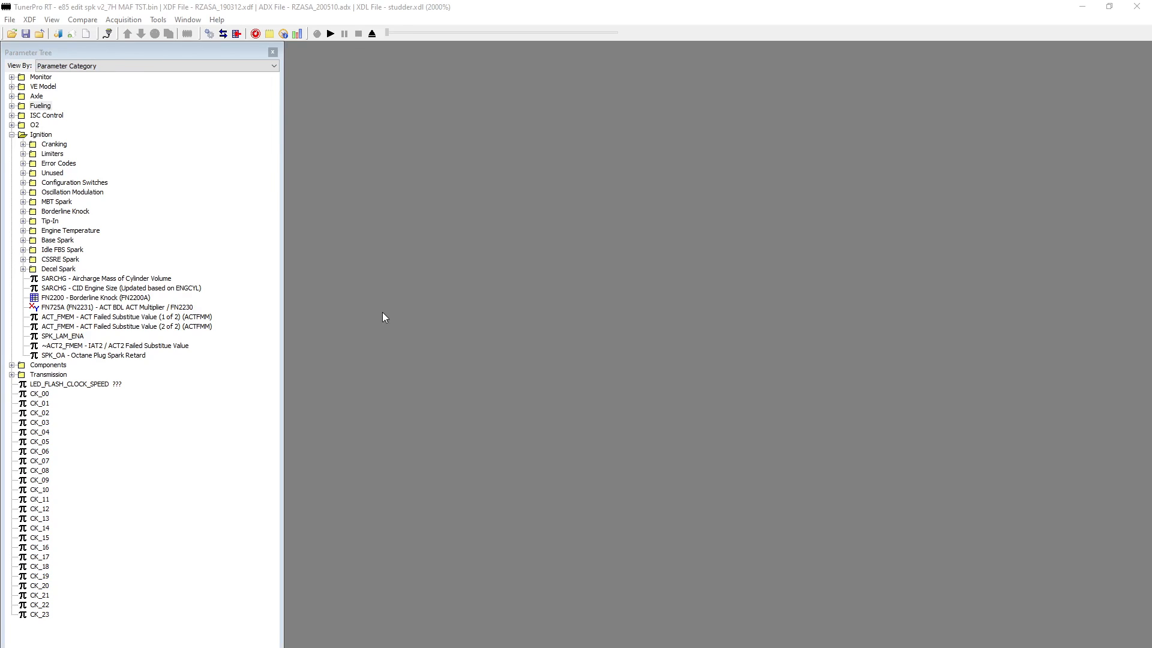
pyautogui.moveTo(231, 256)
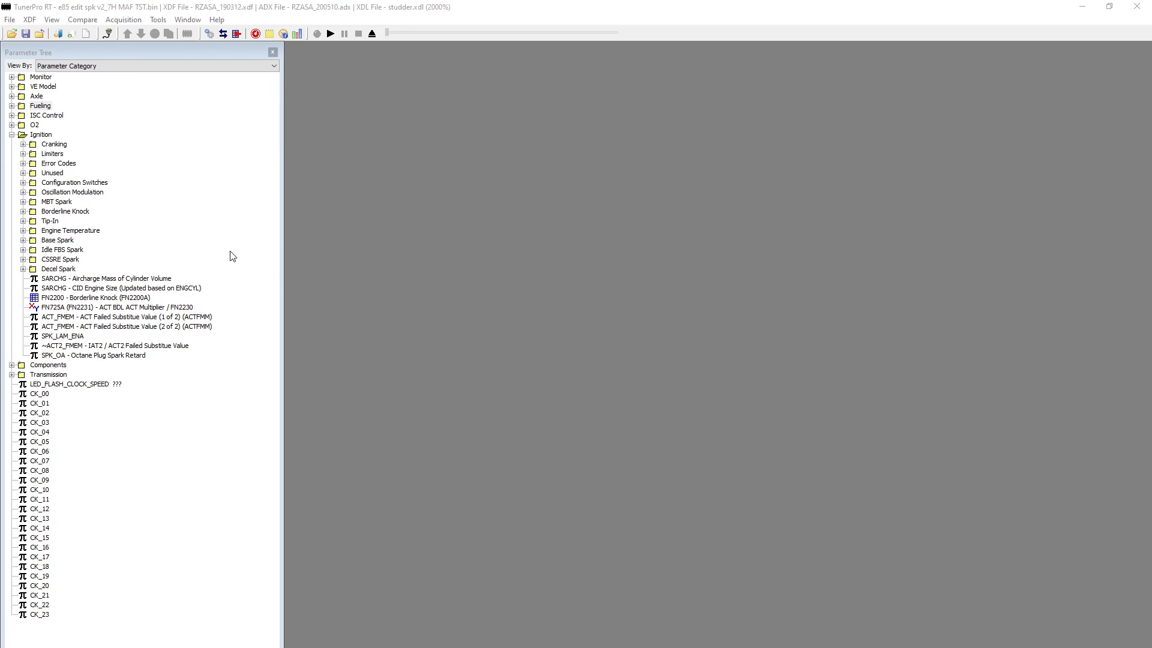
pyautogui.moveTo(213, 251)
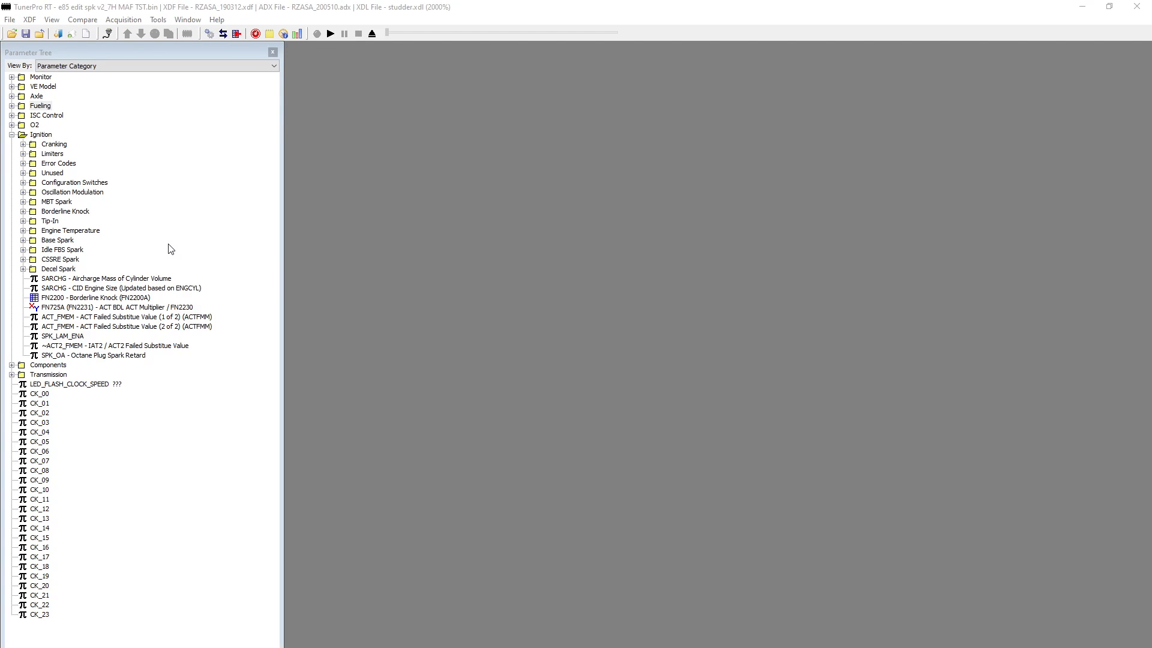
pyautogui.moveTo(158, 250)
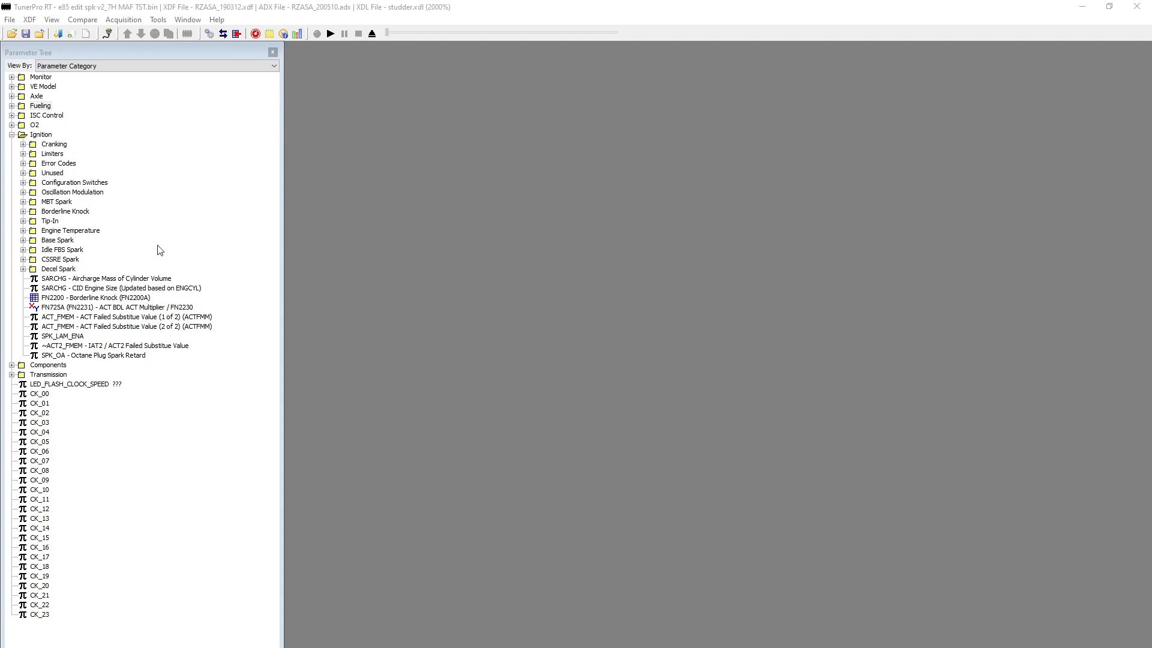
pyautogui.moveTo(185, 240)
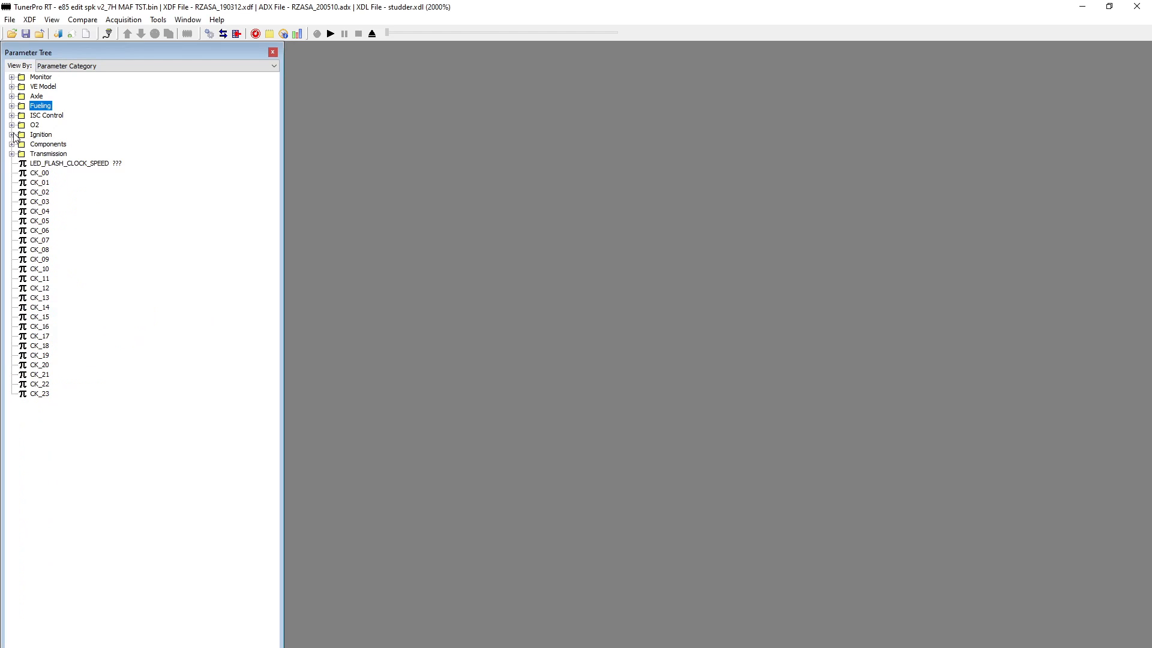
pyautogui.moveTo(390, 191)
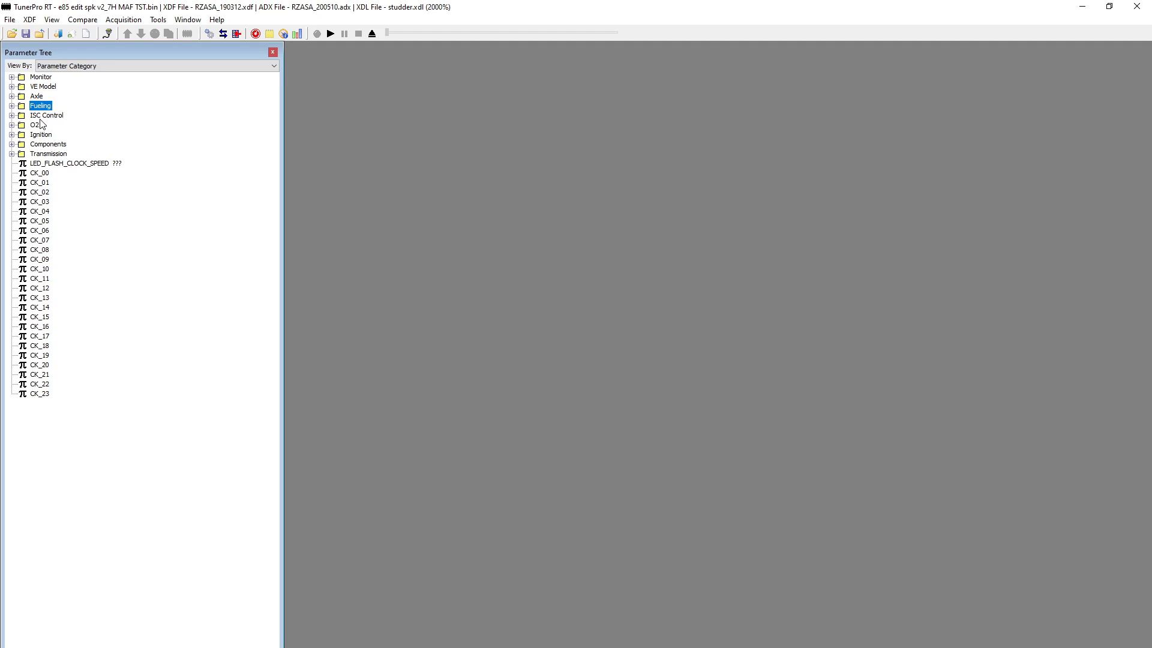
pyautogui.moveTo(47, 151)
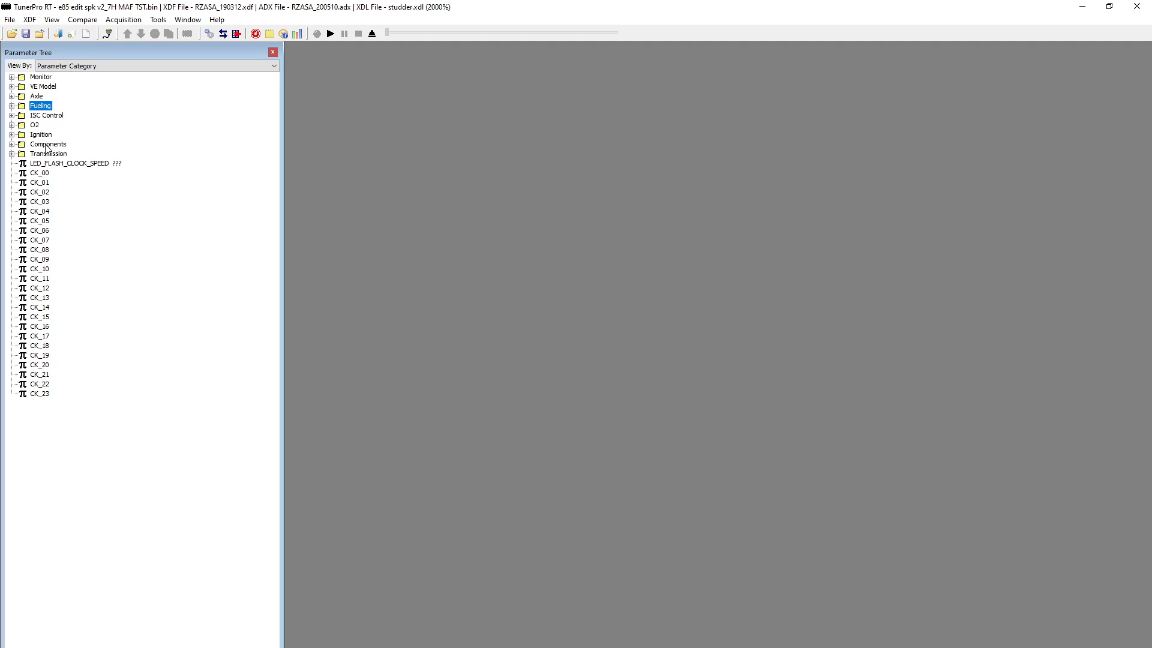
# Expand the O2 category so its CL Delay Warm parameter is listed.
pyautogui.click(12, 124)
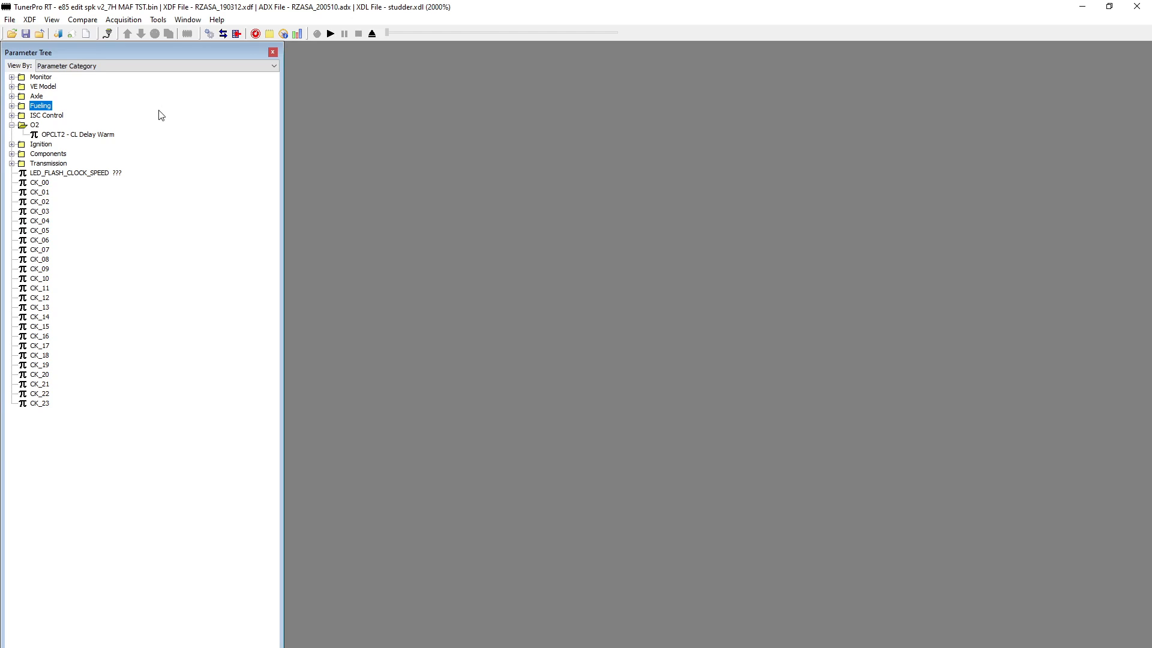
# Expand Fueling > Cranking and bring up the FNCRKMUL_FAR Crank PW Multiplier table.
pyautogui.click(12, 105)
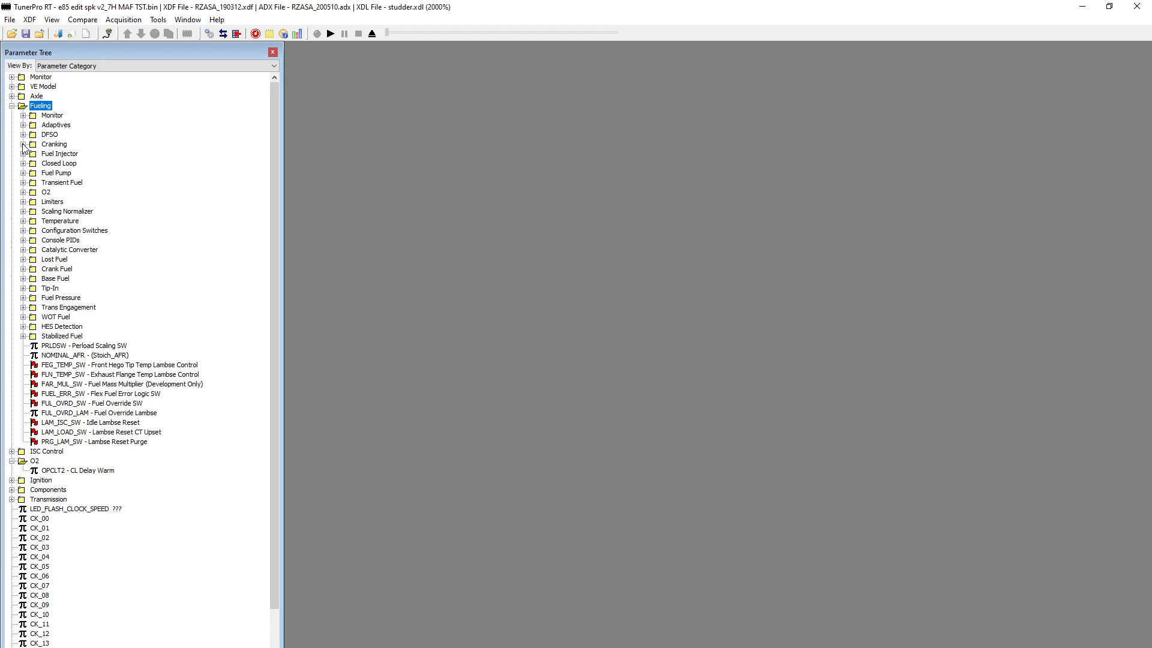
pyautogui.click(24, 143)
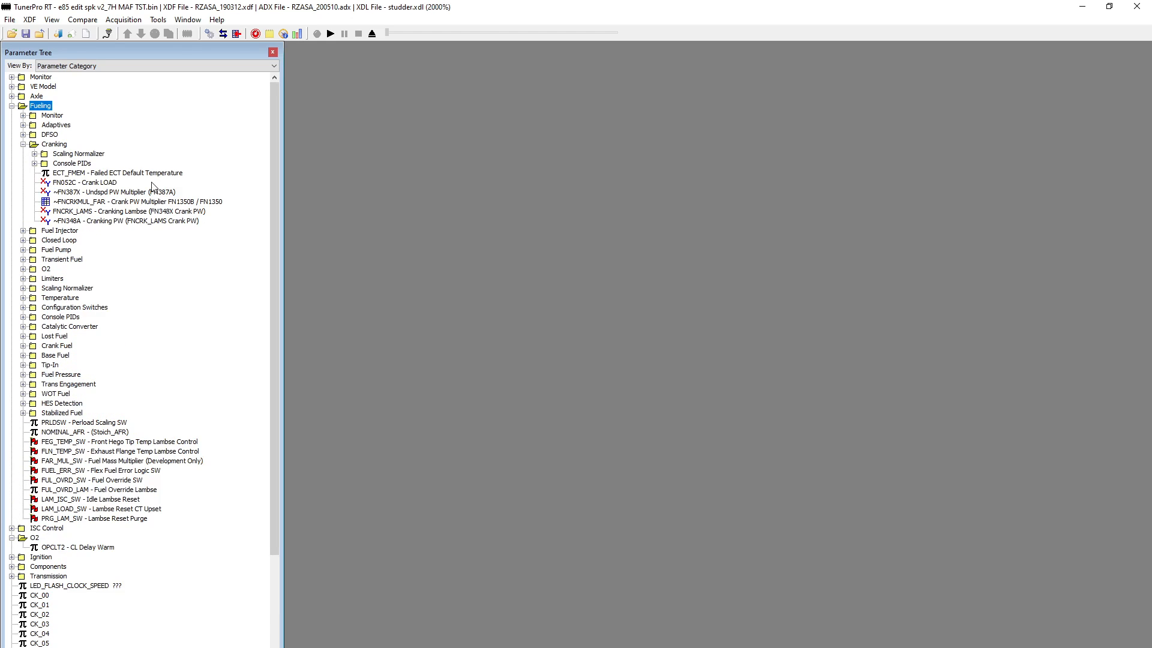
pyautogui.click(83, 182)
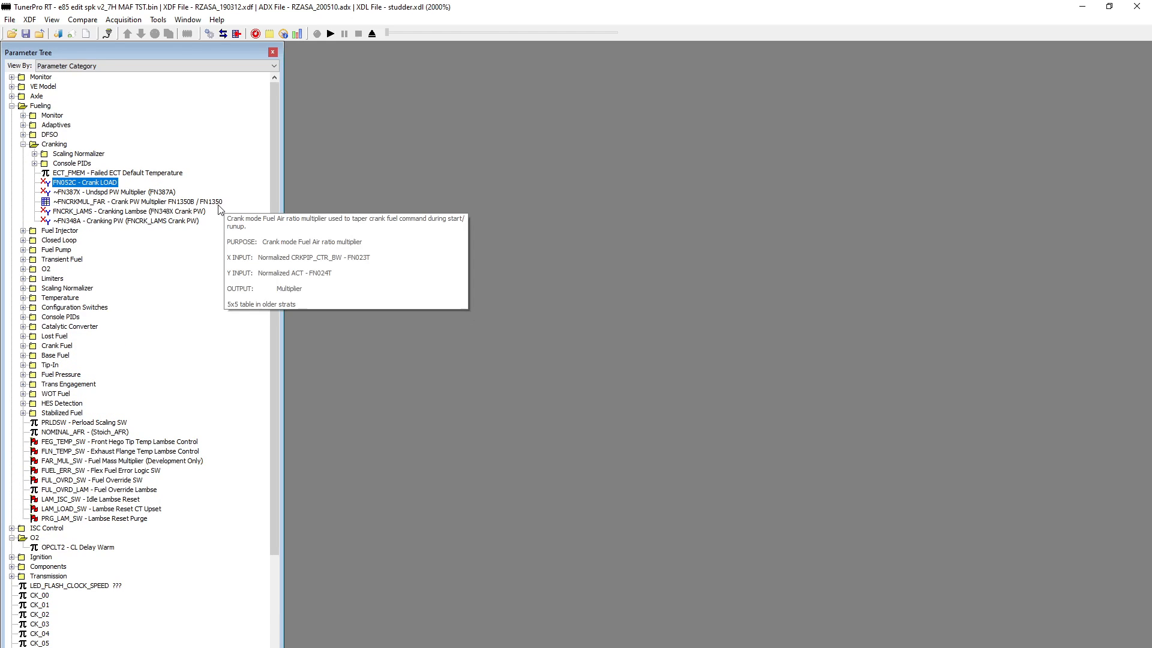
pyautogui.moveTo(192, 214)
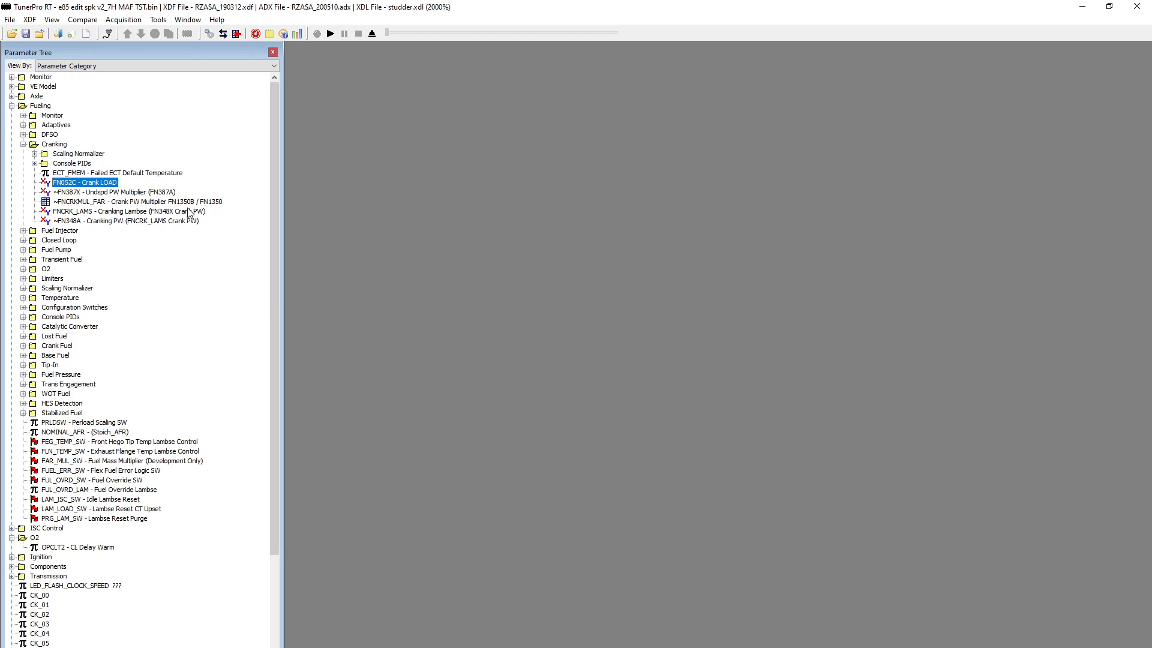
pyautogui.moveTo(393, 195)
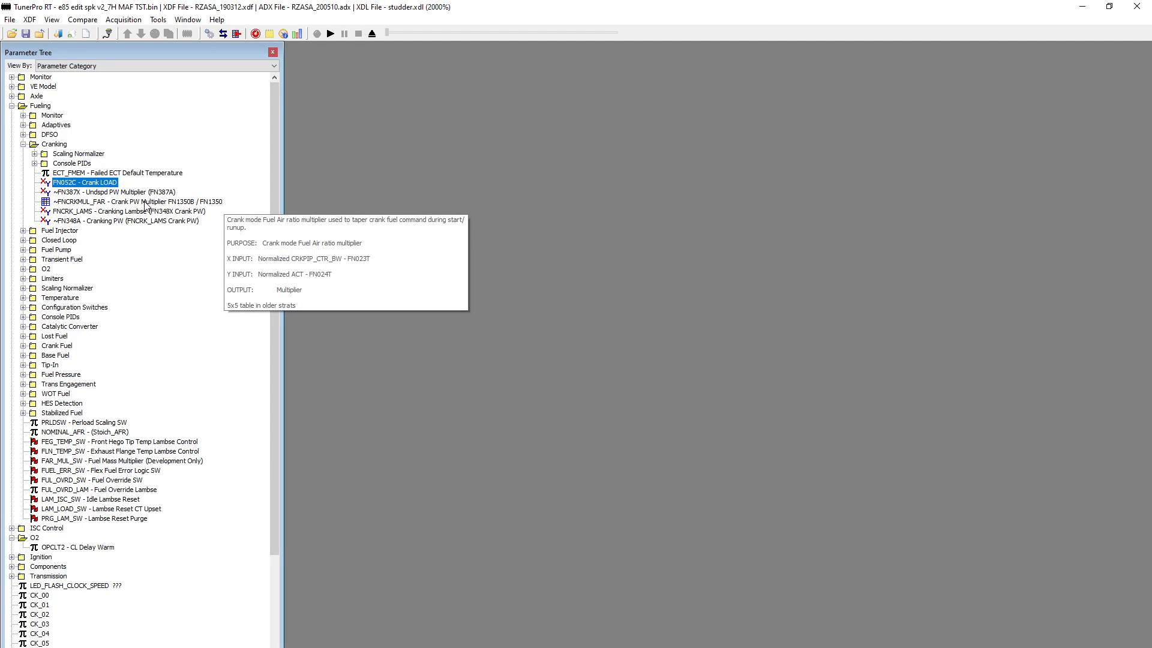
pyautogui.doubleClick(124, 221)
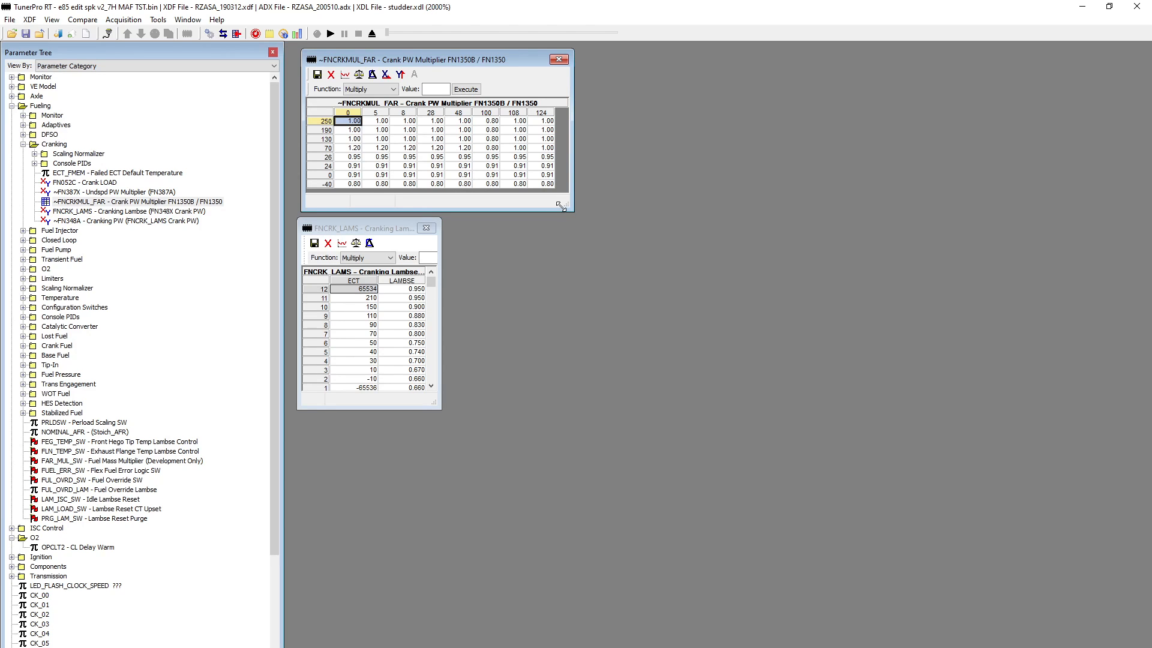
pyautogui.moveTo(492, 204)
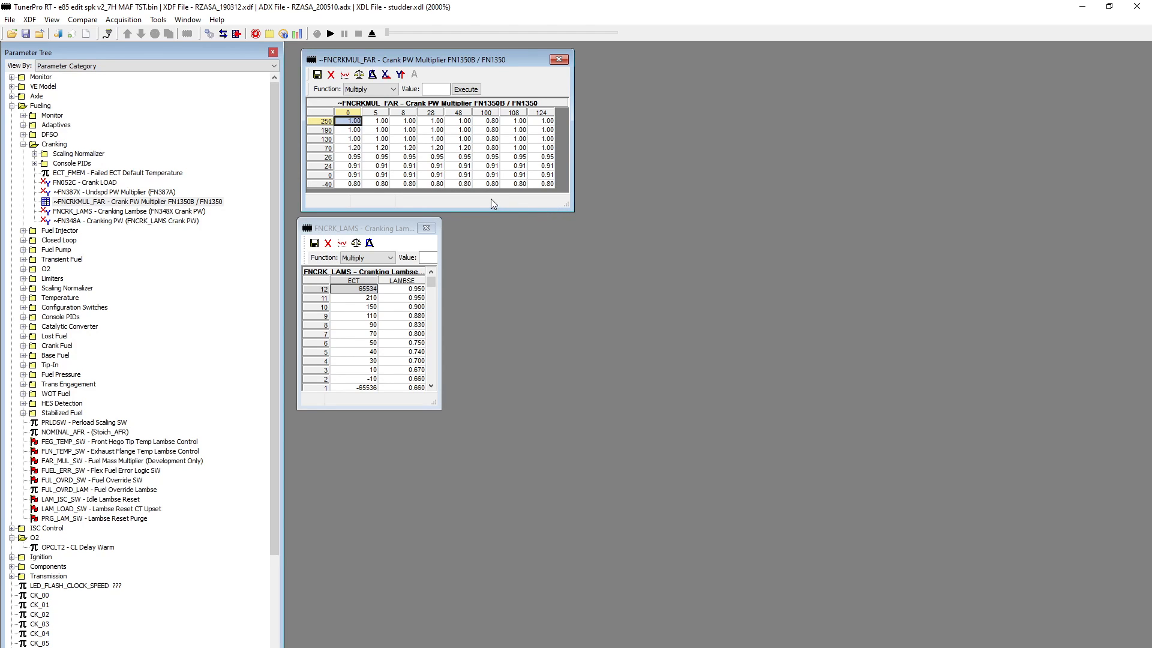
pyautogui.moveTo(485, 205)
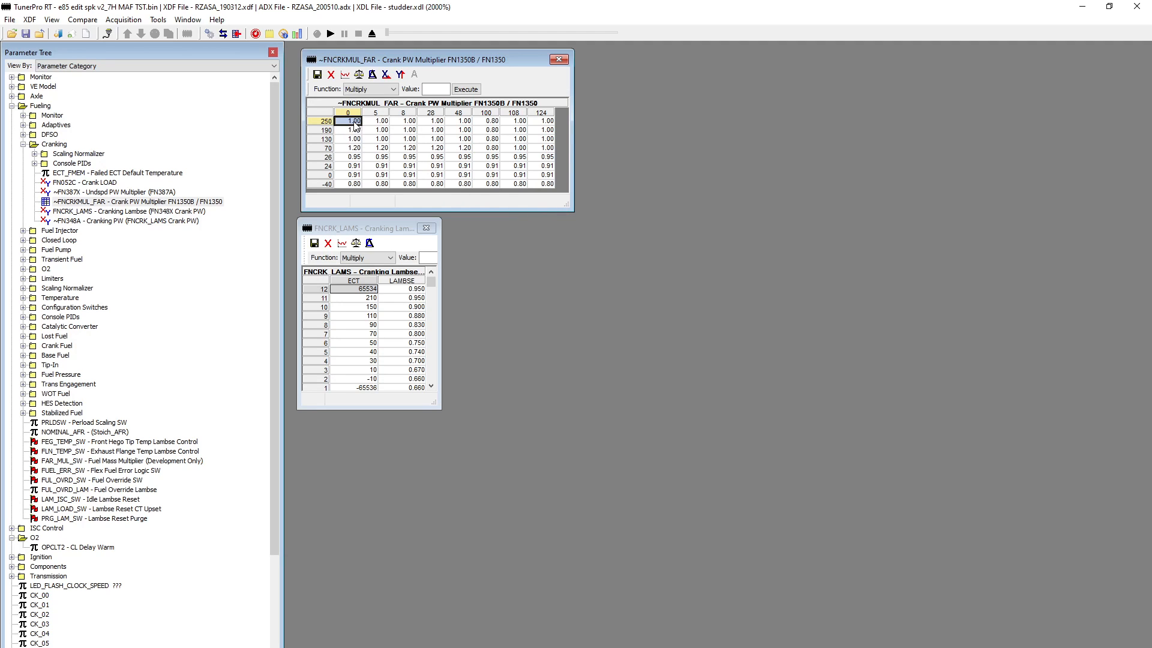
pyautogui.moveTo(415, 116)
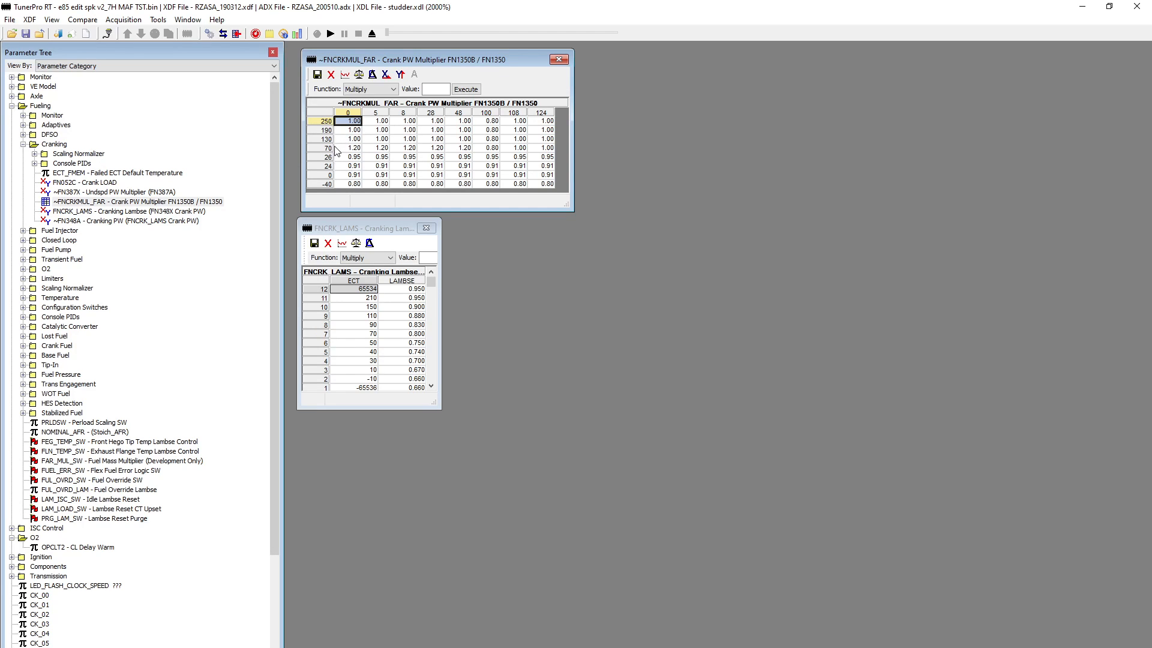
pyautogui.moveTo(340, 205)
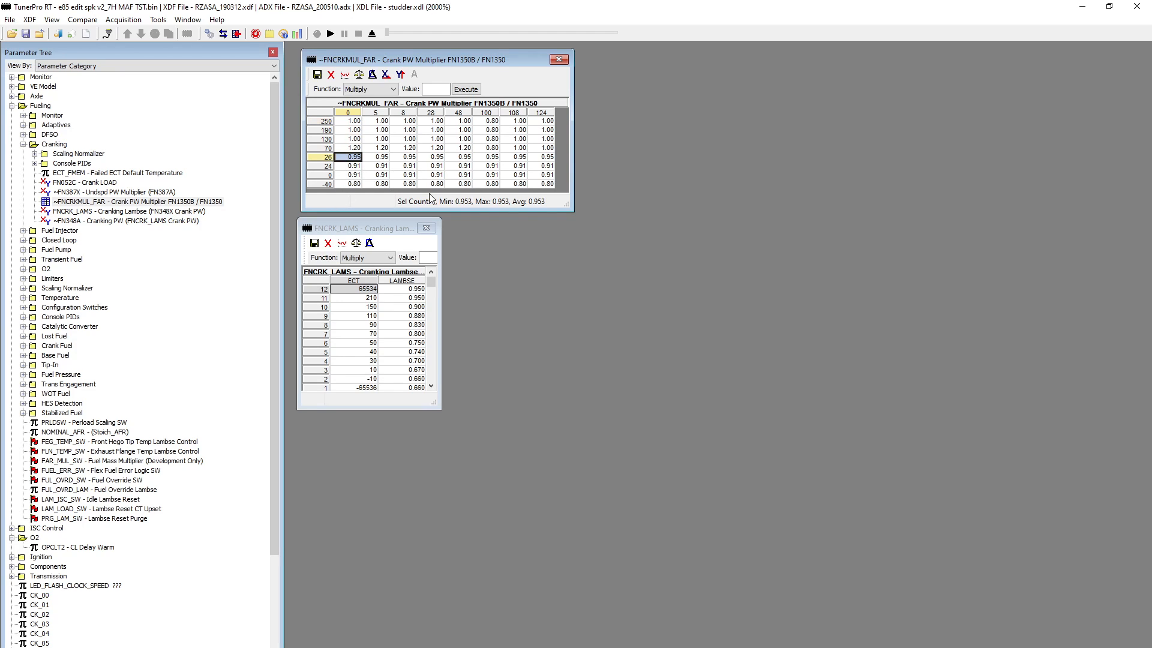
# Select the multiplier table's 70 row to read its average of 1.102.
pyautogui.click(325, 146)
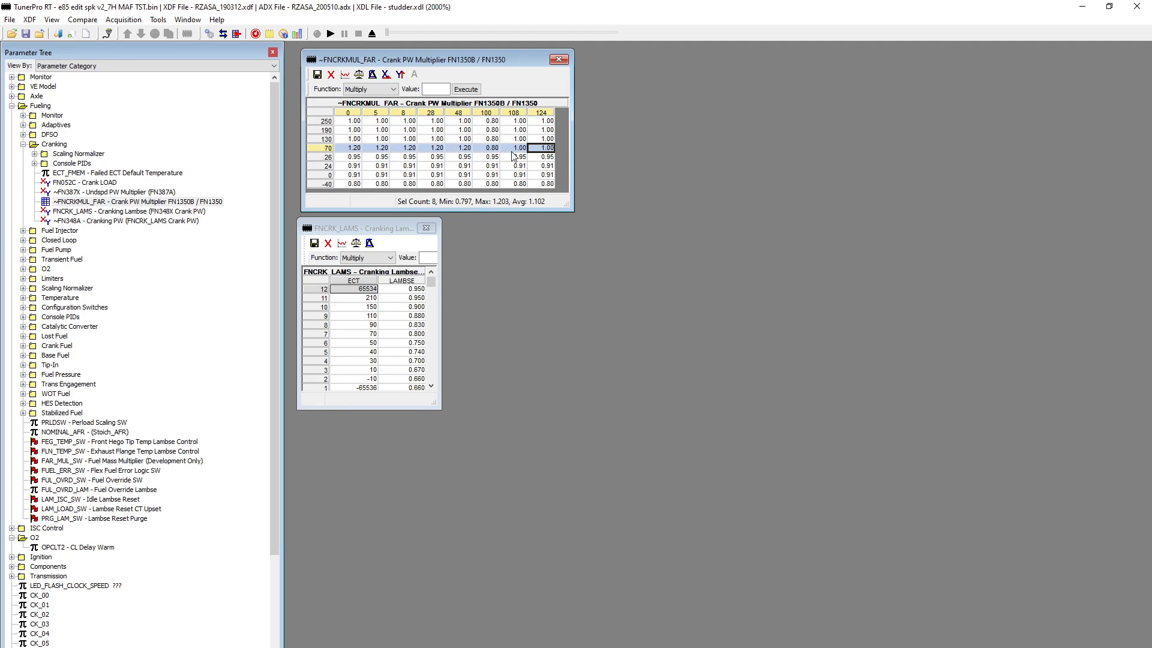
pyautogui.moveTo(550, 117)
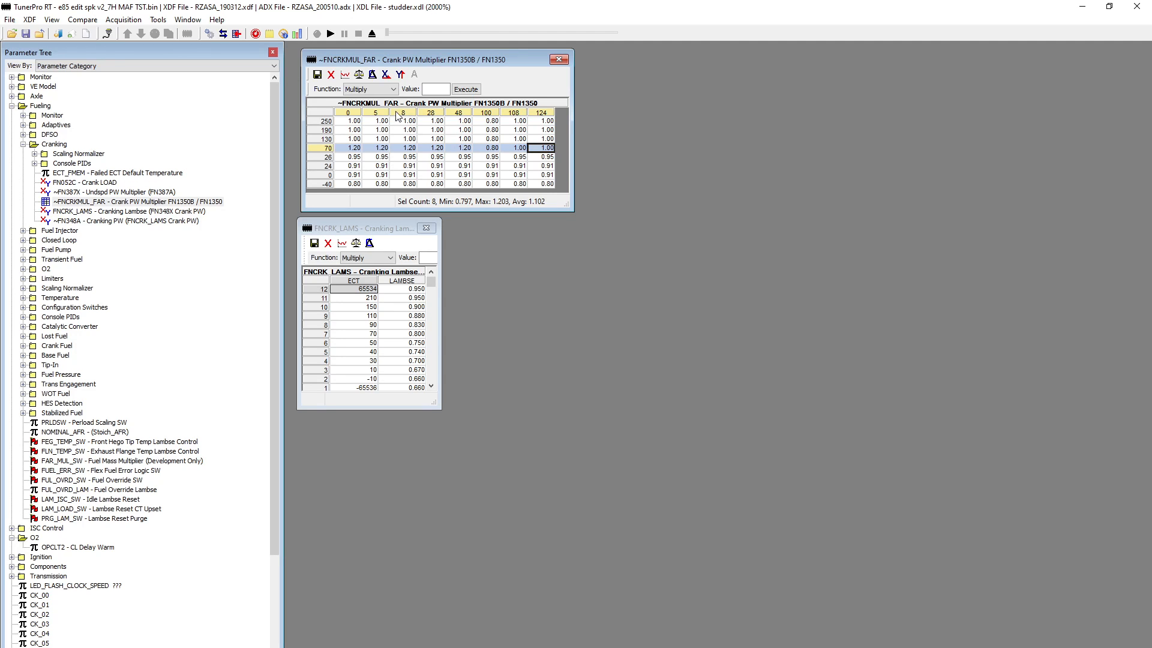
pyautogui.moveTo(132, 202)
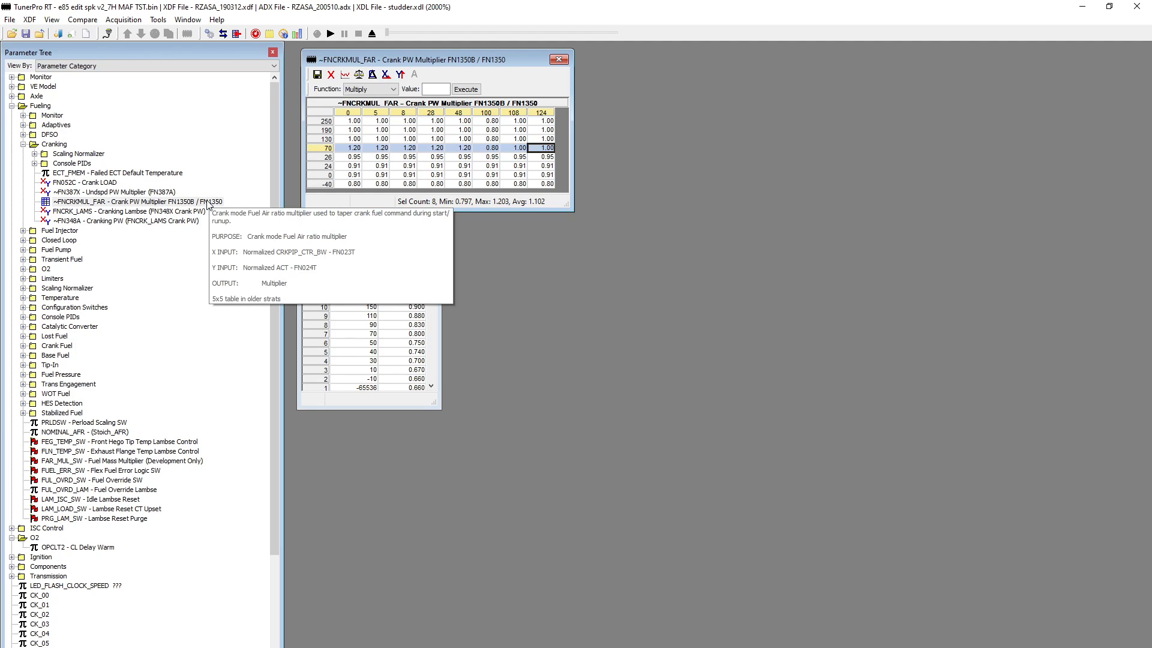
pyautogui.doubleClick(113, 211)
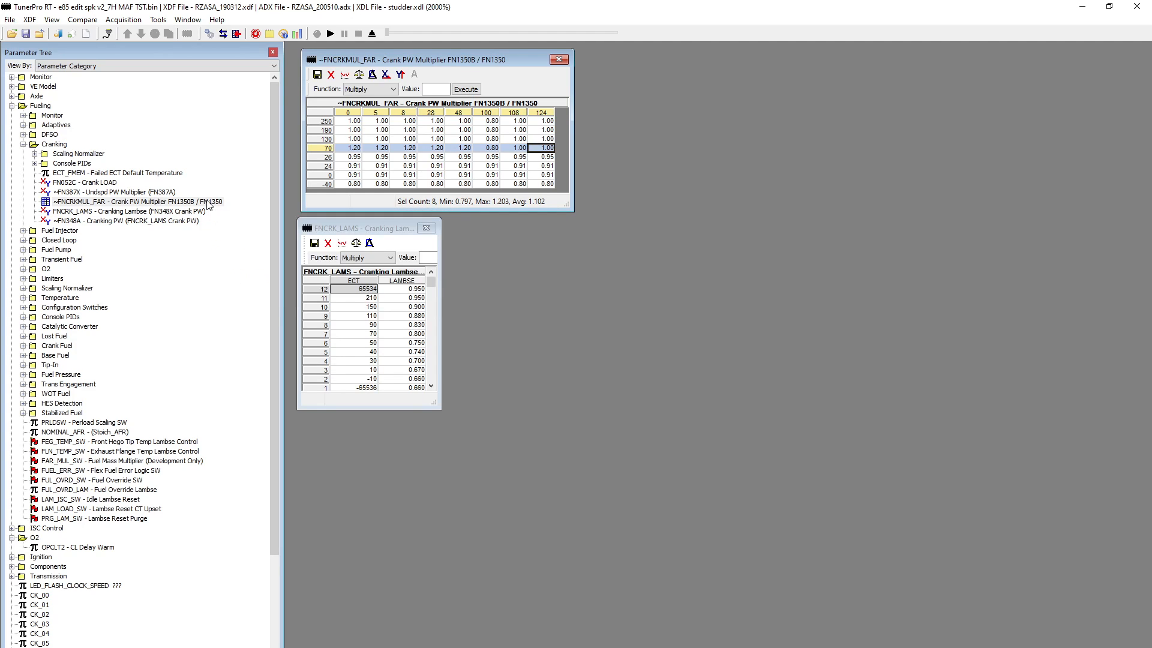
pyautogui.moveTo(132, 216)
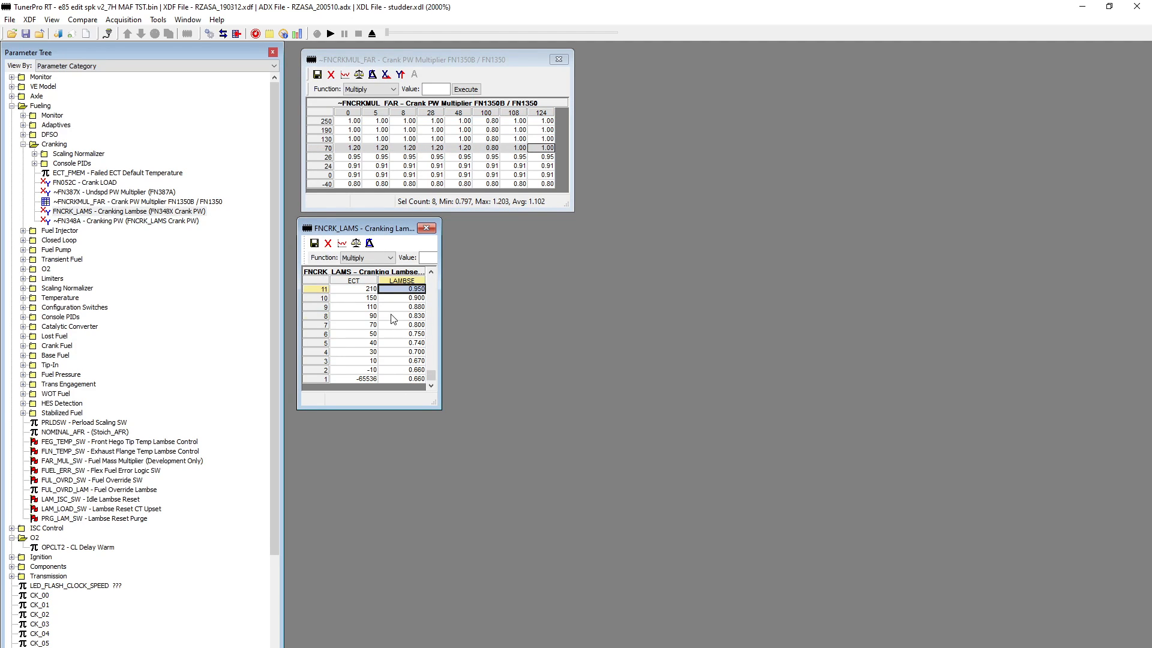
# Read Cranking Lambse values at ECT 30 and 10, then select the 70-degree multiplier row.
pyautogui.click(415, 316)
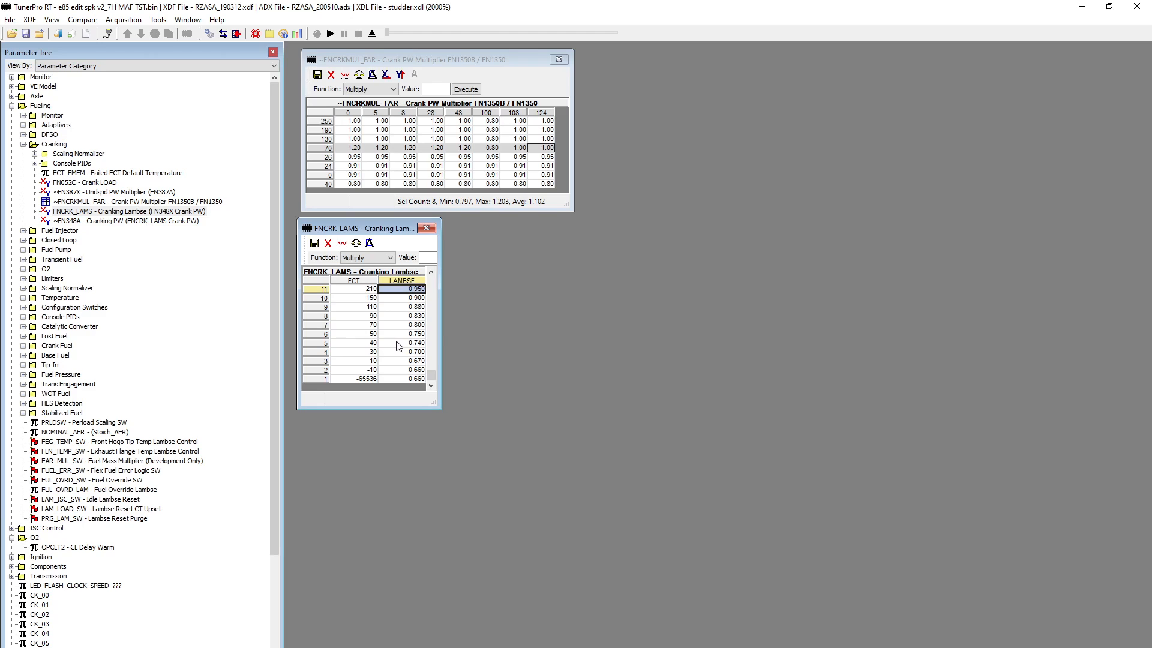
pyautogui.moveTo(392, 325)
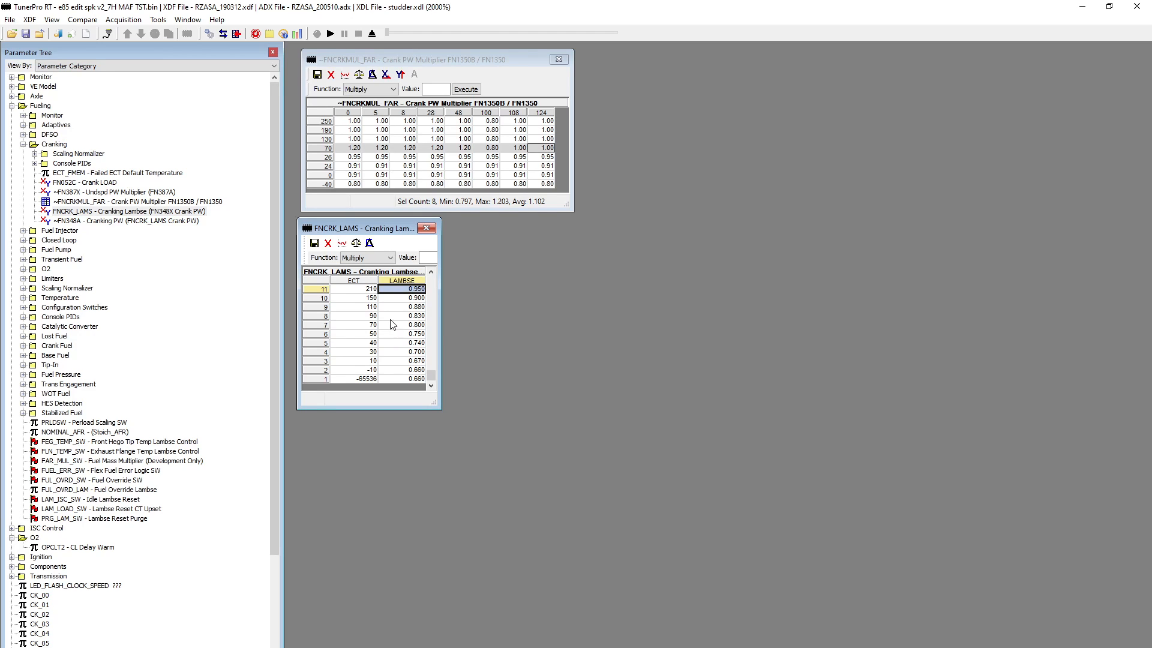
pyautogui.click(414, 306)
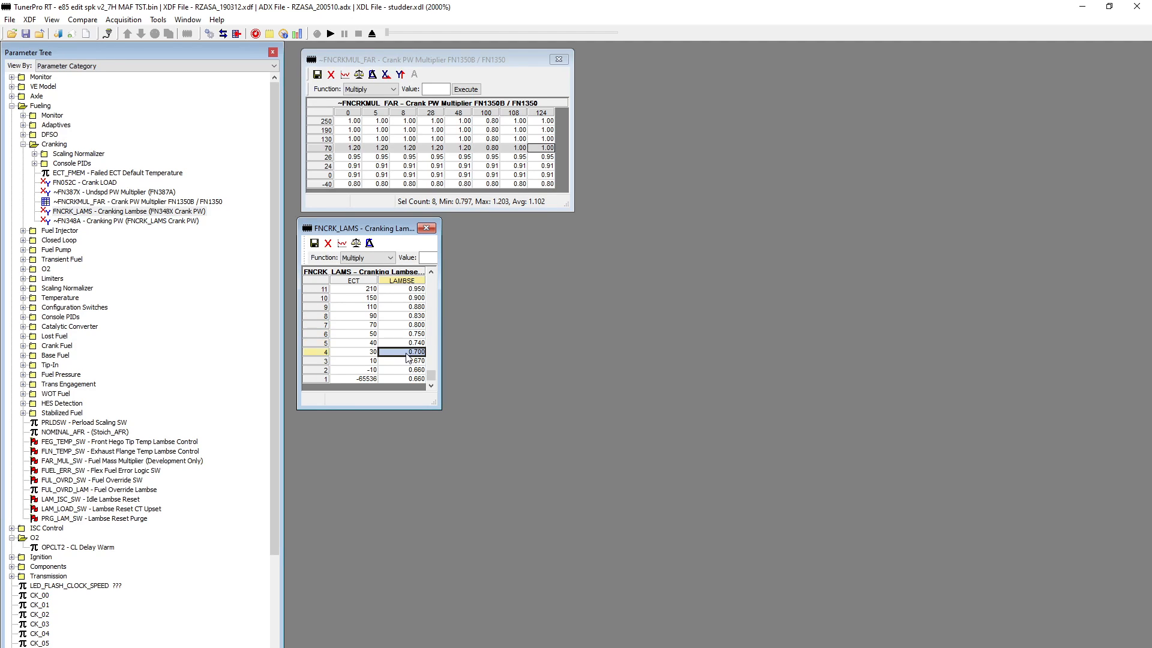
pyautogui.click(410, 369)
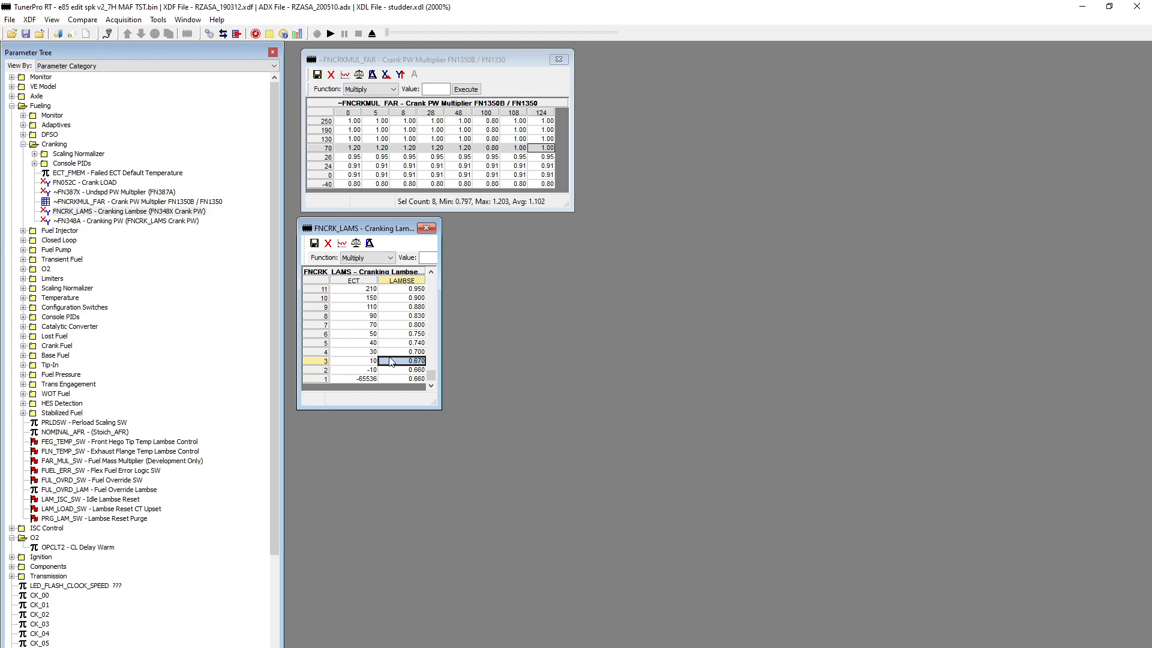
pyautogui.click(401, 369)
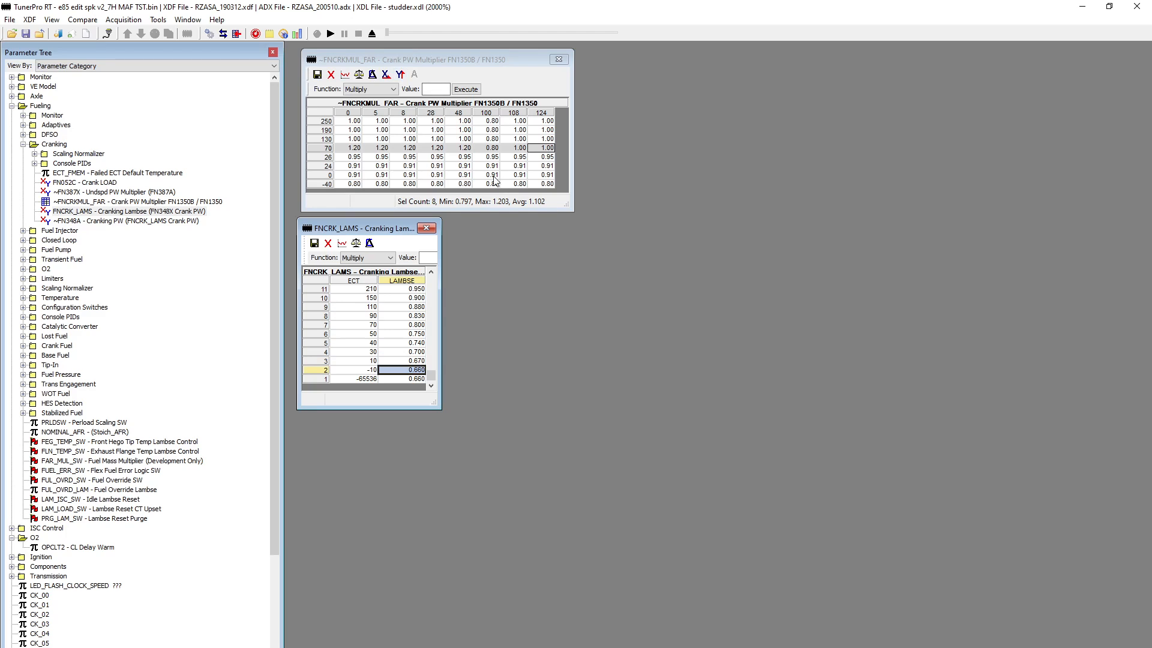
pyautogui.click(349, 139)
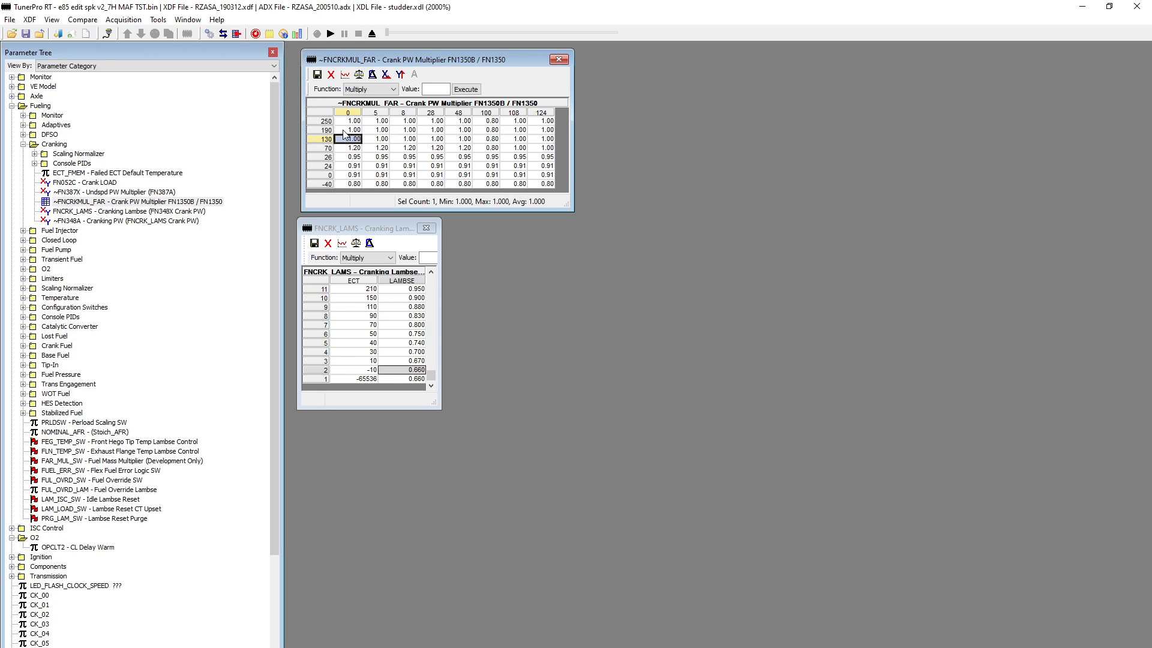
# Read crank PW multiplier cells in rows 130, 24, 70, 26 and 0 across coolant temperatures.
pyautogui.click(350, 166)
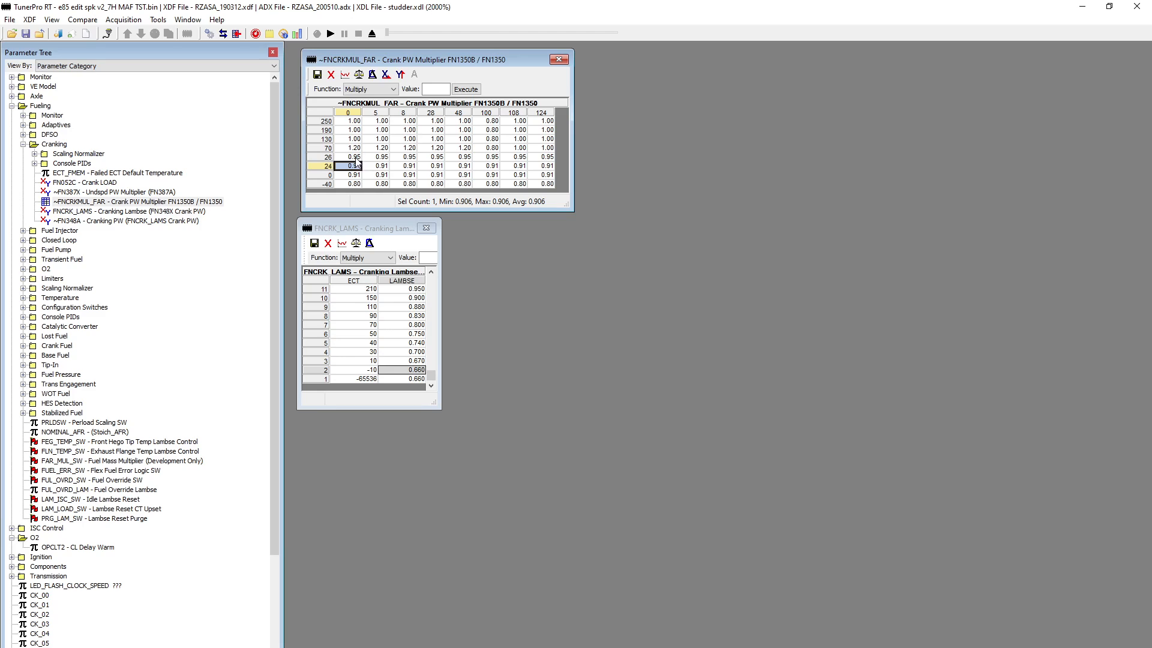
pyautogui.click(351, 148)
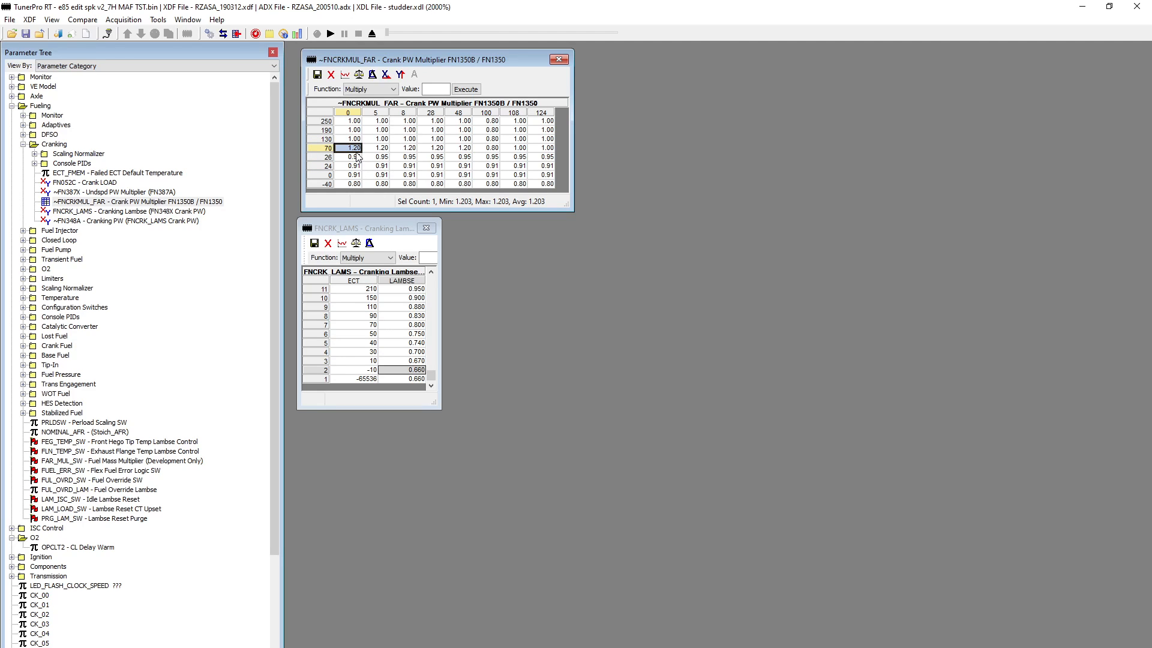
pyautogui.click(373, 148)
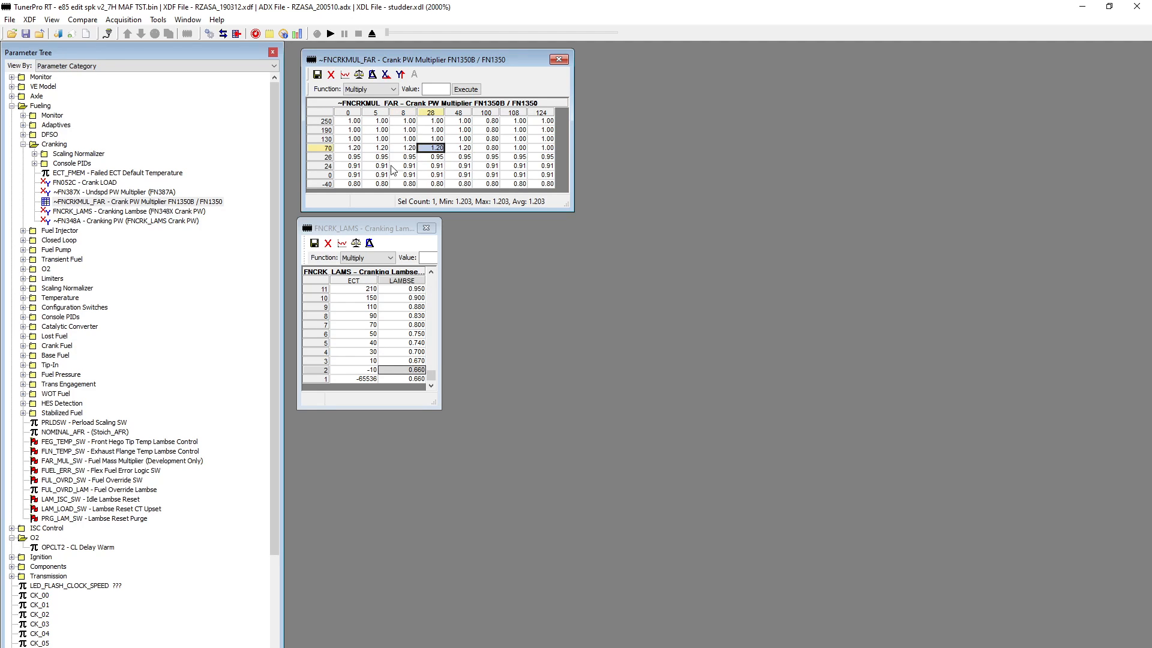
pyautogui.click(491, 146)
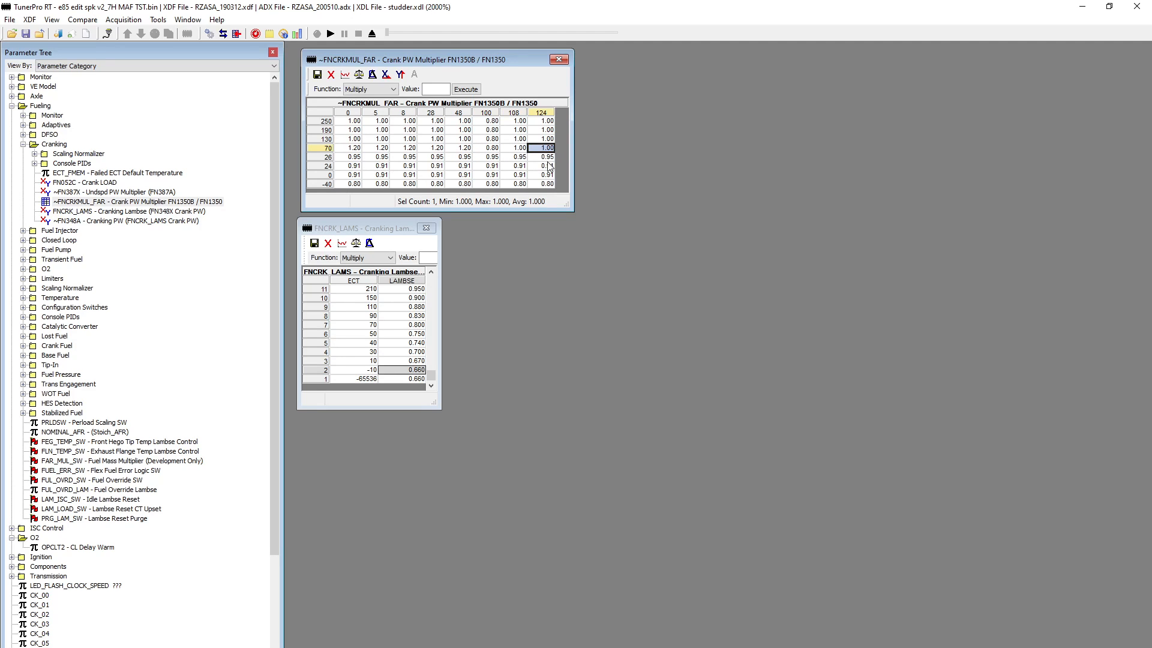
pyautogui.moveTo(530, 158)
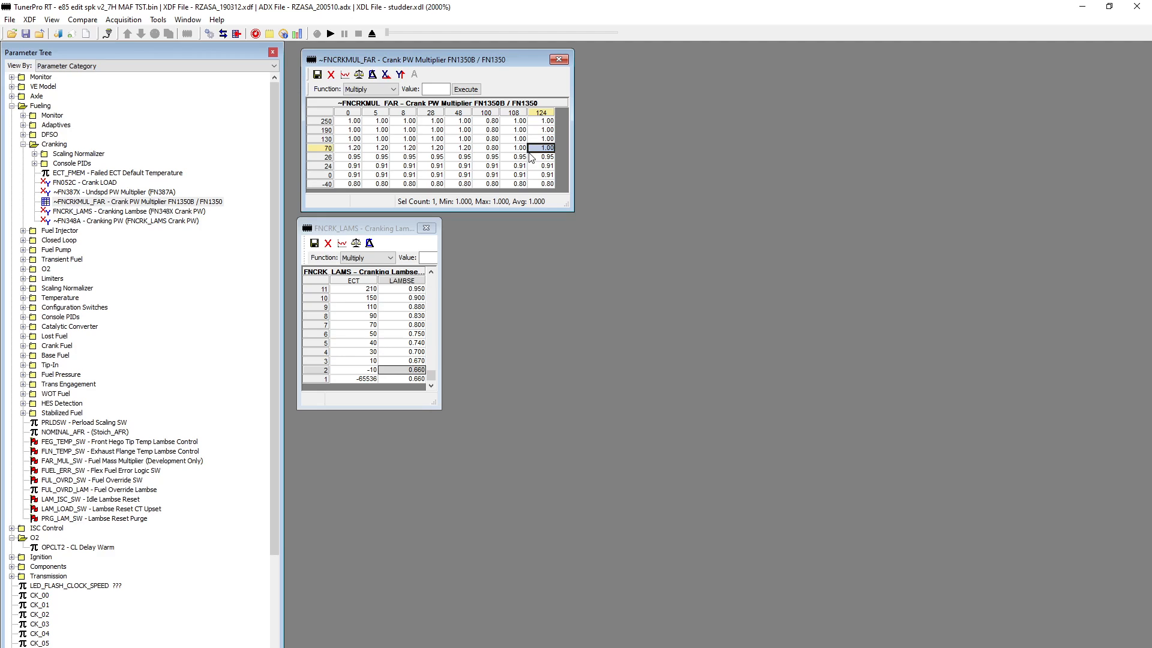
pyautogui.moveTo(360, 158)
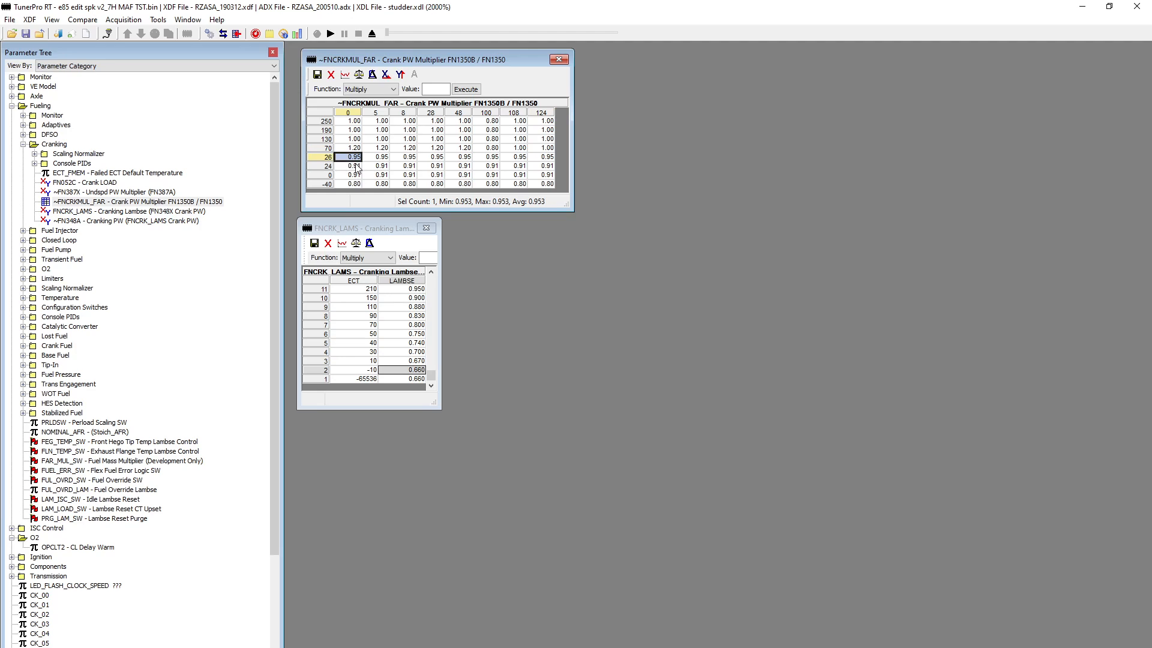
pyautogui.click(381, 156)
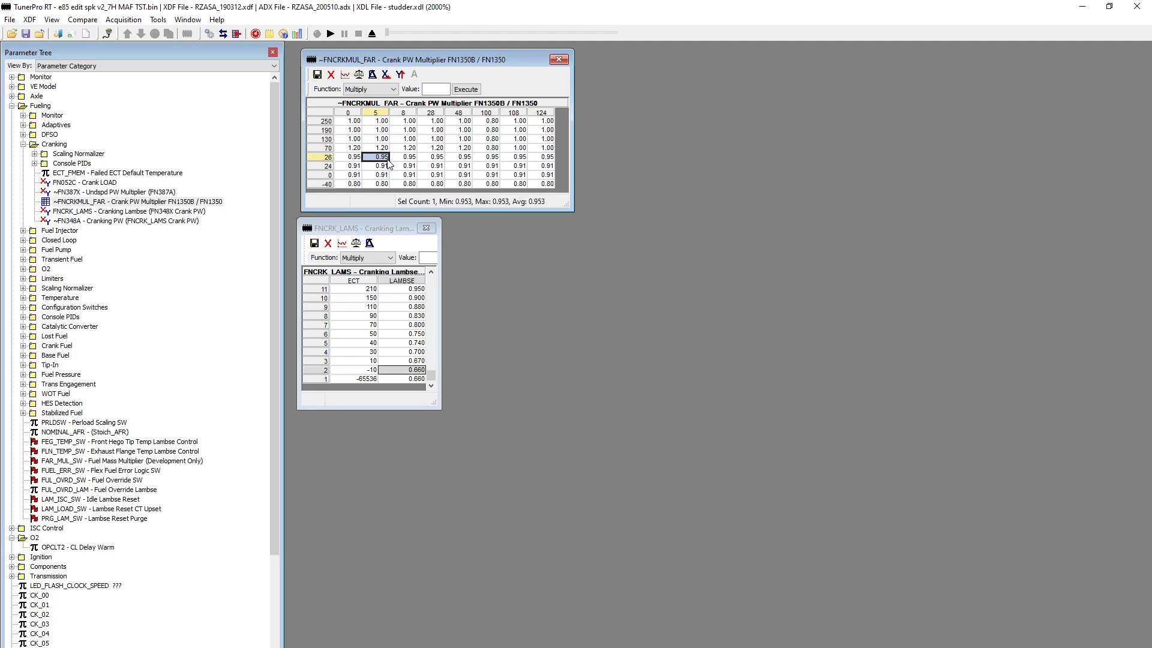
pyautogui.moveTo(423, 160)
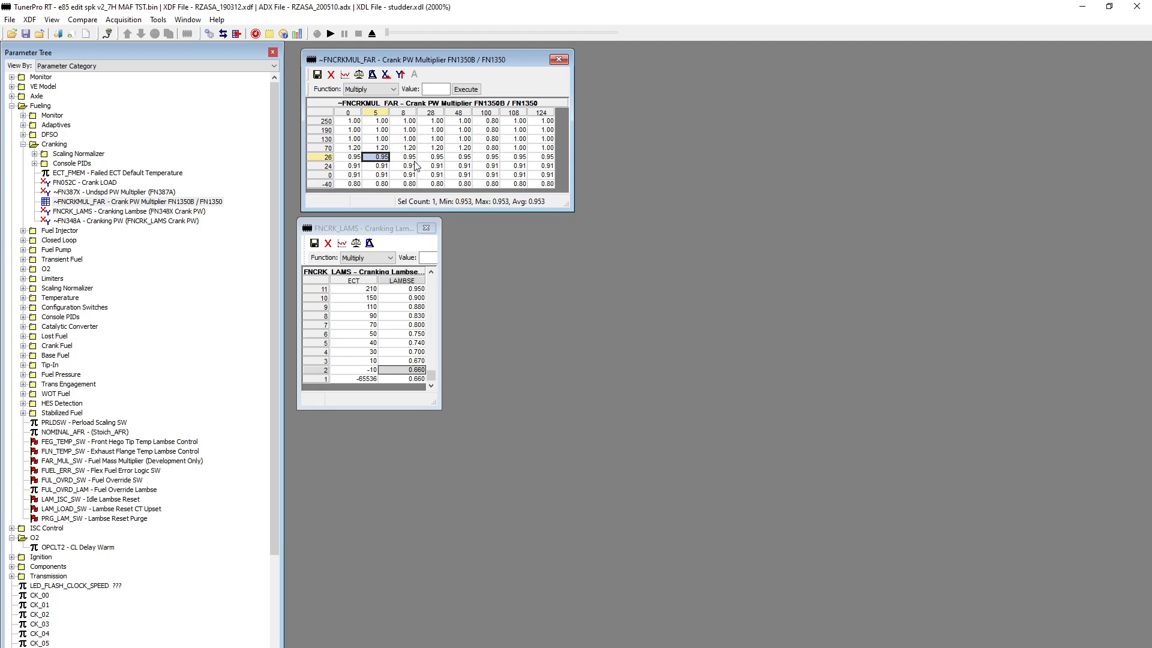
pyautogui.moveTo(421, 182)
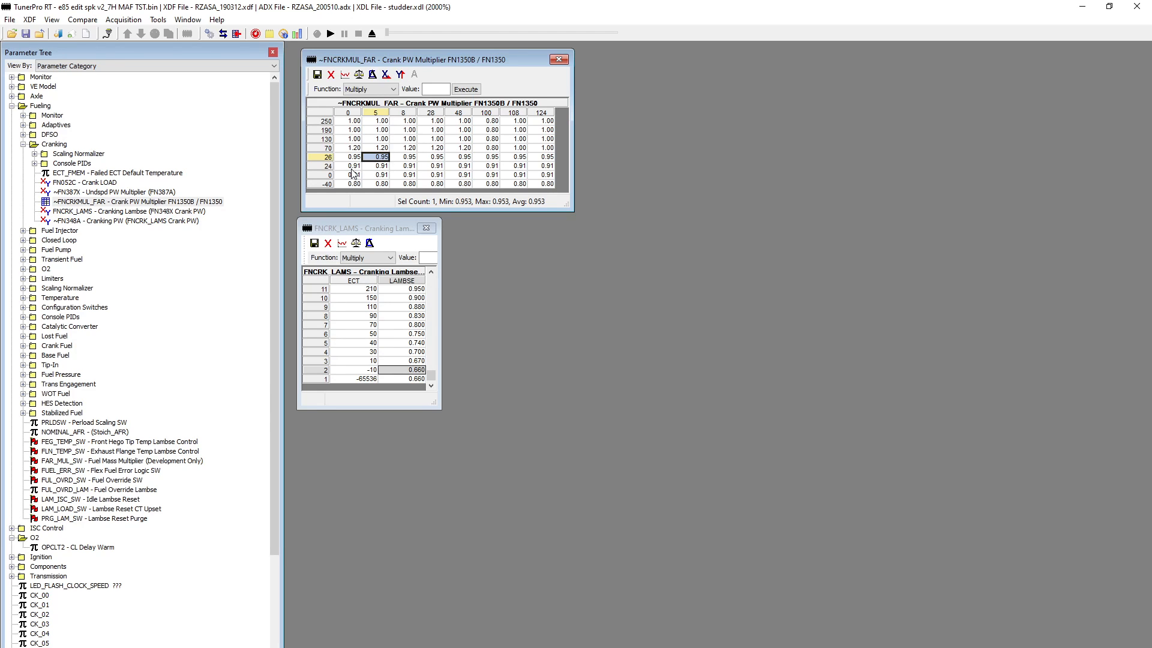
pyautogui.moveTo(354, 174)
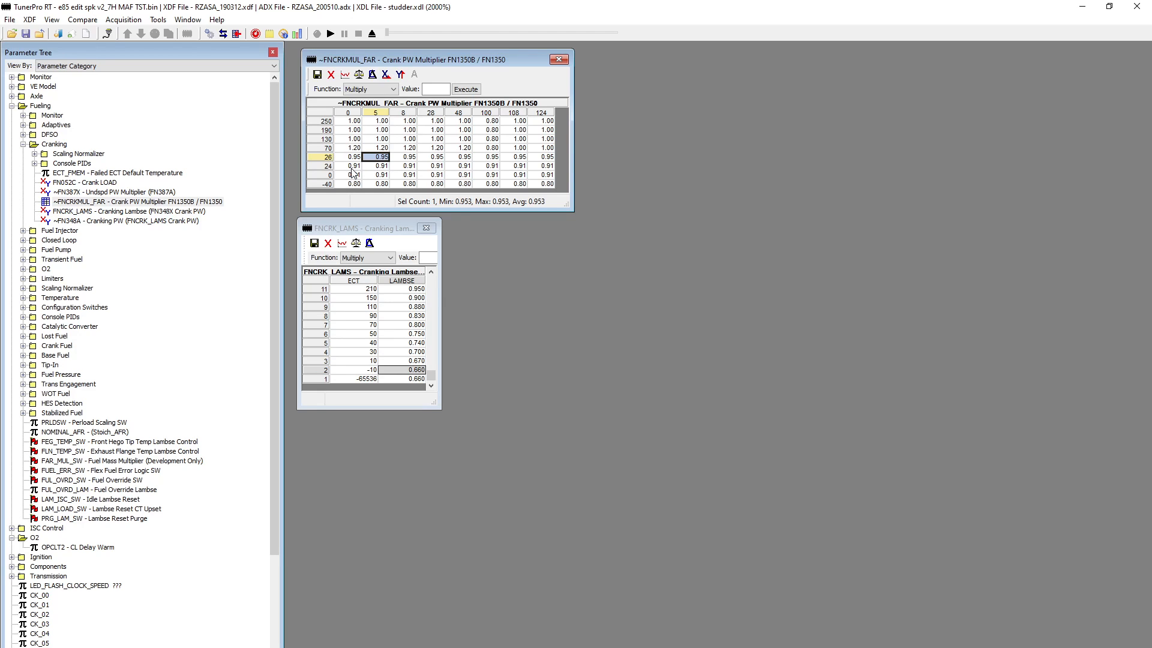
pyautogui.moveTo(349, 185)
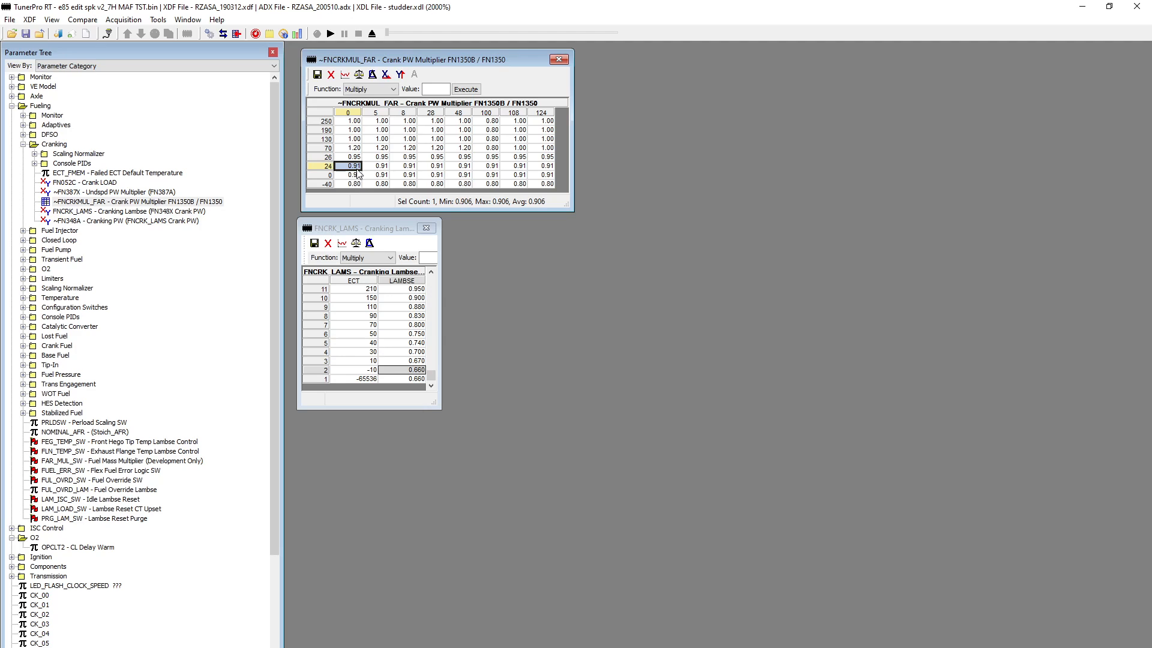
pyautogui.moveTo(362, 178)
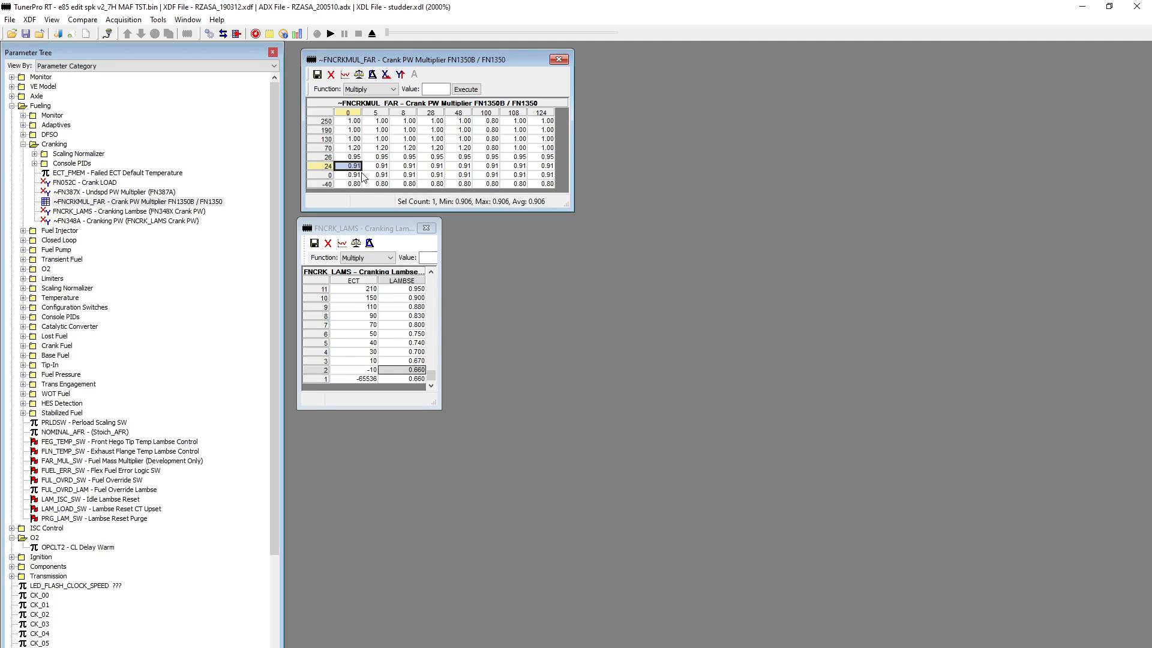
pyautogui.click(402, 175)
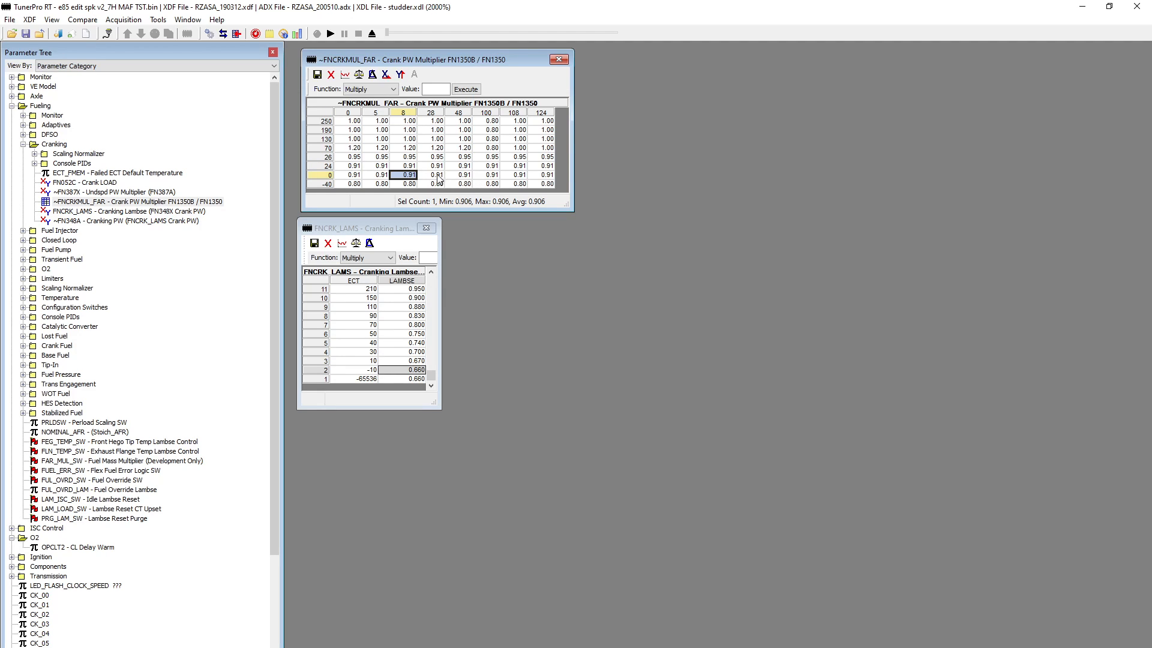
pyautogui.click(409, 166)
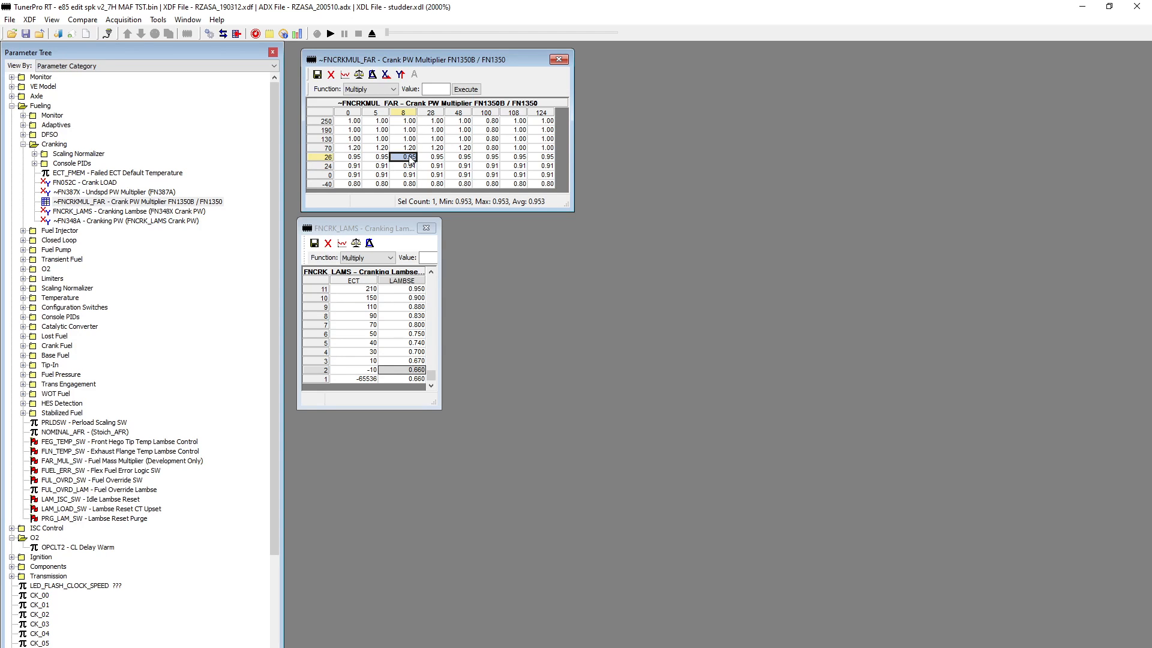
# Check remaining low-temperature multiplier cells (mostly 0.91, 0.80 at -40) and place the table beside Cranking Lambse.
pyautogui.click(434, 156)
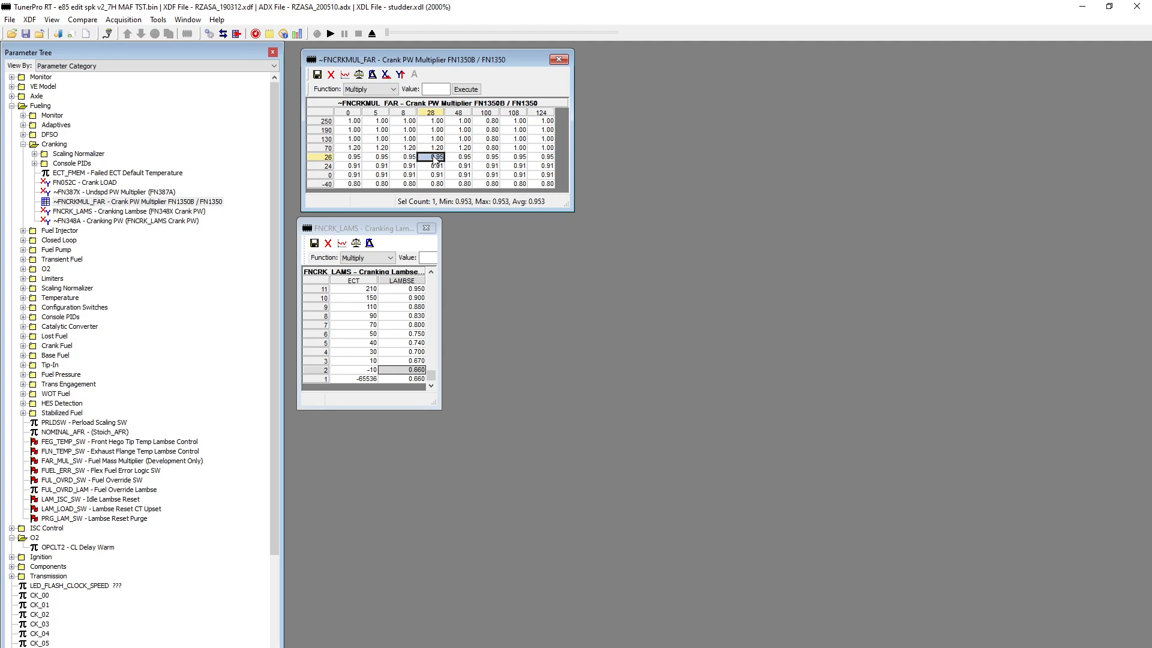
pyautogui.click(434, 165)
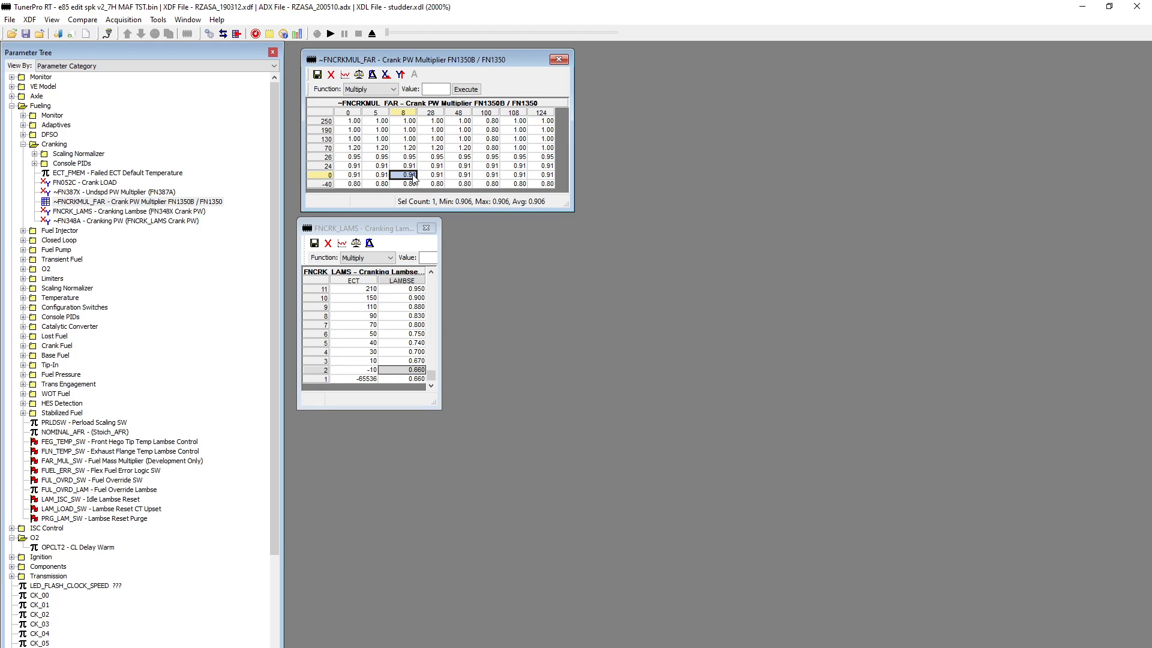
pyautogui.moveTo(412, 181)
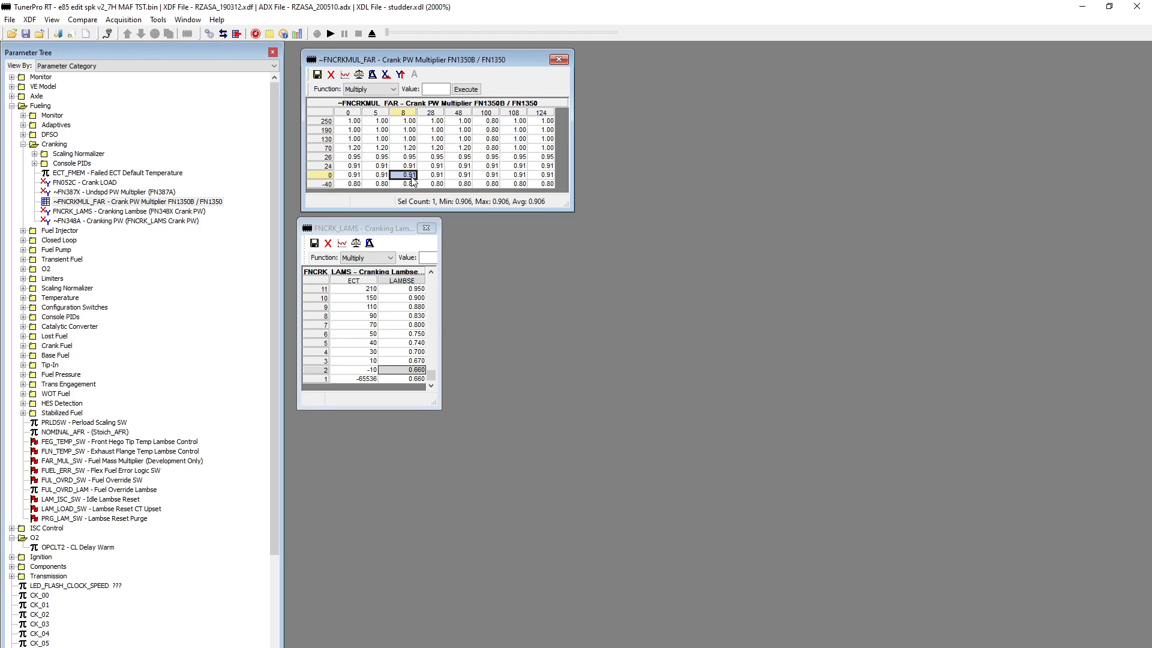
pyautogui.click(435, 165)
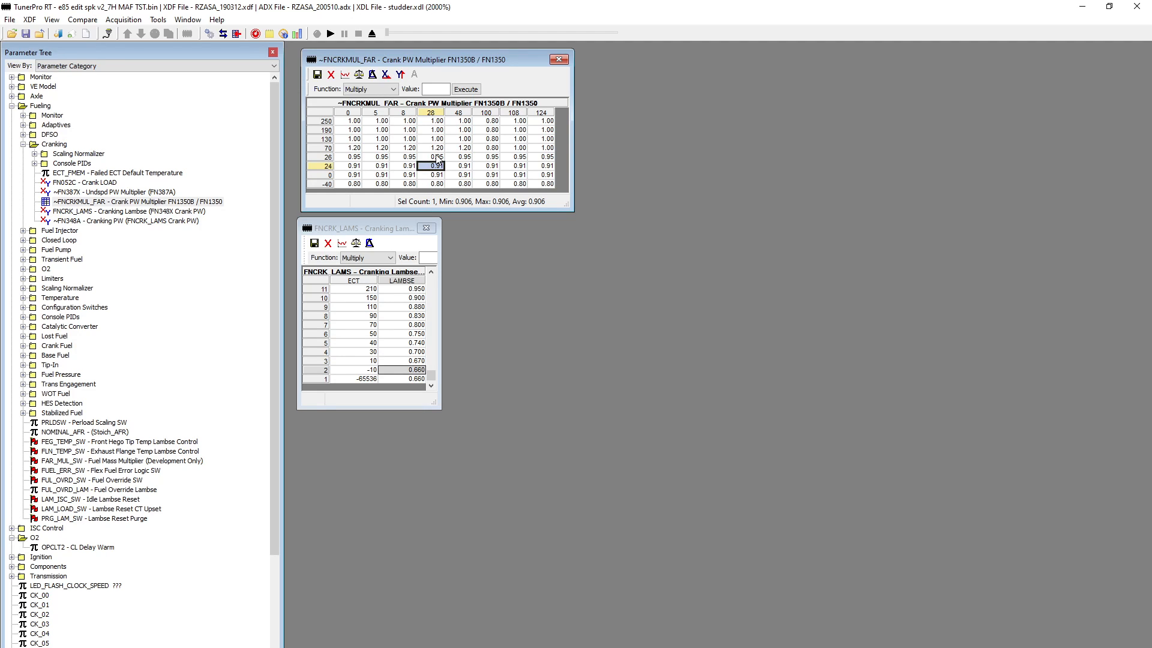
pyautogui.click(436, 158)
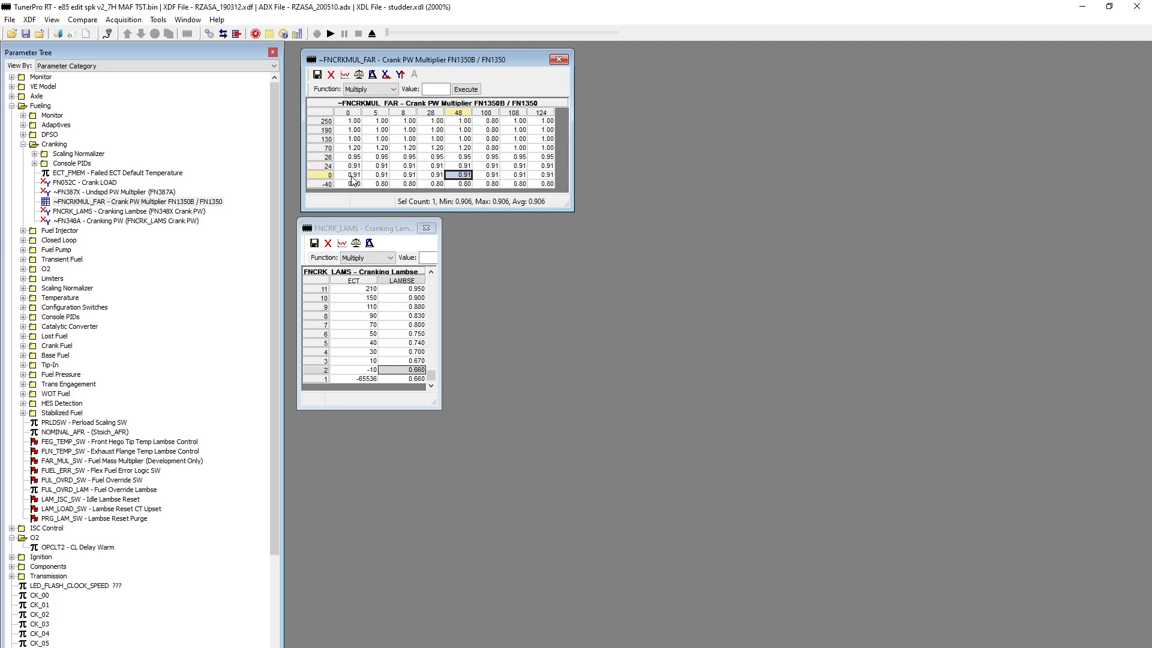
pyautogui.click(348, 175)
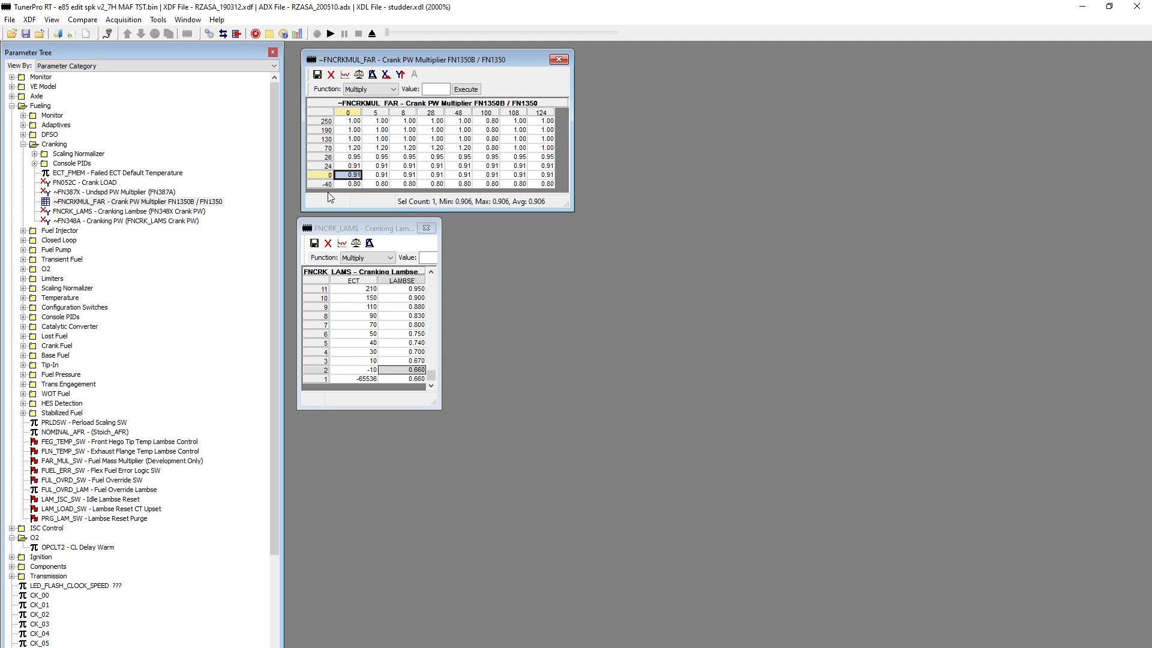
pyautogui.moveTo(346, 194)
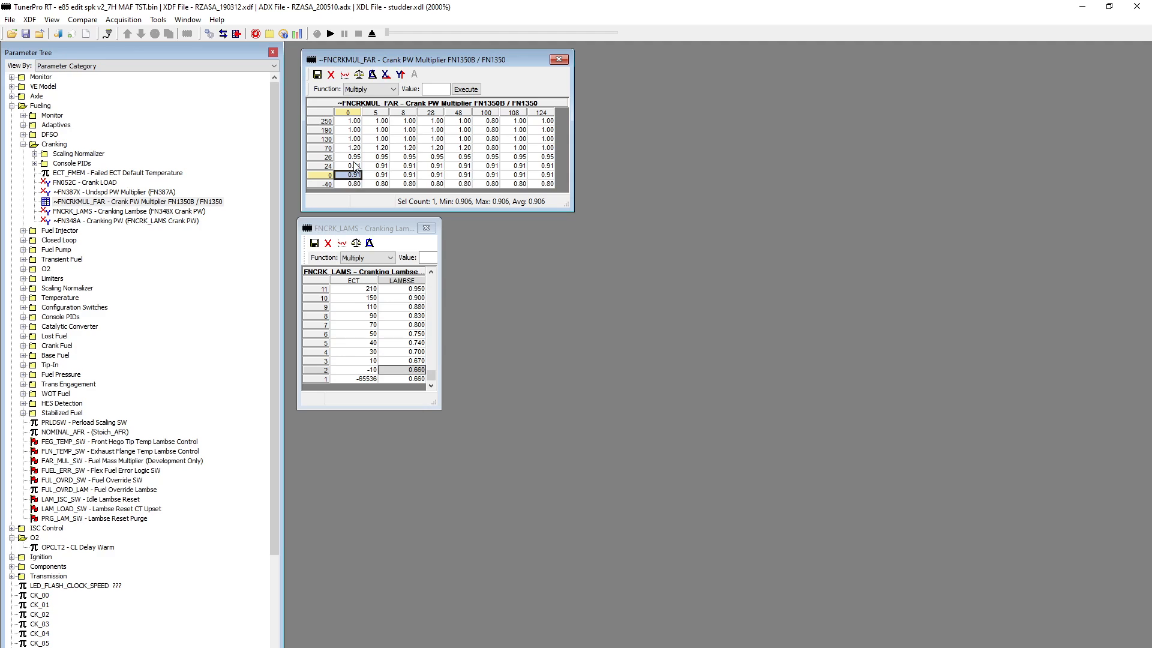
pyautogui.click(381, 166)
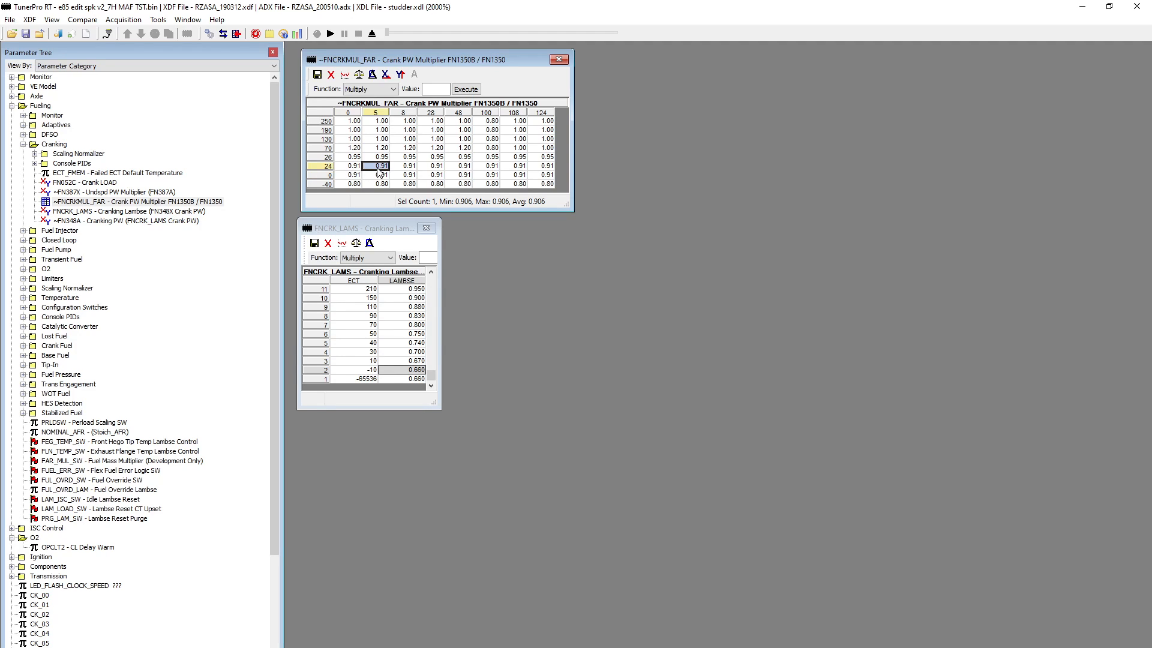
pyautogui.click(406, 175)
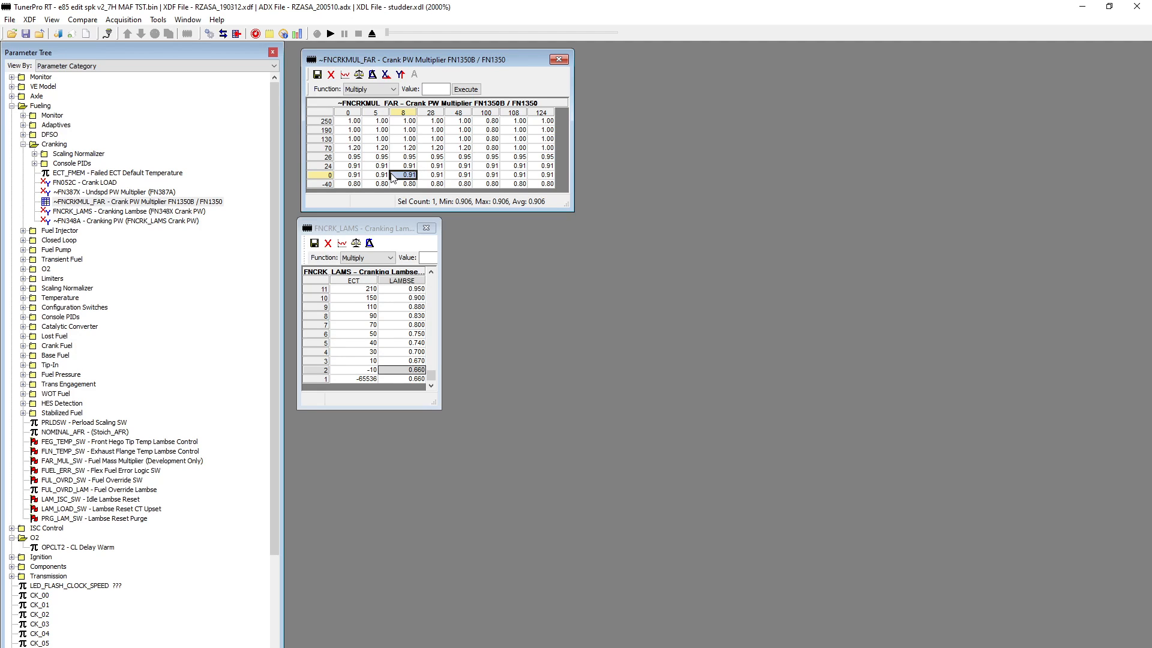
pyautogui.moveTo(440, 59); pyautogui.dragTo(665, 84)
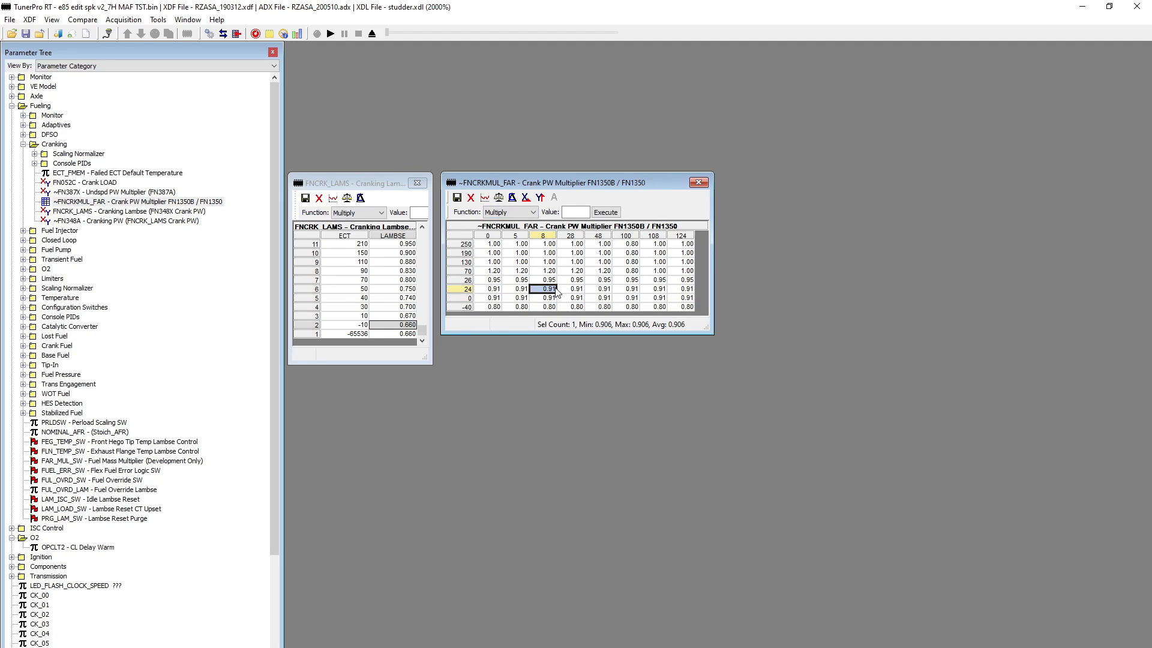
pyautogui.click(521, 270)
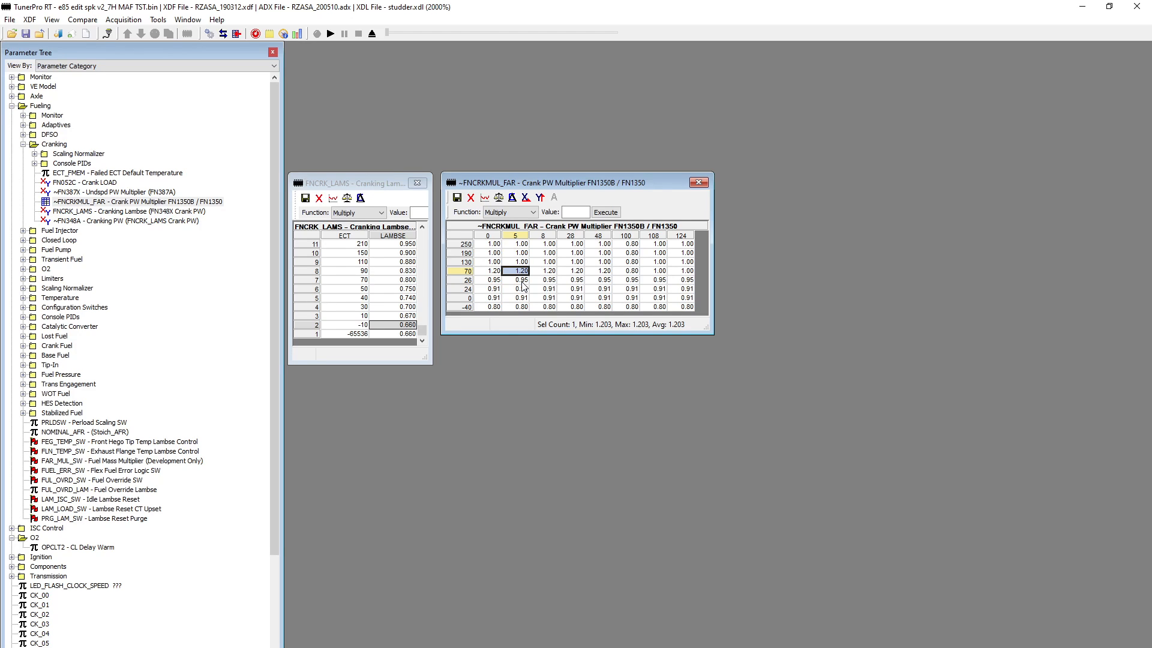
pyautogui.moveTo(585, 261)
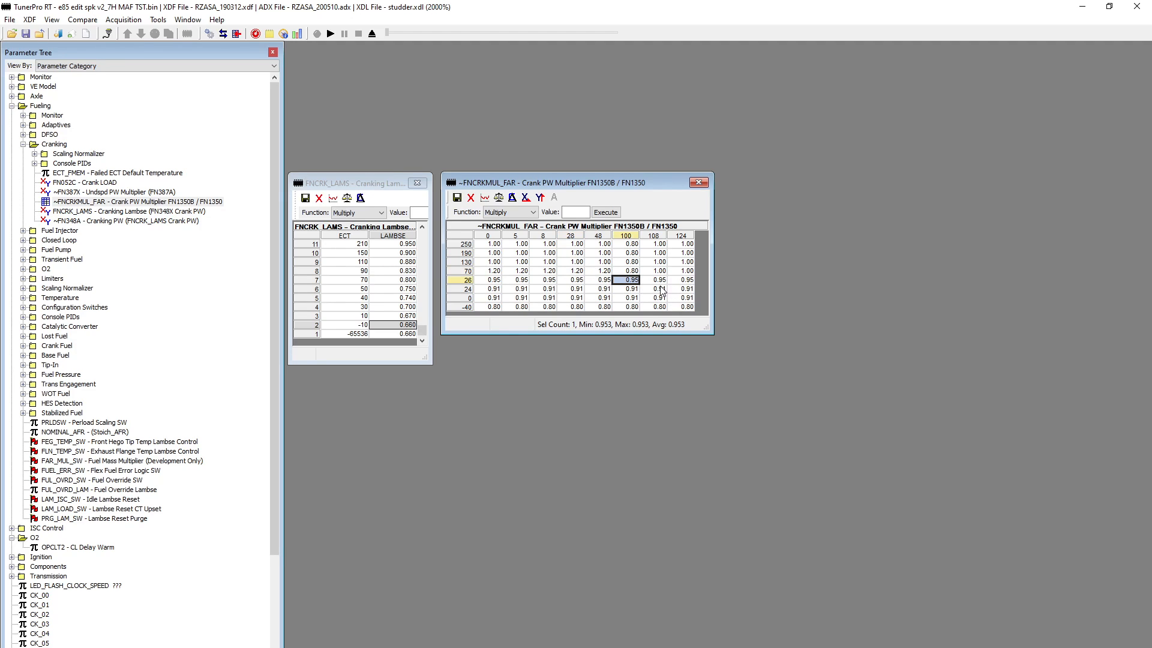
pyautogui.click(653, 289)
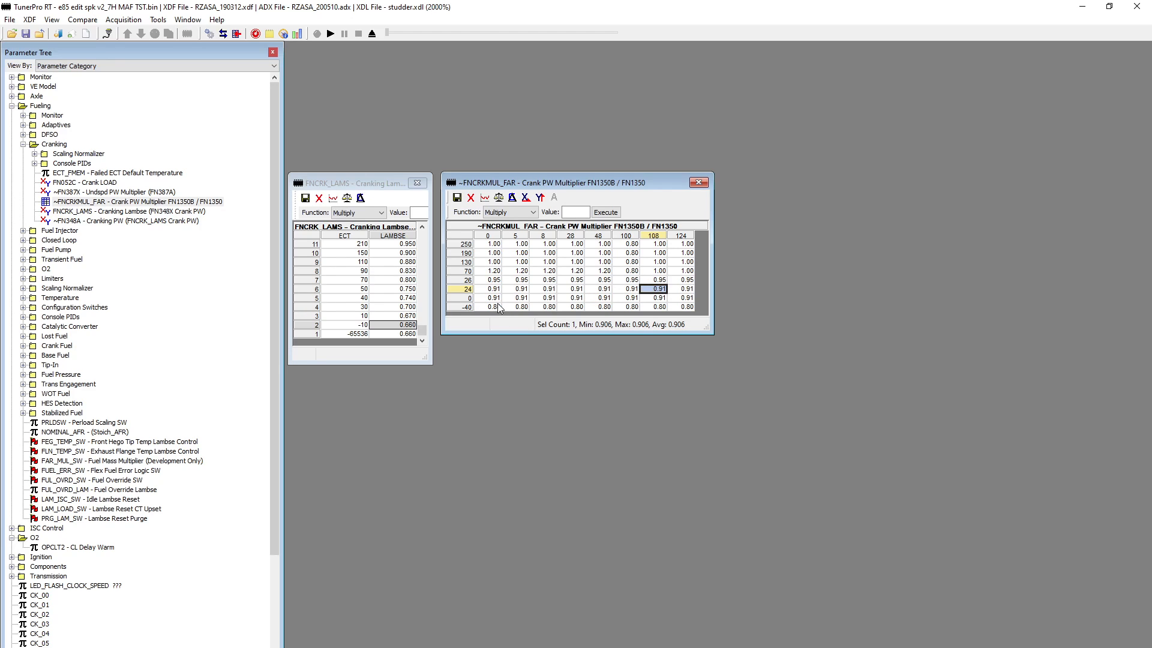
pyautogui.click(518, 305)
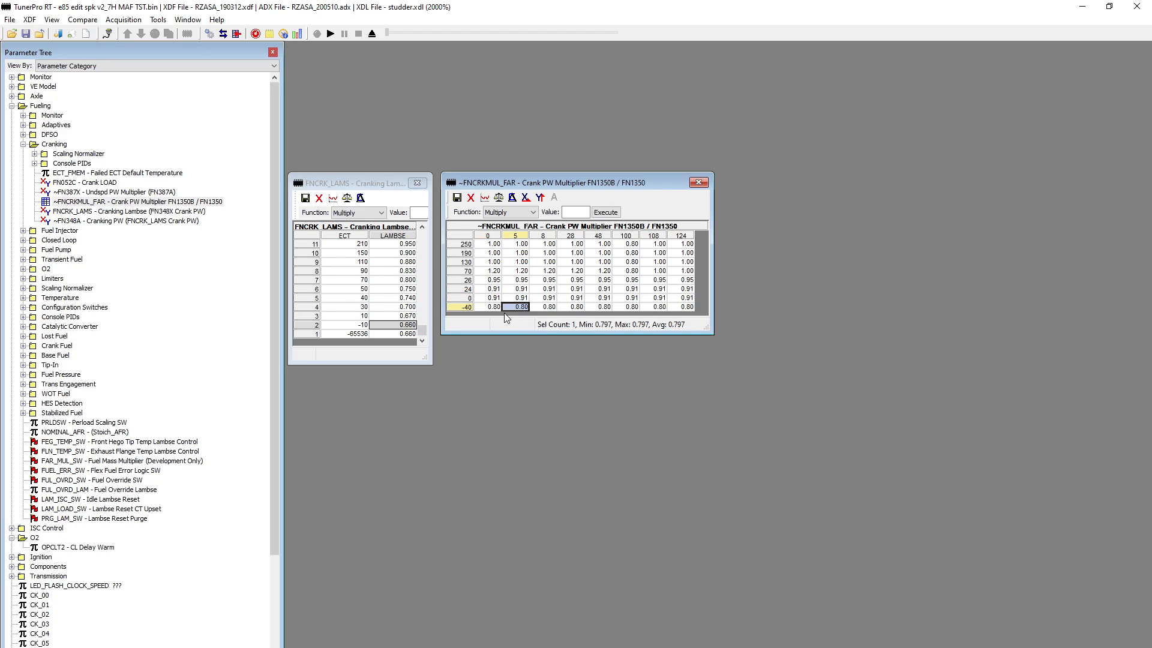
pyautogui.moveTo(432, 332)
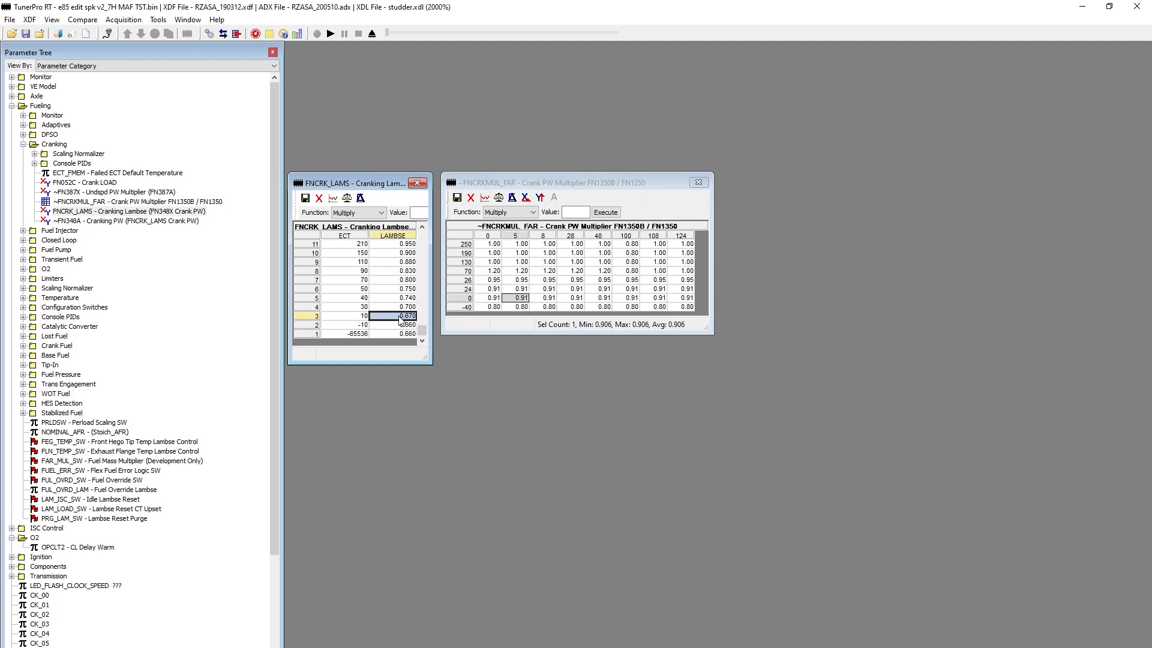
pyautogui.click(519, 289)
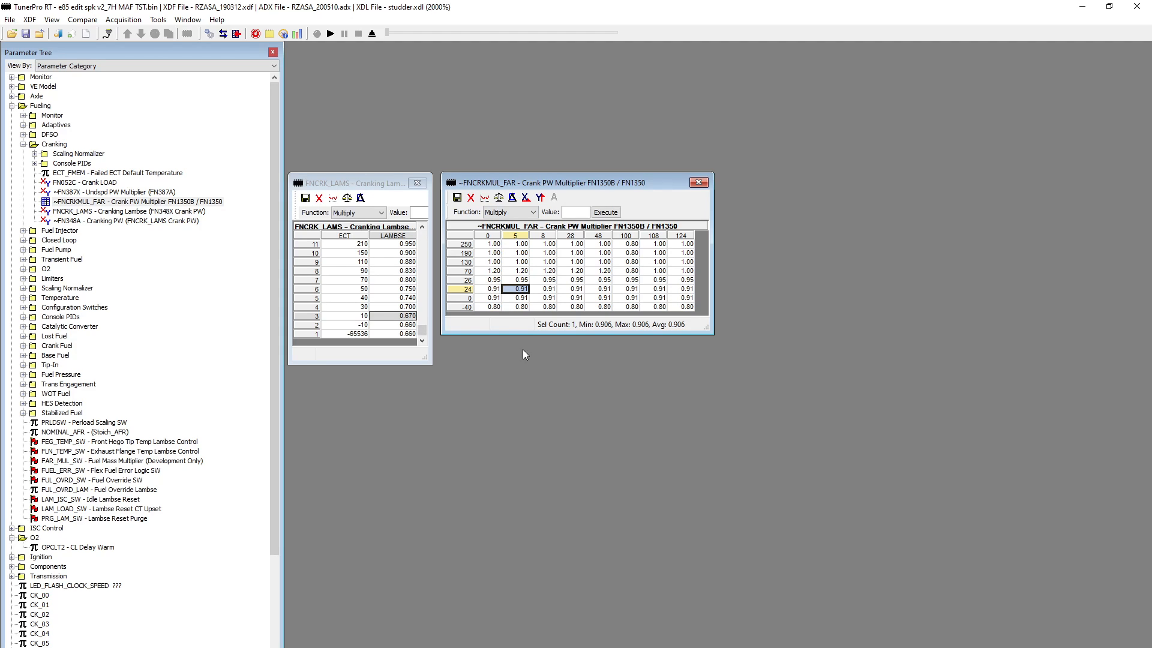
pyautogui.moveTo(482, 319)
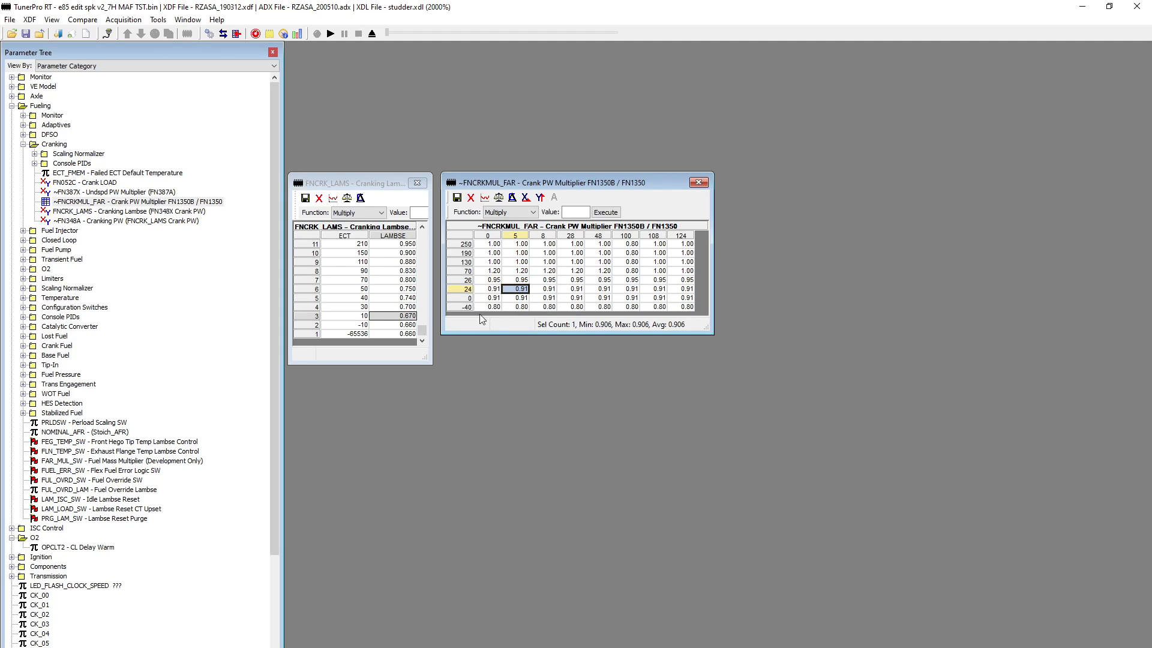
pyautogui.moveTo(613, 299)
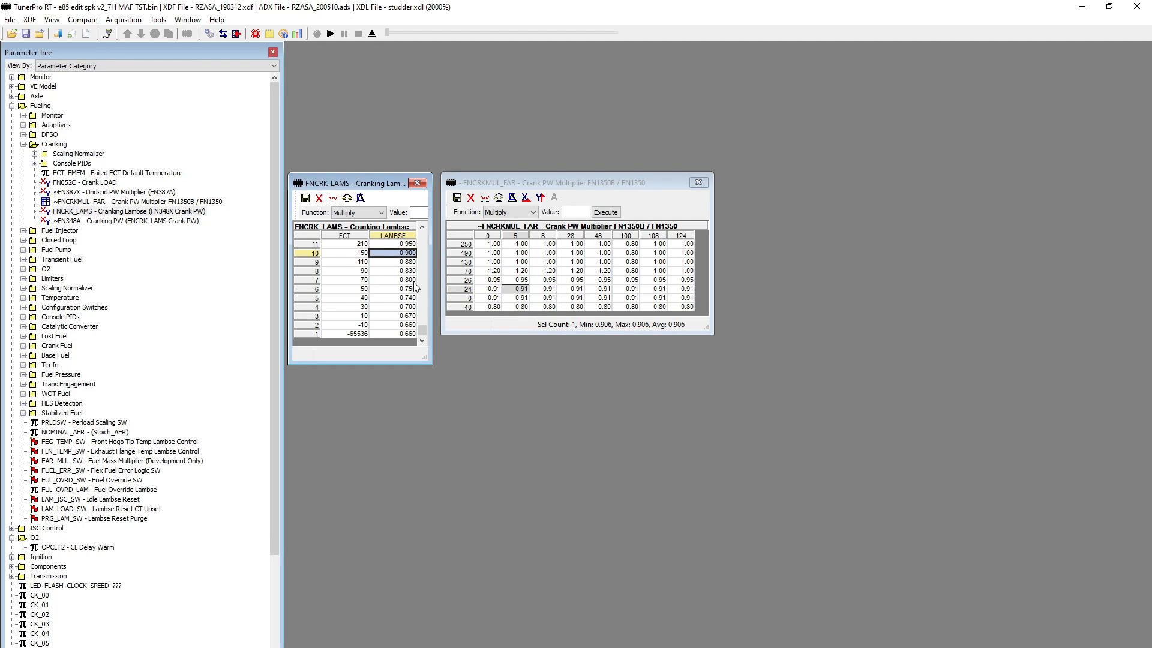
pyautogui.click(407, 261)
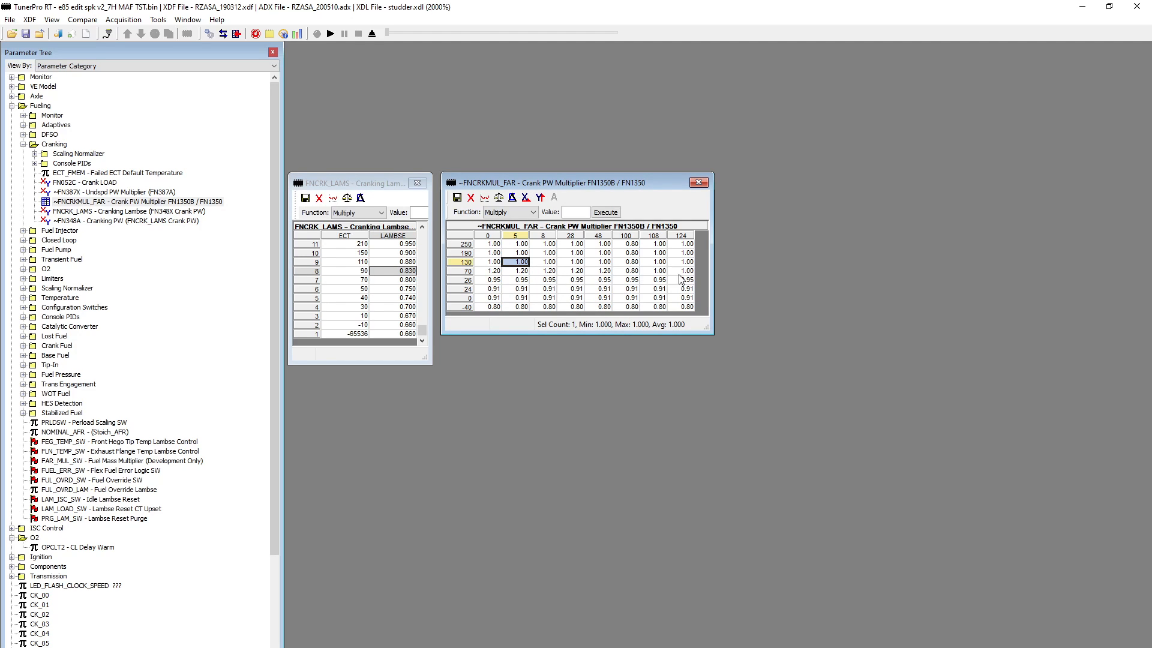
pyautogui.click(546, 279)
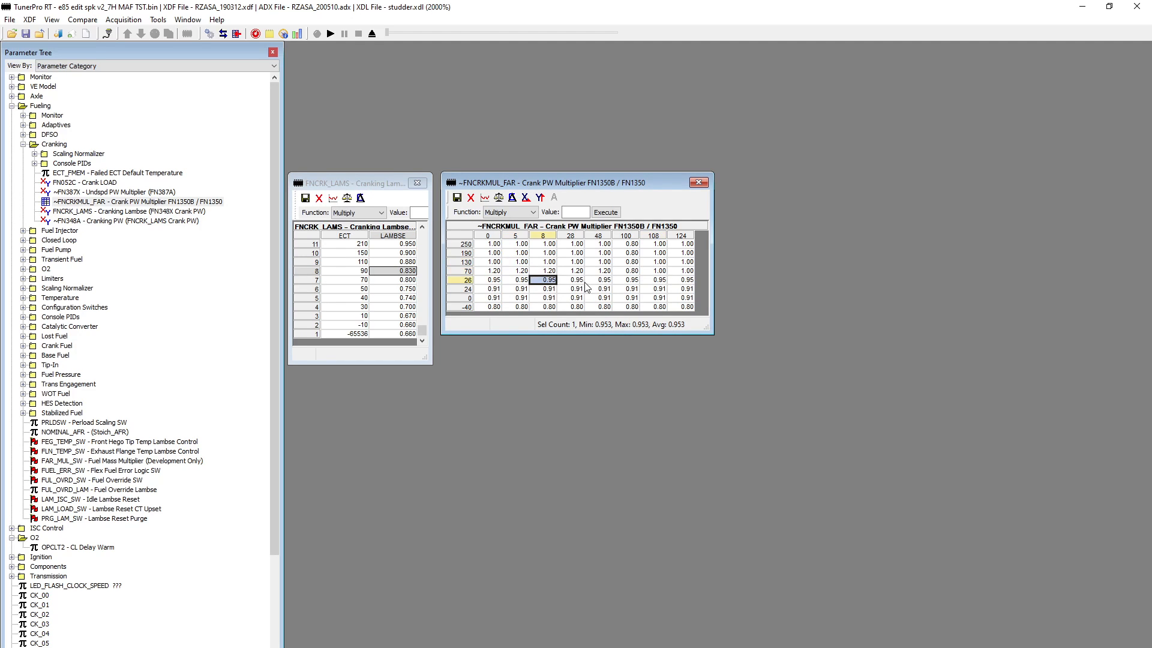
pyautogui.click(597, 280)
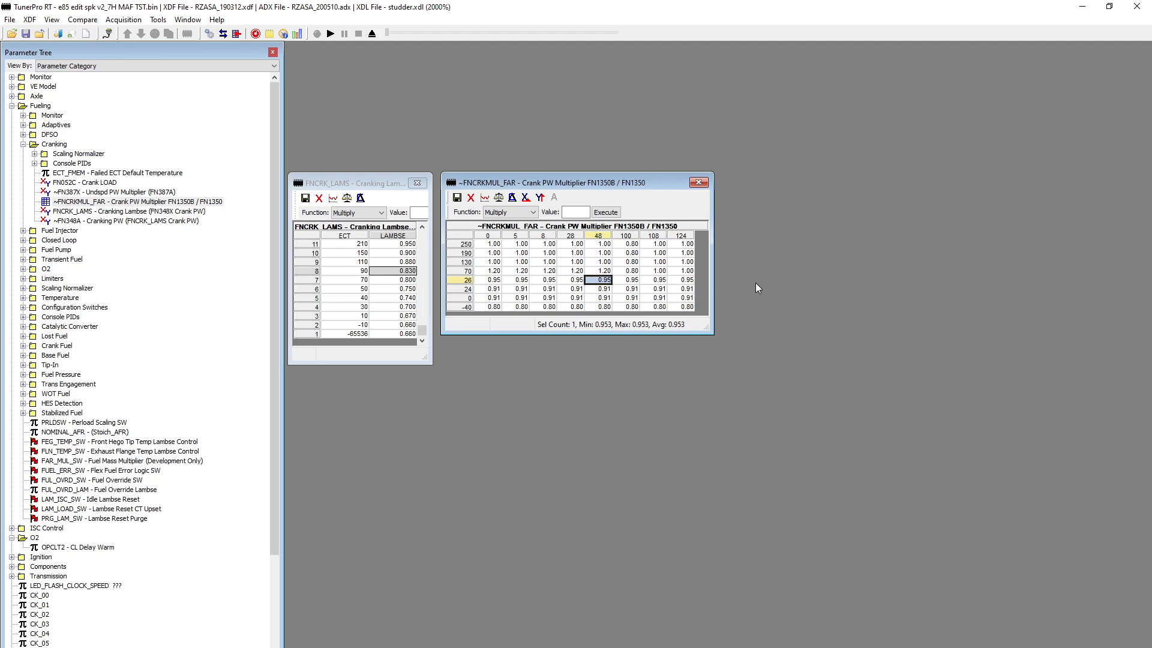
pyautogui.moveTo(674, 281)
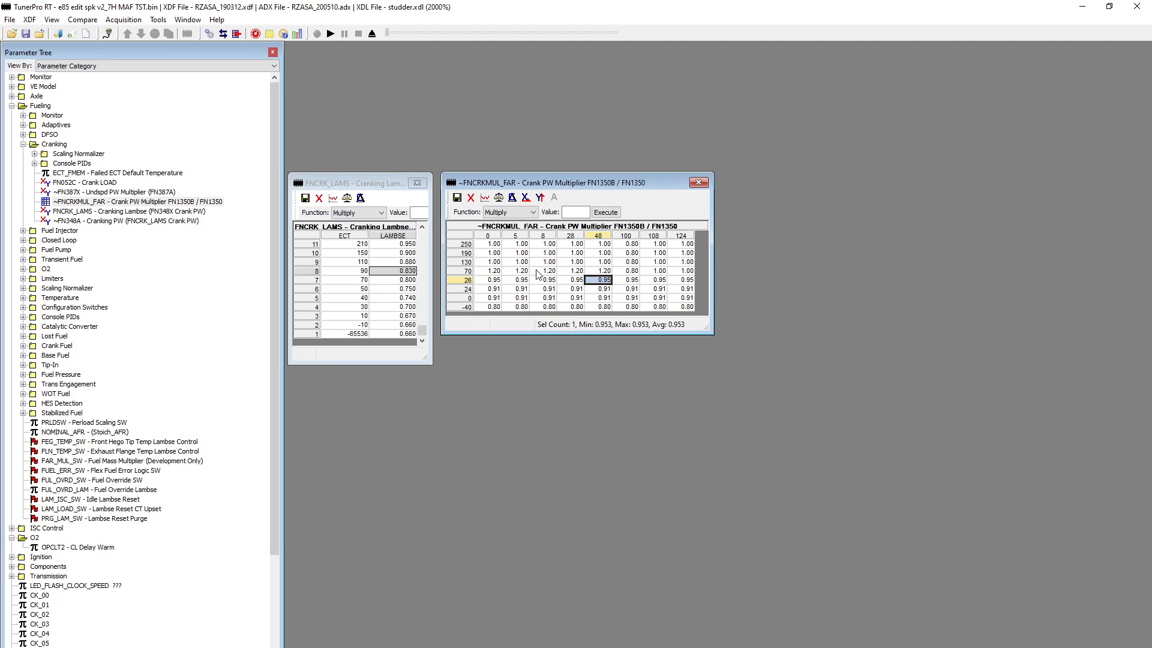
pyautogui.click(545, 270)
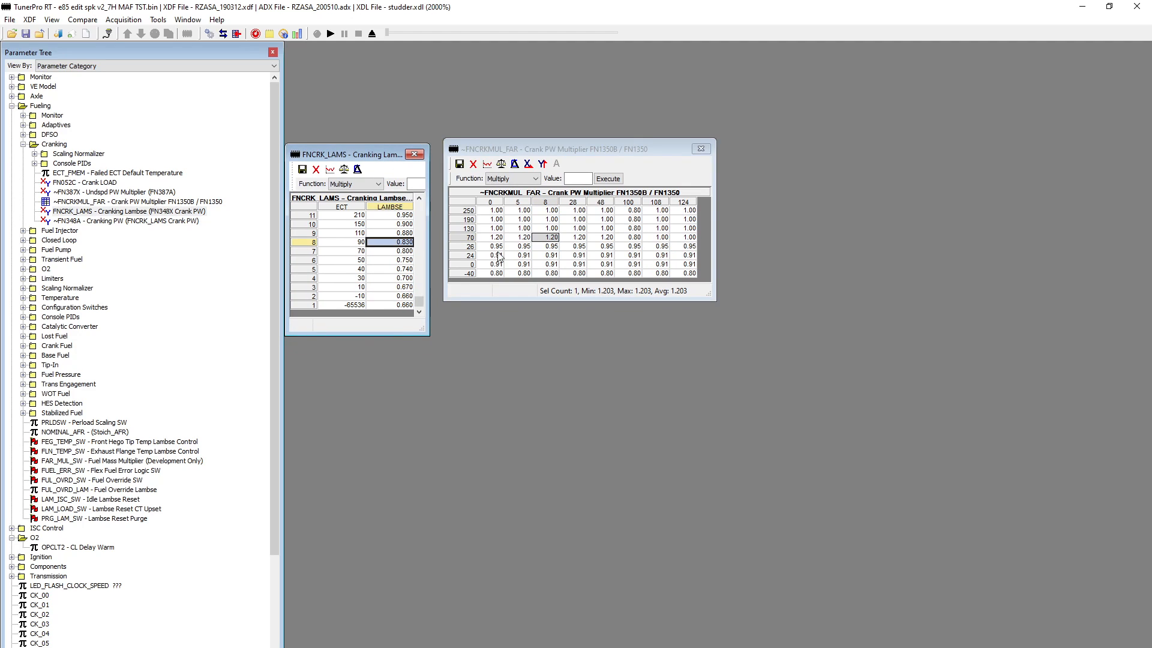
pyautogui.click(522, 228)
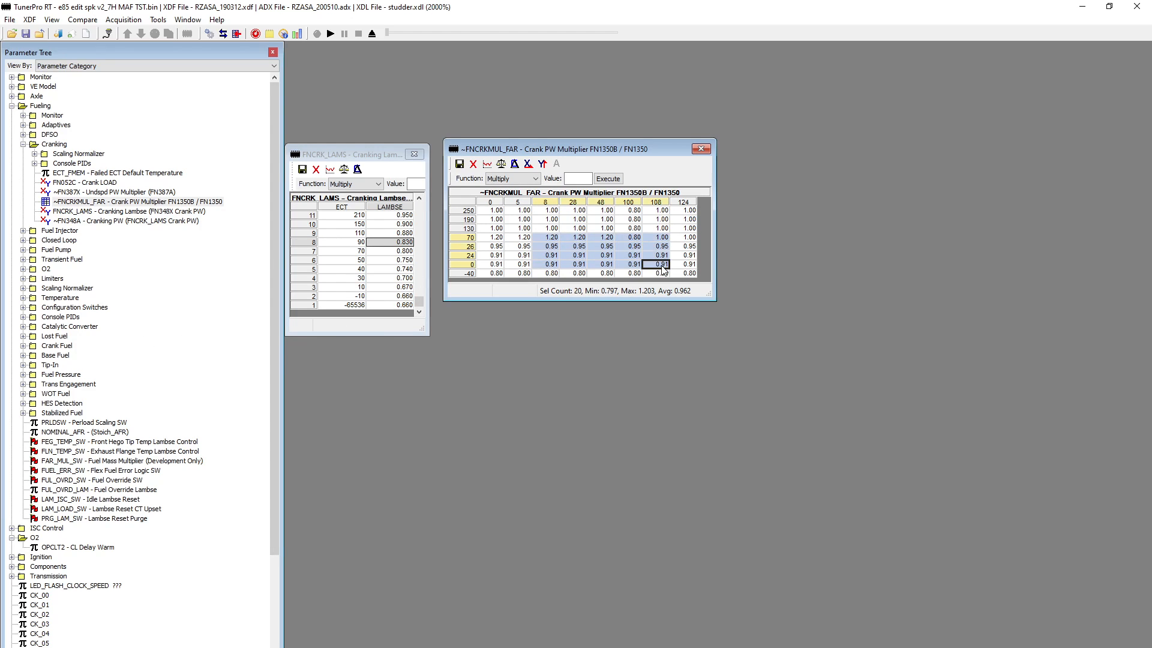
pyautogui.click(550, 246)
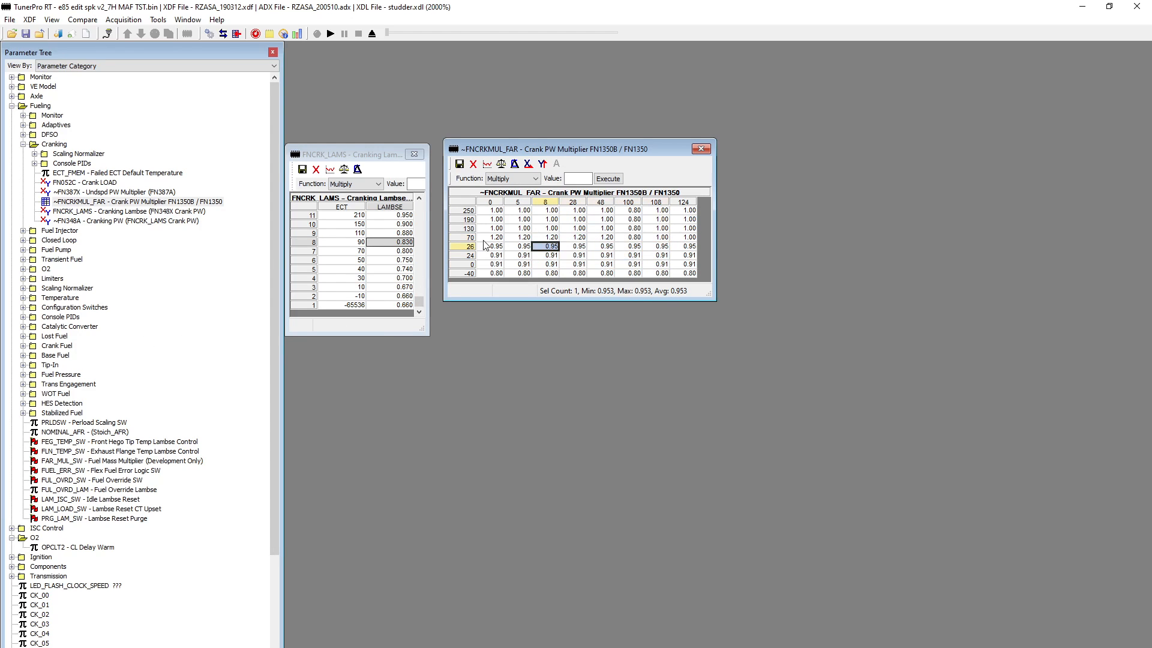
pyautogui.moveTo(549, 246); pyautogui.dragTo(686, 264)
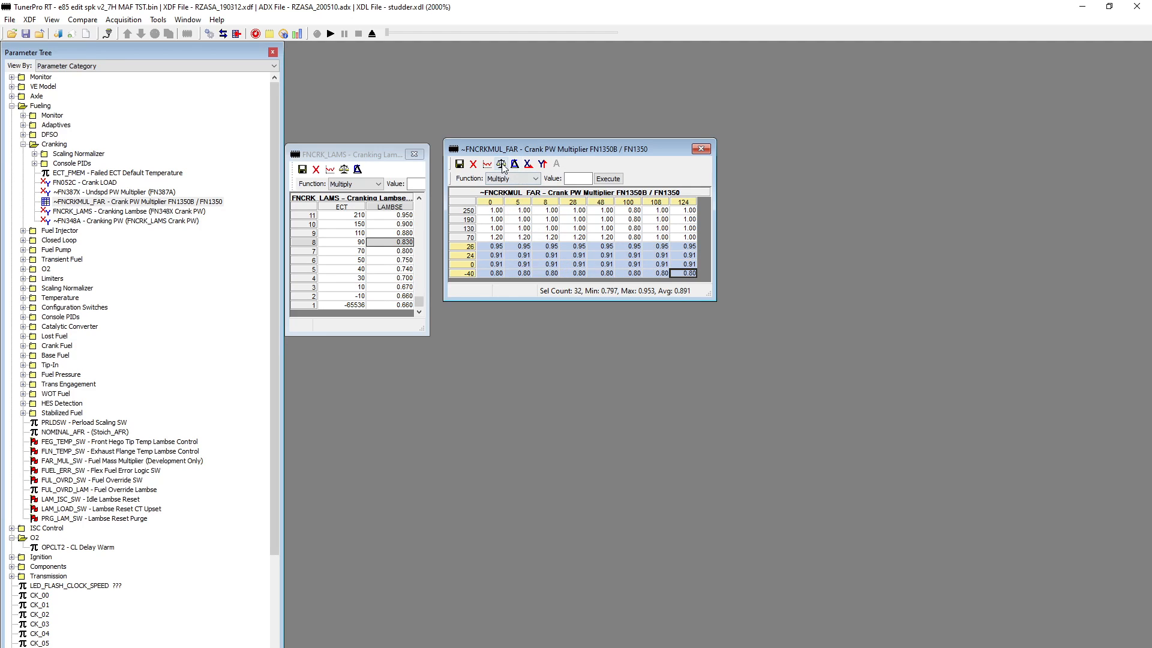
# Load STOCK MAV2 READ.bin as the compare bin, then return the multiplier table to the tune's values.
pyautogui.click(502, 163)
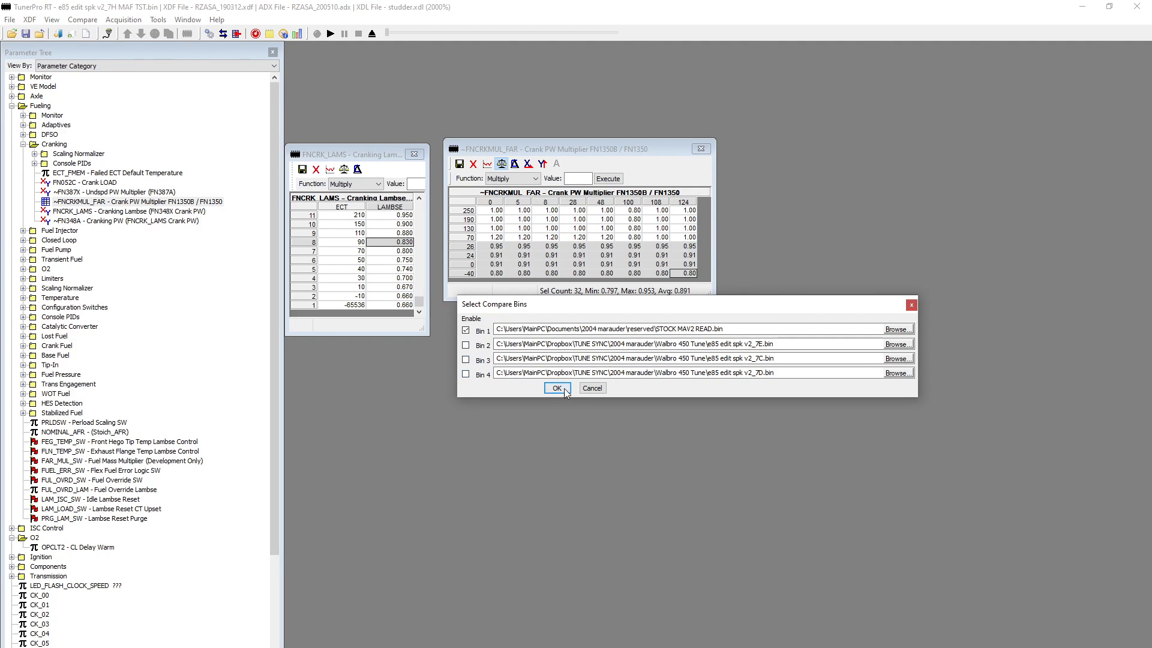
pyautogui.click(556, 388)
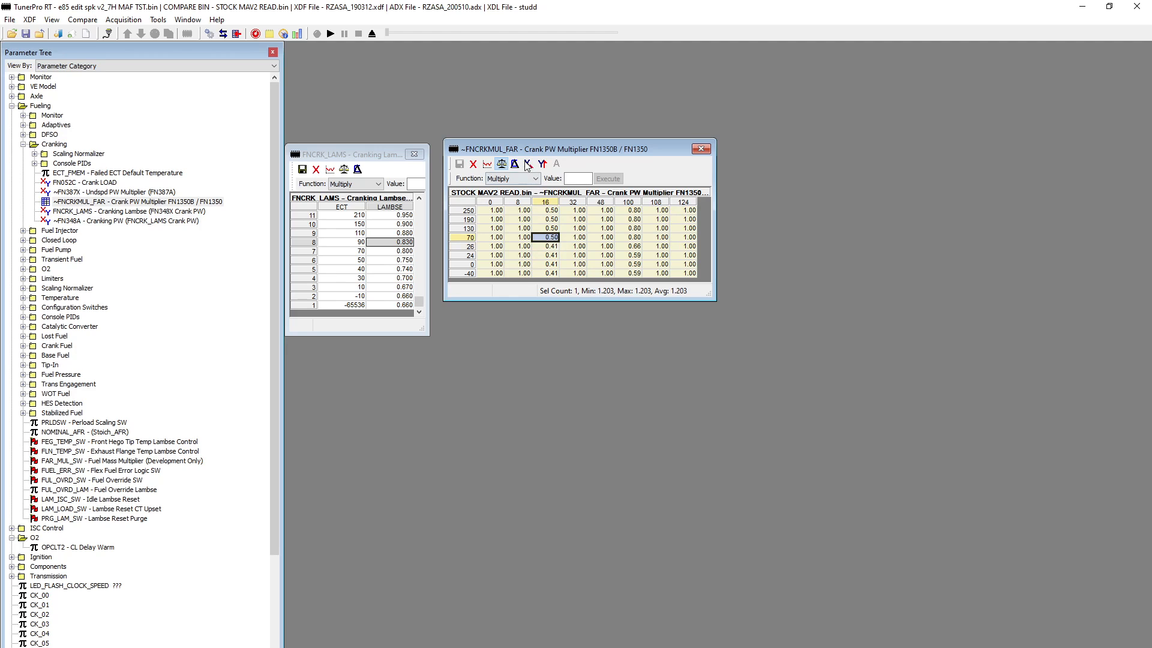
pyautogui.moveTo(501, 164)
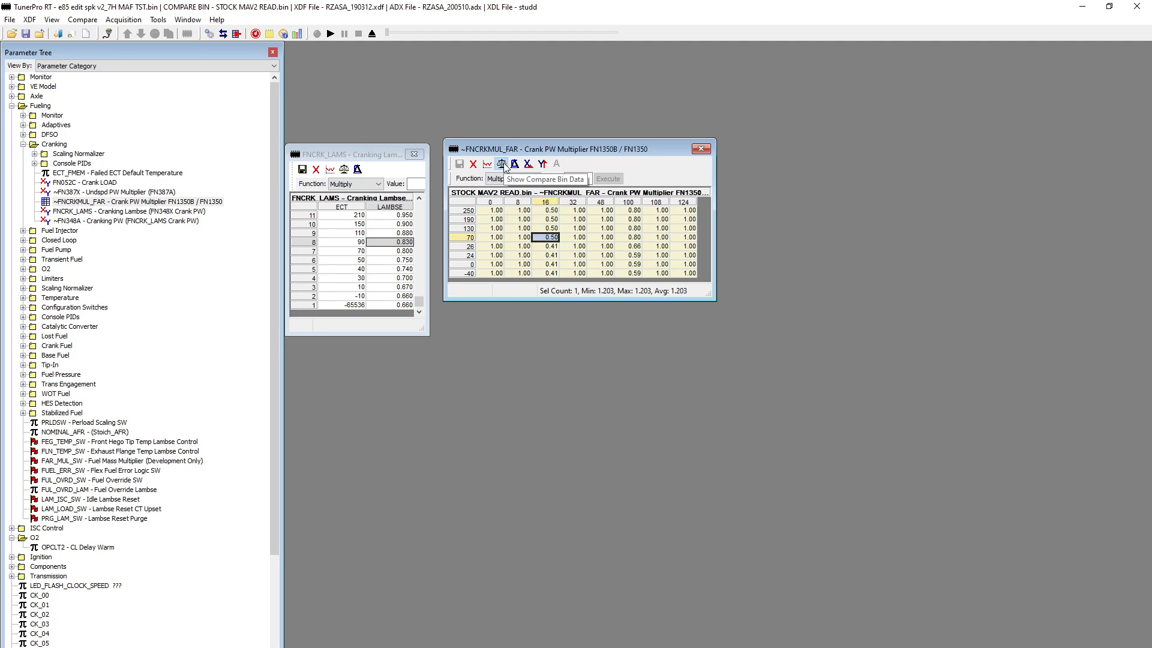
pyautogui.click(501, 164)
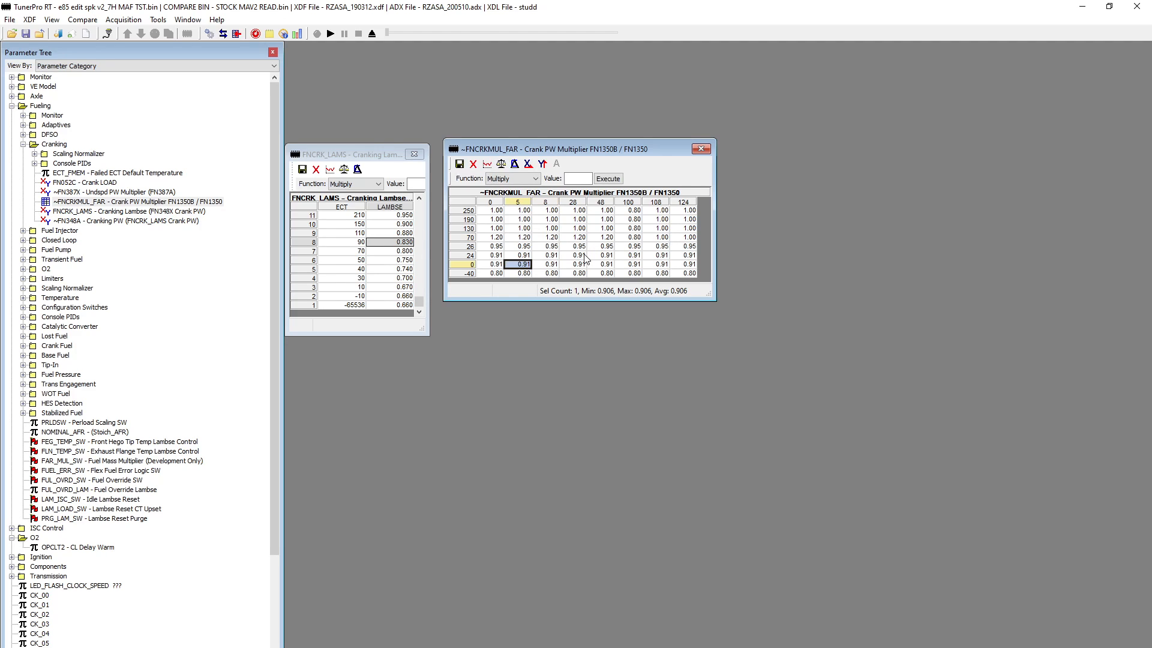
pyautogui.moveTo(580, 263)
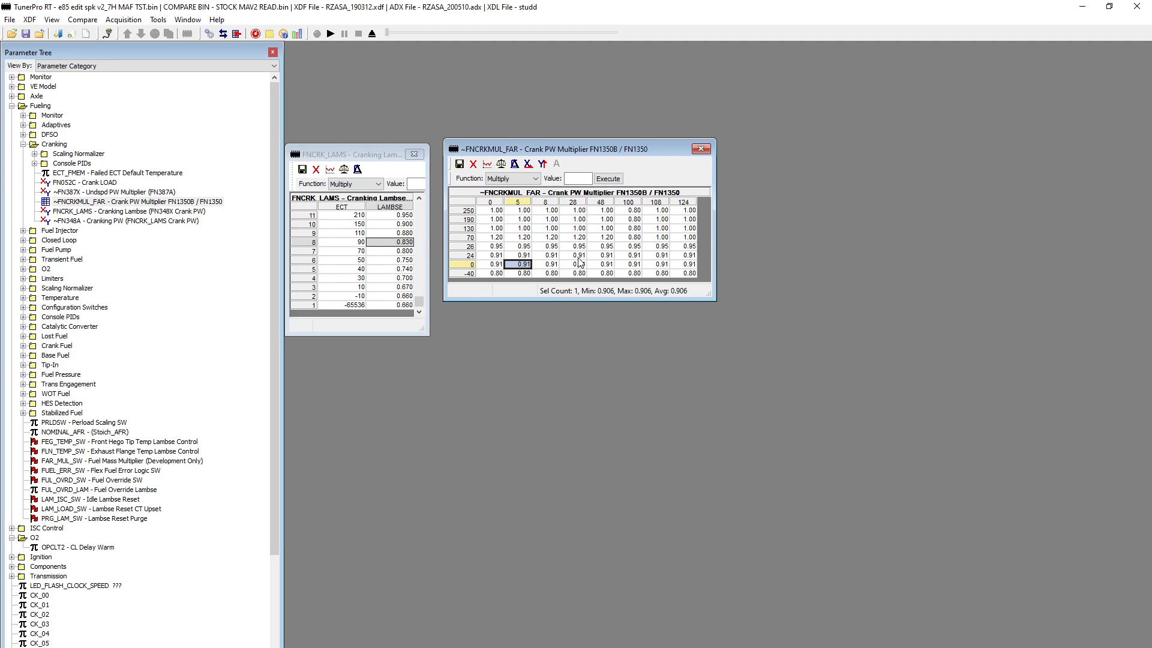
pyautogui.moveTo(522, 149)
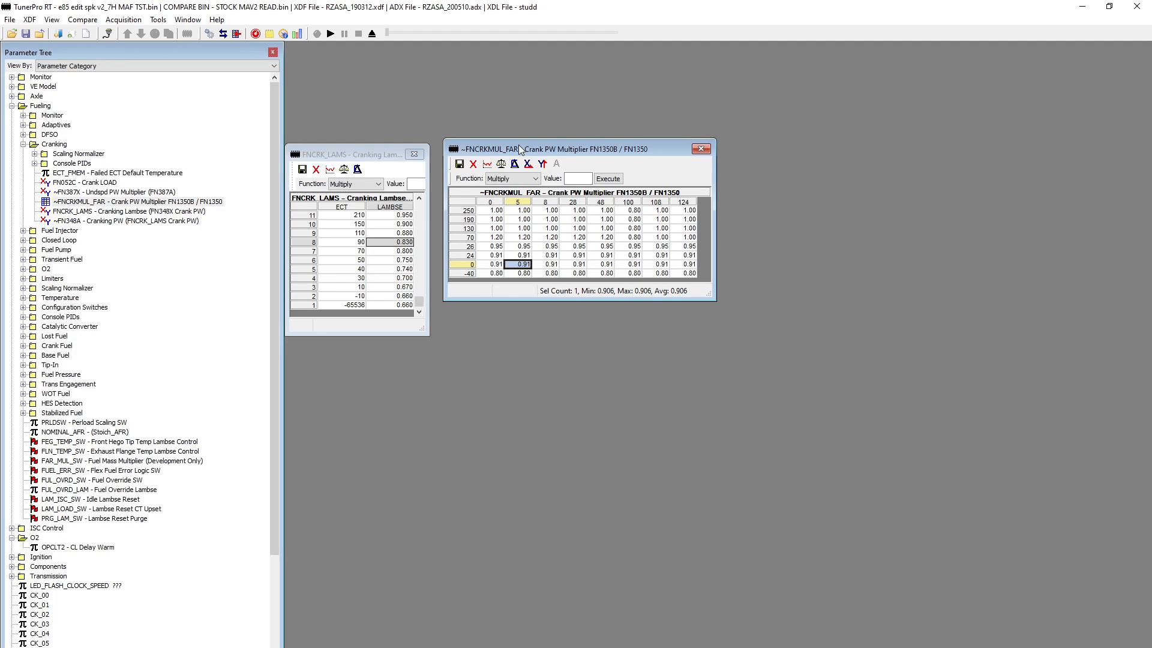
pyautogui.moveTo(522, 149); pyautogui.dragTo(561, 240)
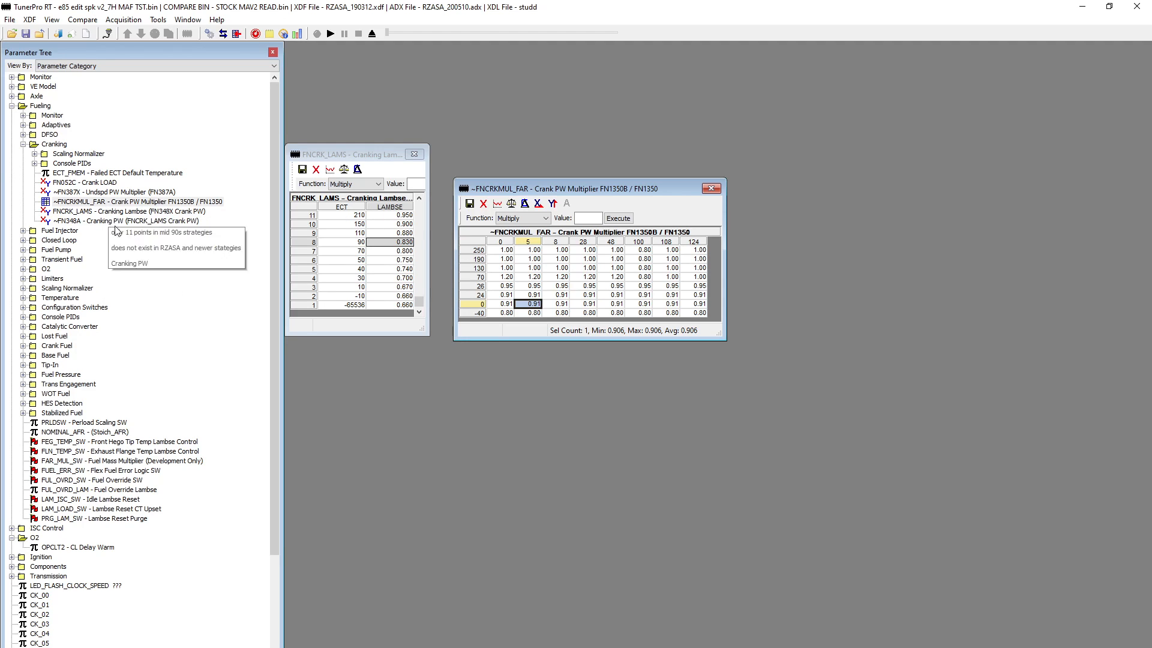
# Close the cranking tables and bring up FN1362LX Primary Base OL Fuel and FN1361L startup enrichment tables.
pyautogui.click(125, 211)
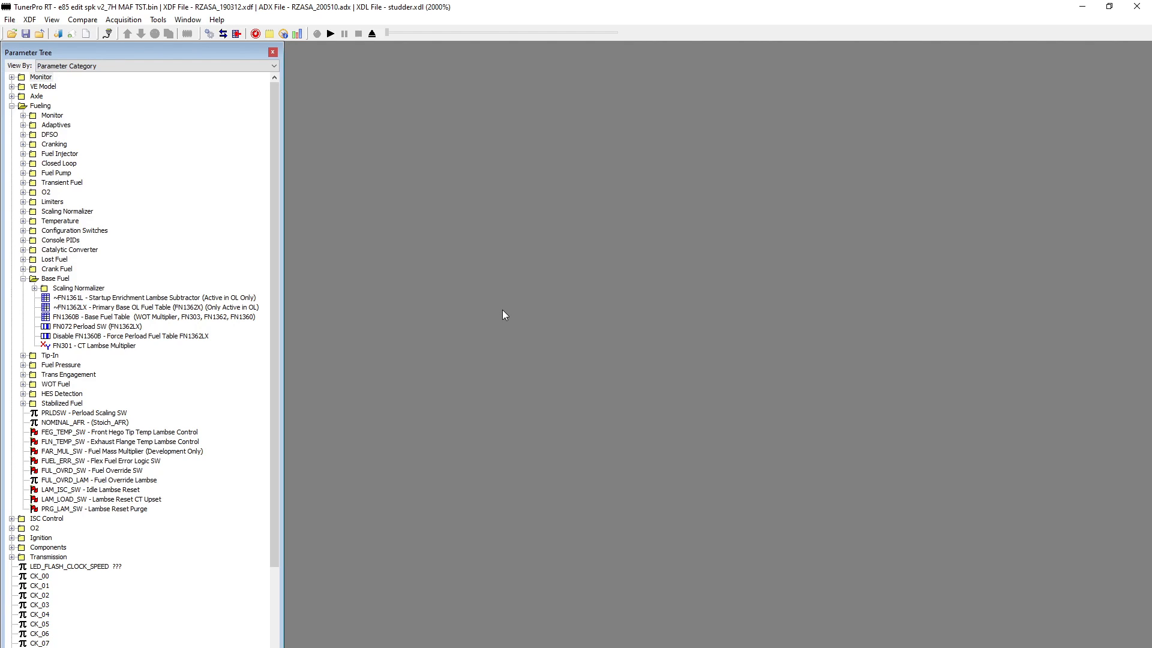
pyautogui.moveTo(412, 325)
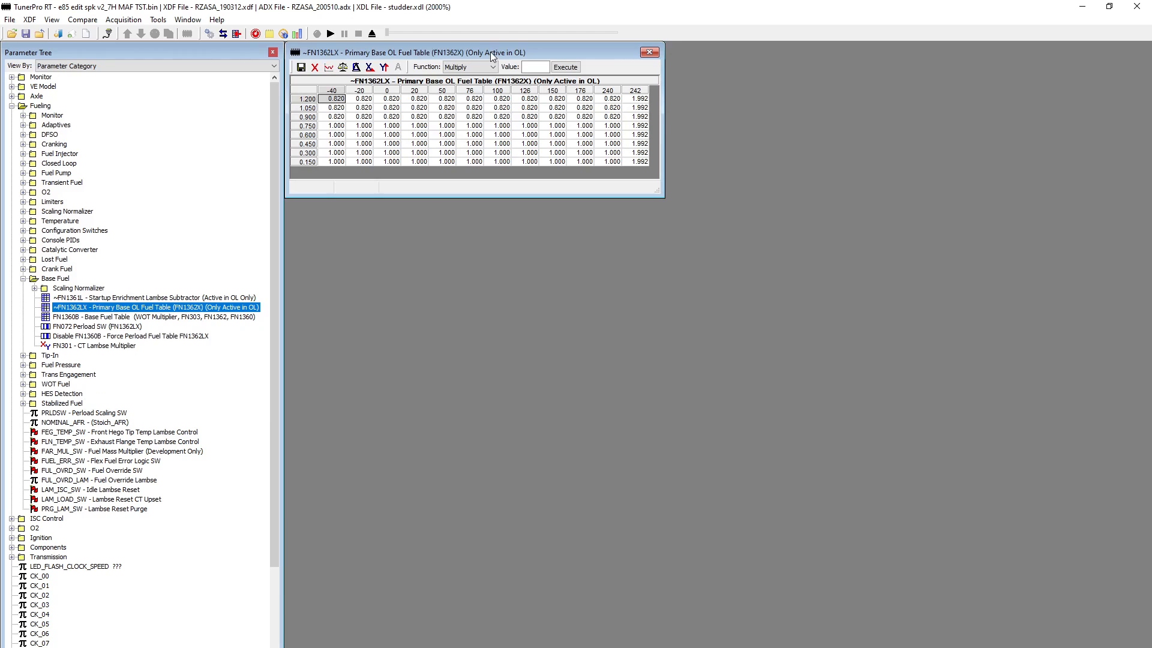
pyautogui.moveTo(492, 52); pyautogui.dragTo(537, 174)
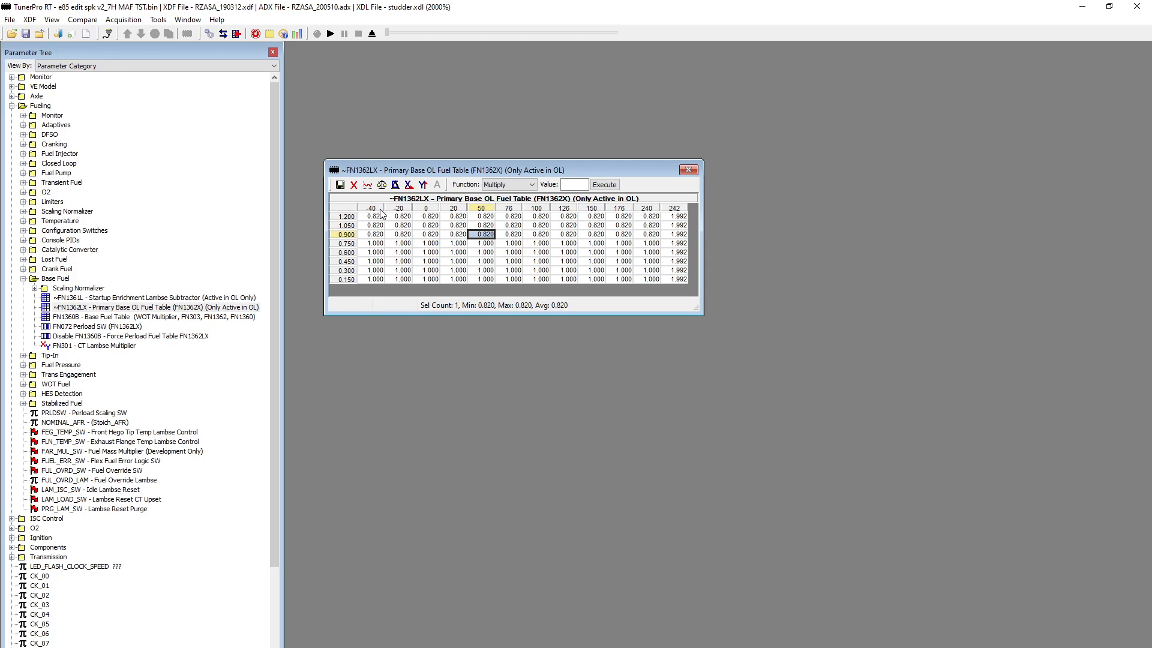
pyautogui.click(430, 244)
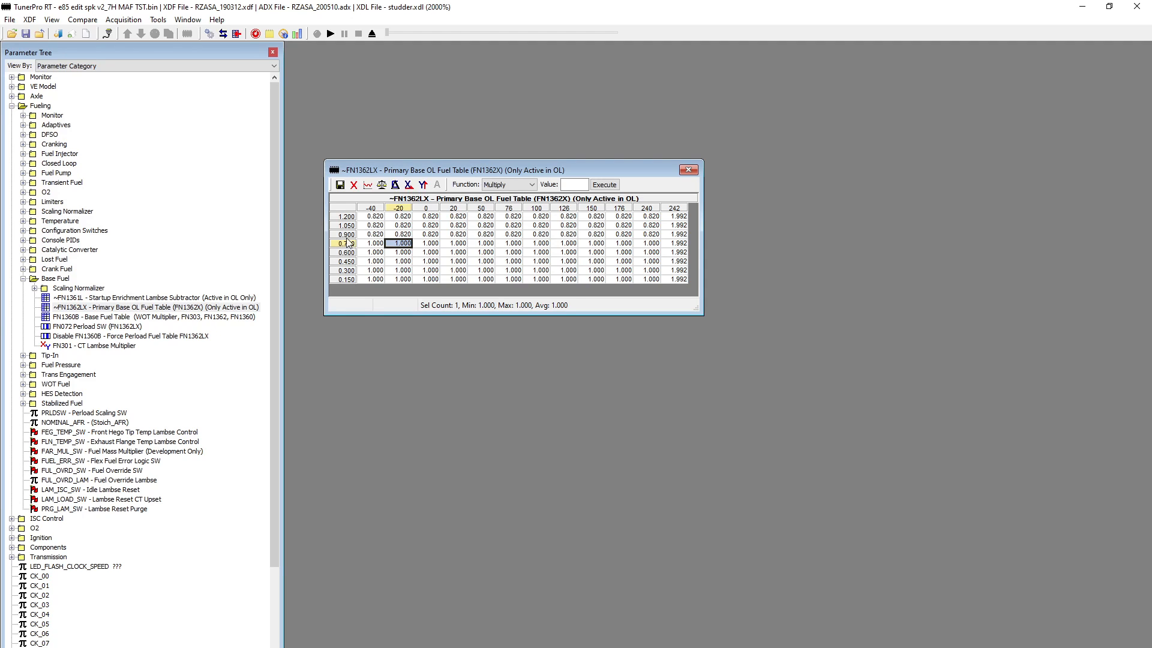
pyautogui.click(427, 244)
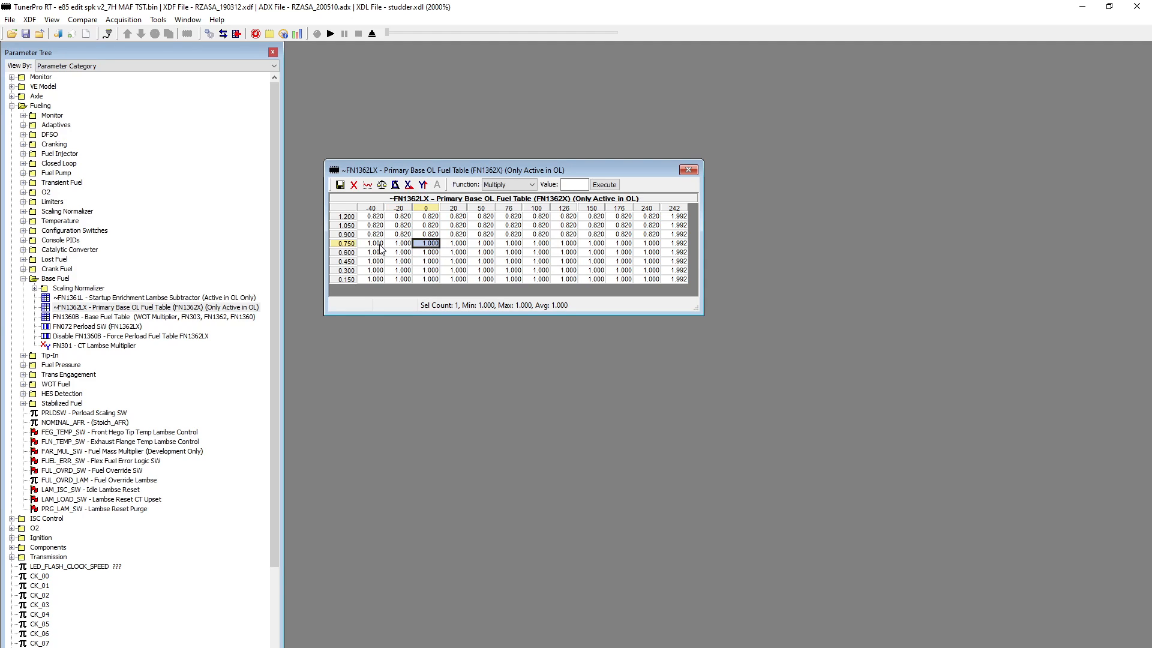
pyautogui.moveTo(427, 244); pyautogui.dragTo(648, 278)
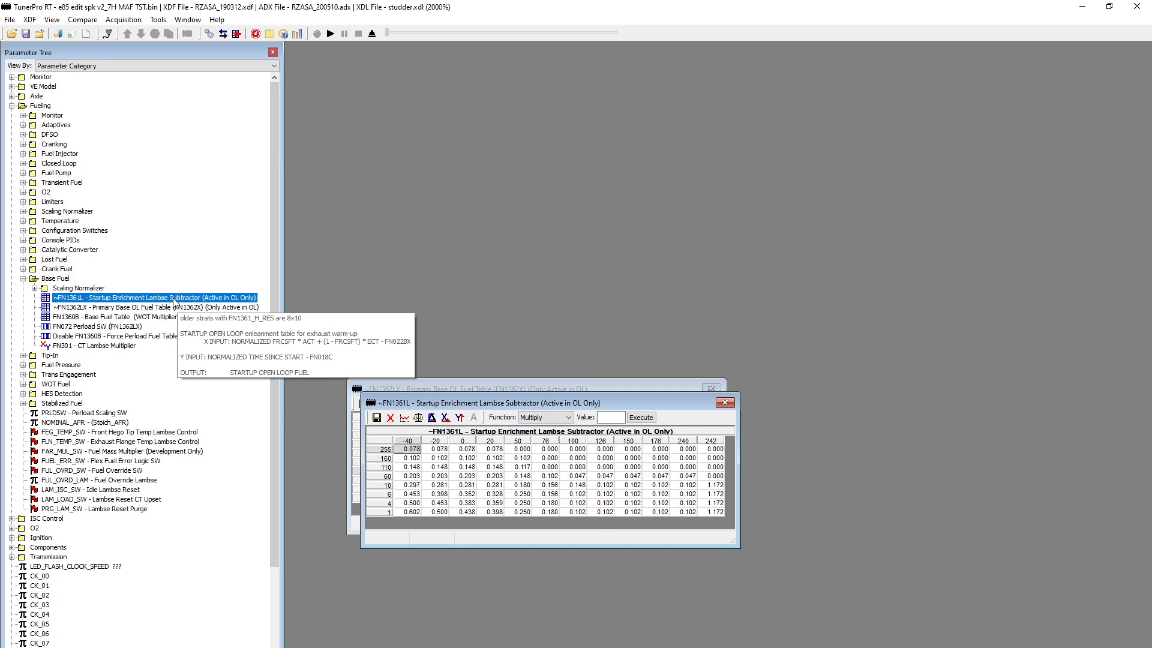
pyautogui.moveTo(498, 350)
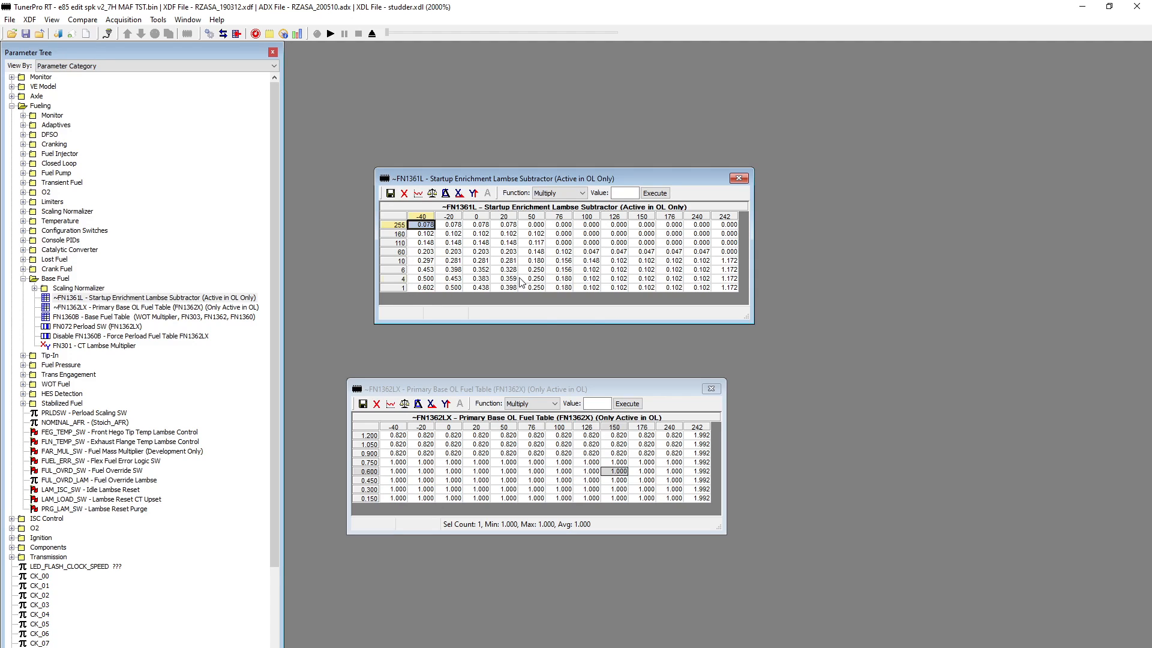
# Check the -40 startup enrichment value and select the 160 row, averaging 0.042.
pyautogui.click(533, 279)
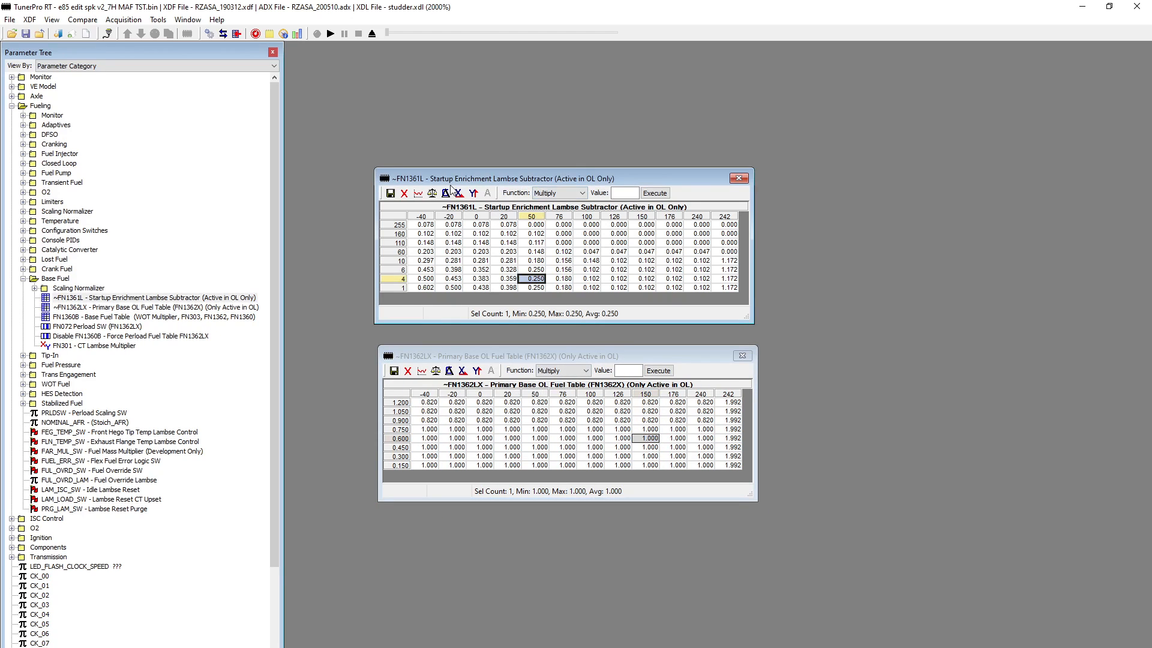
pyautogui.moveTo(502, 195)
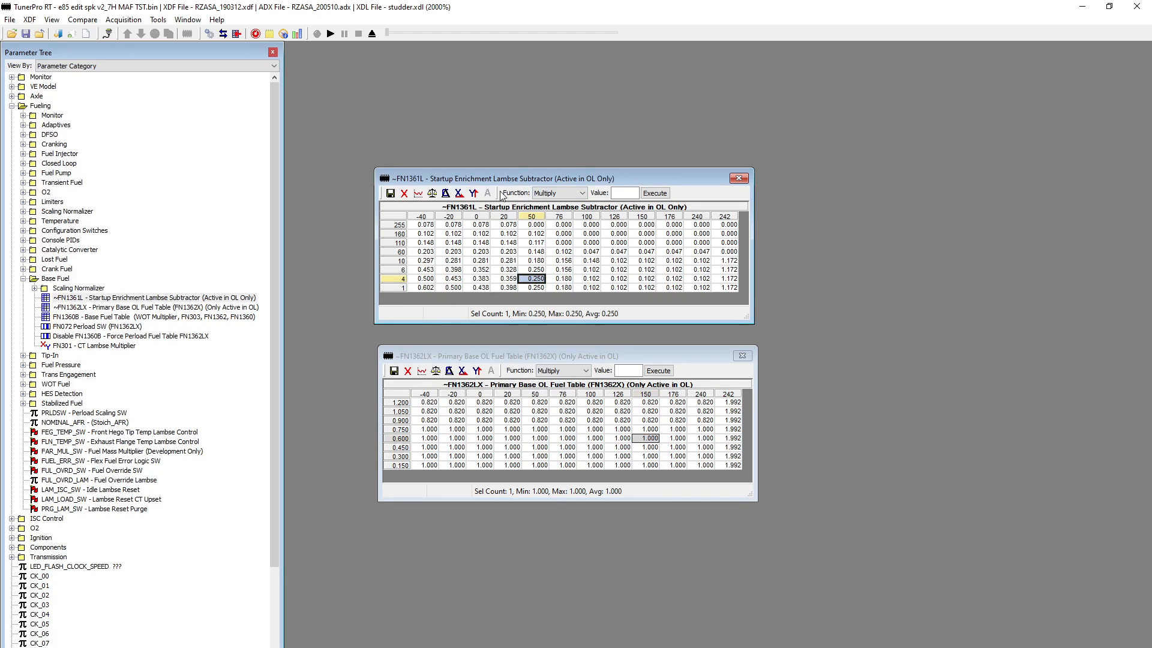
pyautogui.moveTo(515, 178); pyautogui.dragTo(514, 190)
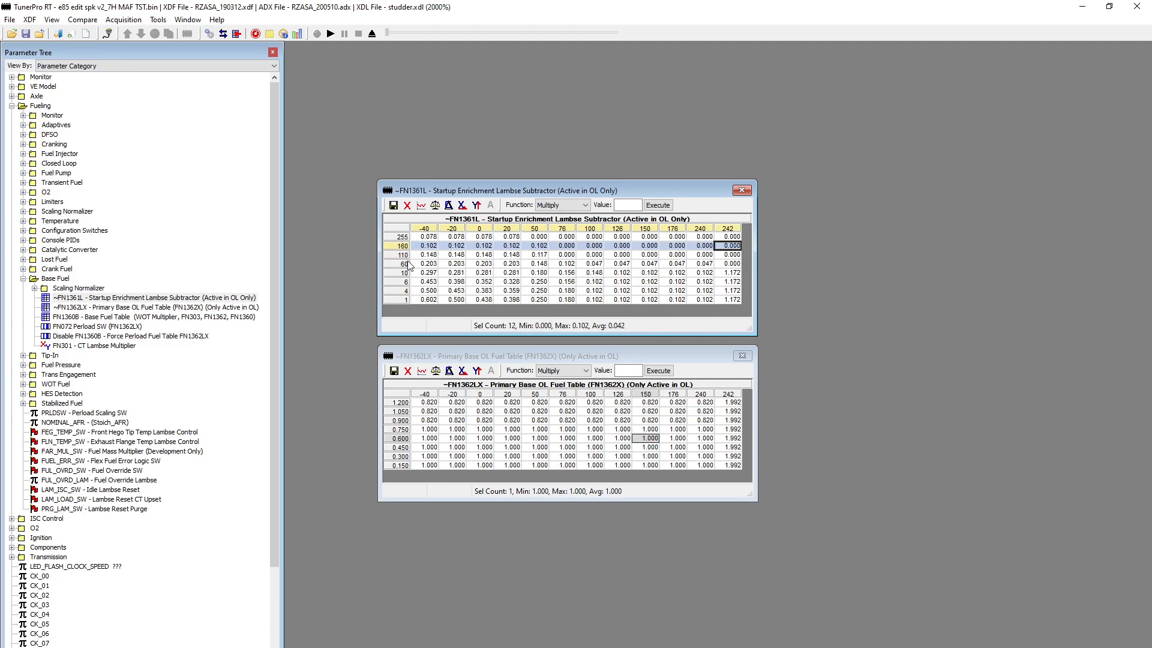
# Select the 0-degree column of the FN1361L startup enrichment table.
pyautogui.click(425, 280)
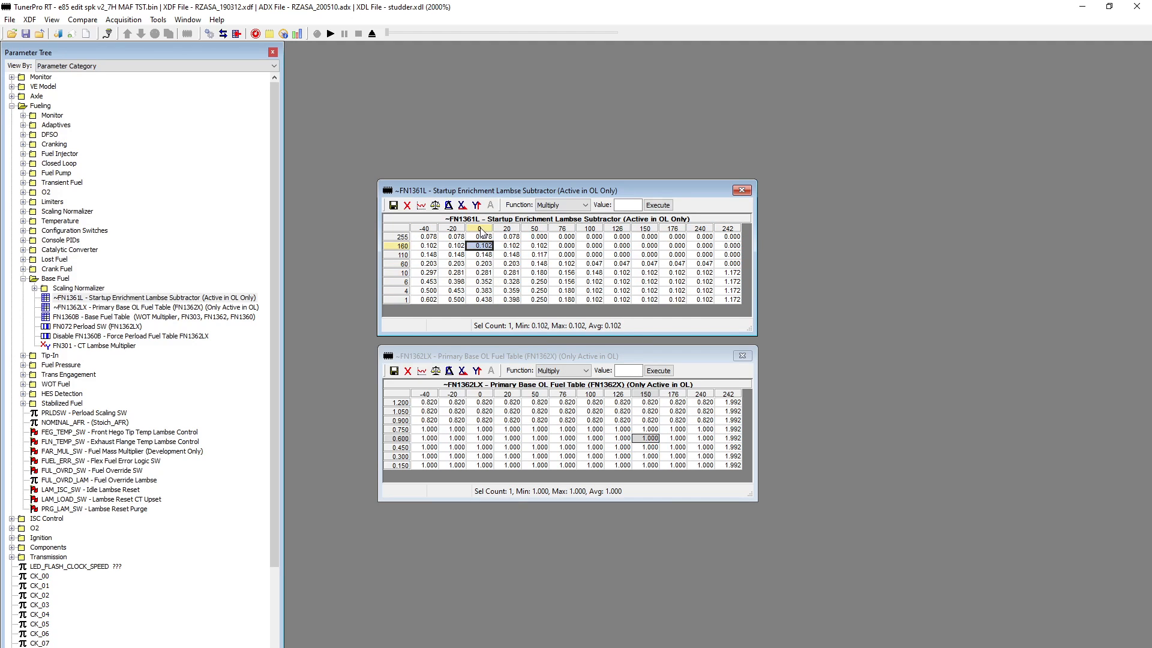
pyautogui.moveTo(480, 236); pyautogui.dragTo(479, 291)
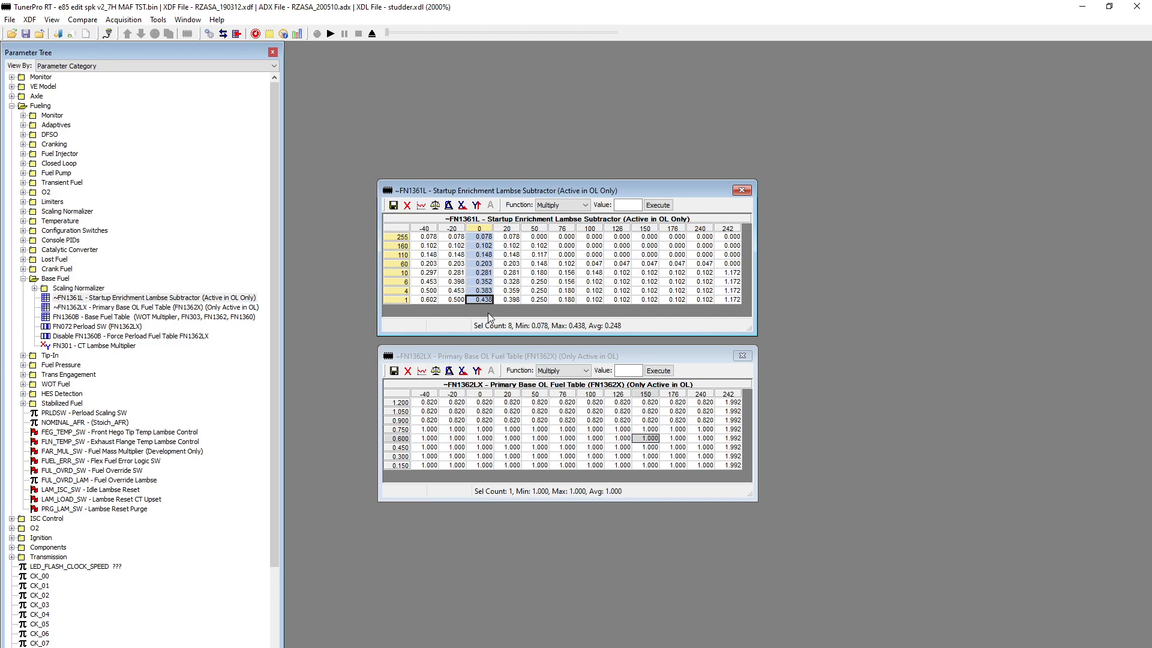
pyautogui.click(480, 298)
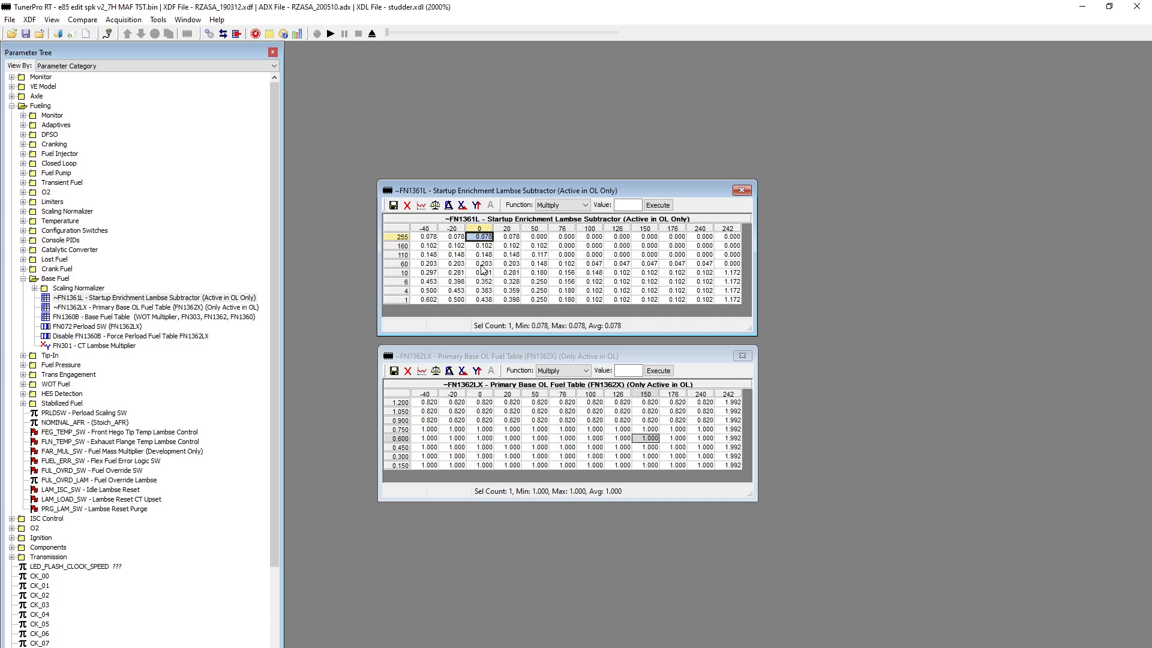
pyautogui.moveTo(567, 195)
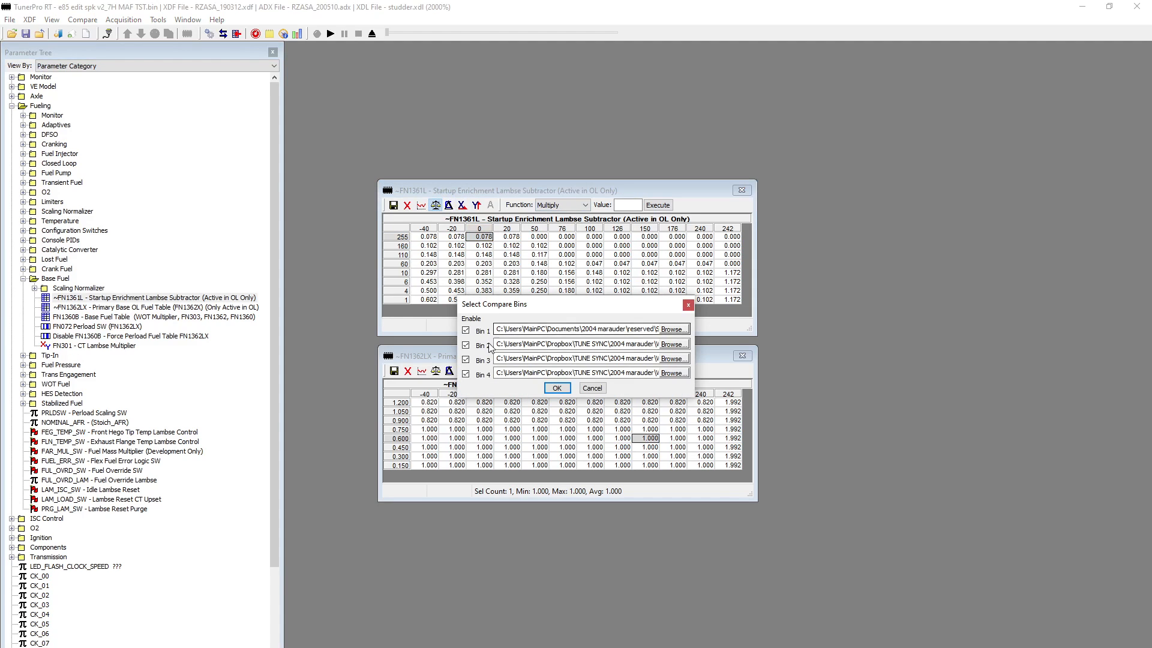
# Compare against only STOCK MAV2 READ.bin, read a stock value, then switch back to the tune.
pyautogui.click(465, 344)
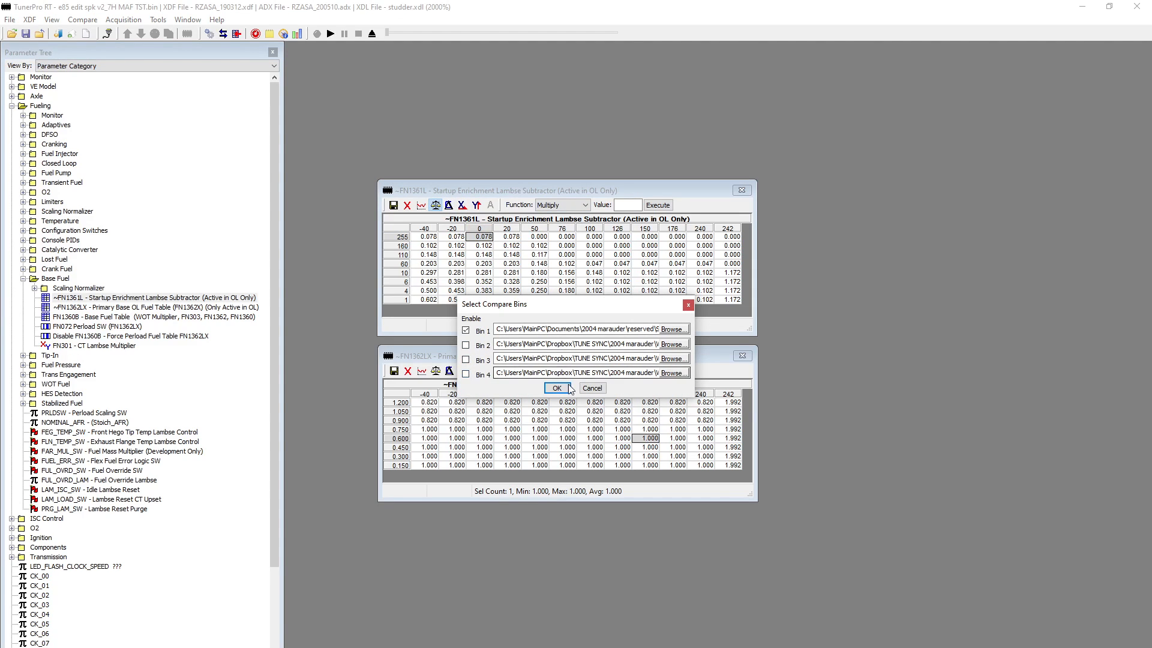
pyautogui.click(552, 387)
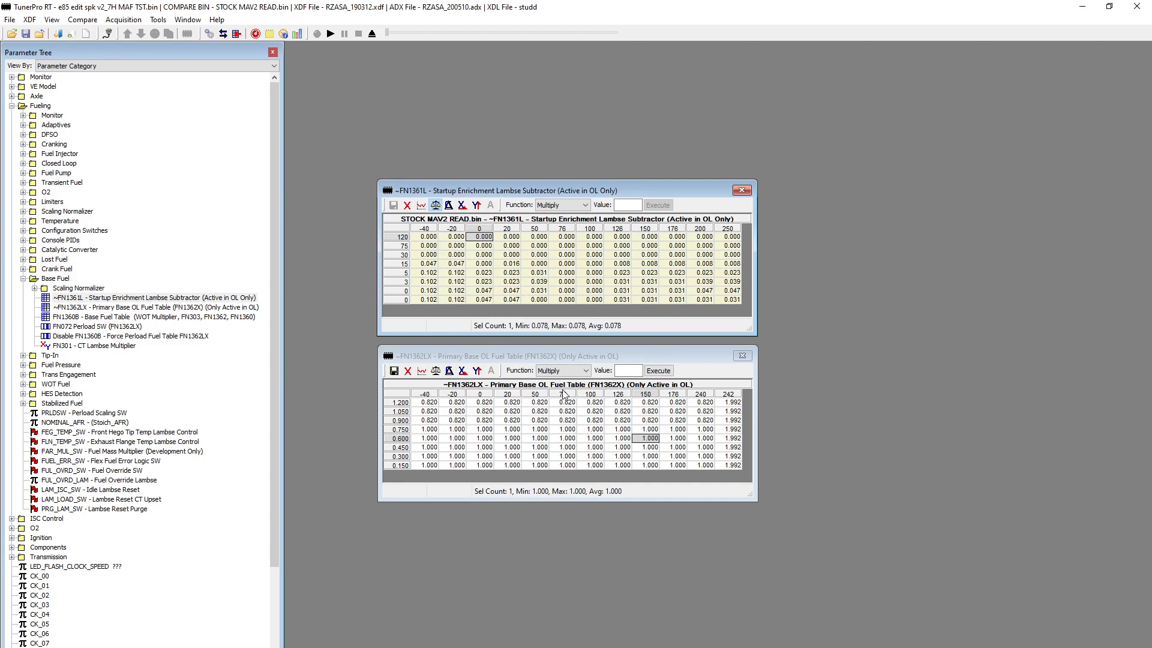
pyautogui.click(508, 272)
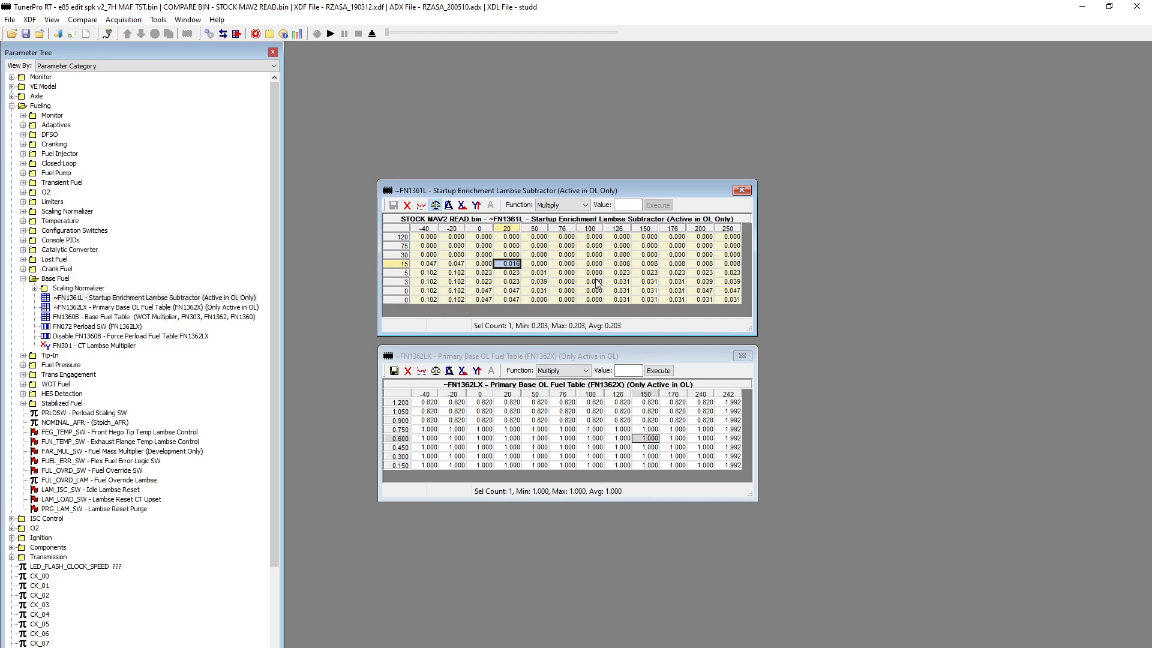
pyautogui.click(436, 204)
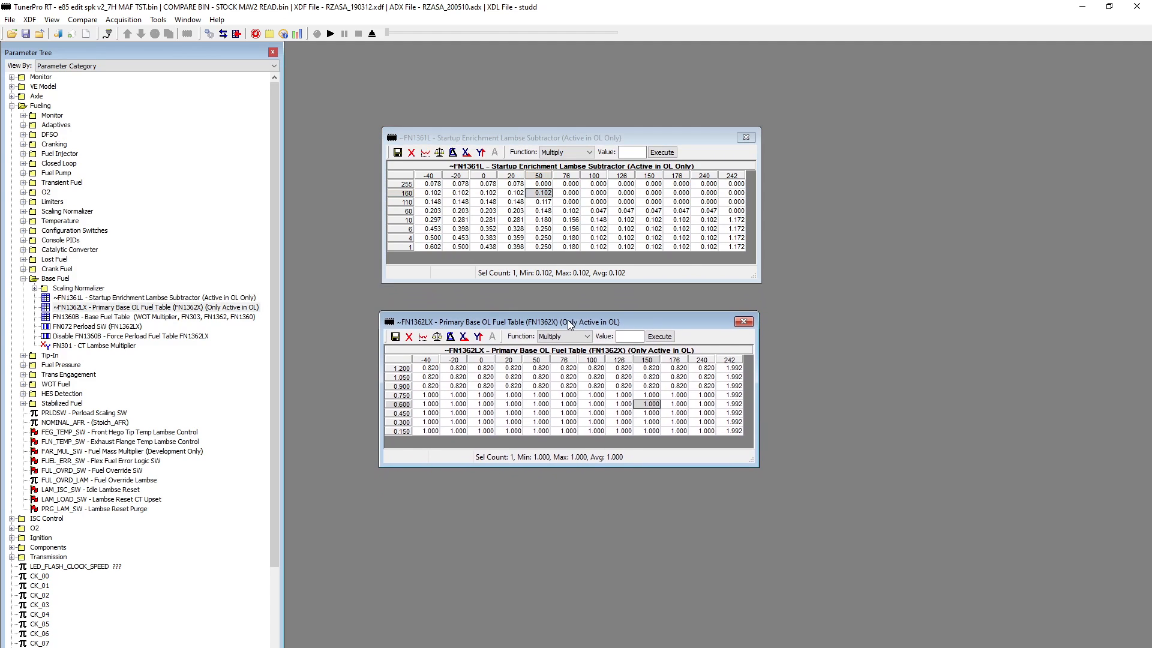
# Check startup enrichment values in the 50-degree column for rows 4 and 1.
pyautogui.click(649, 404)
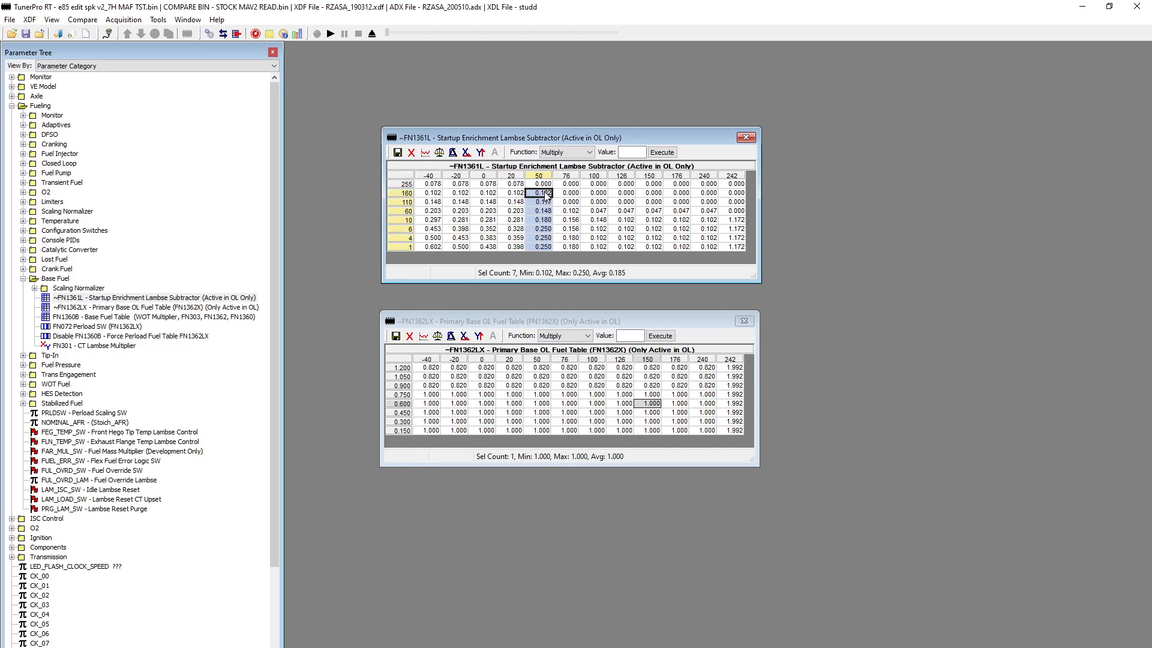
pyautogui.click(542, 238)
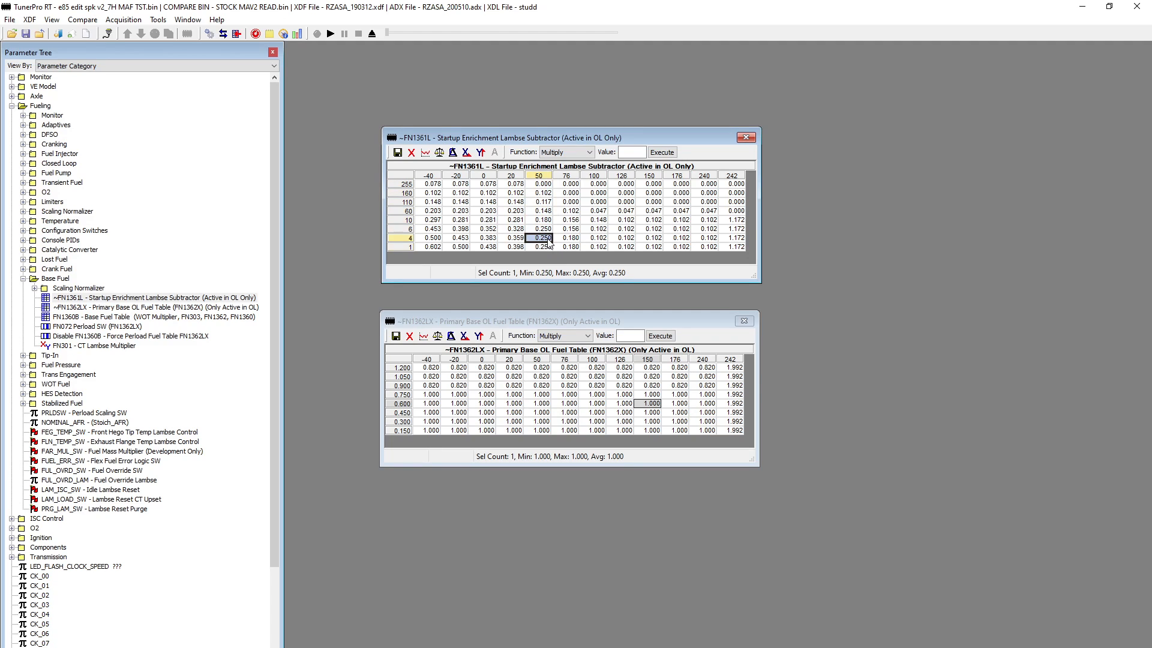
pyautogui.click(538, 248)
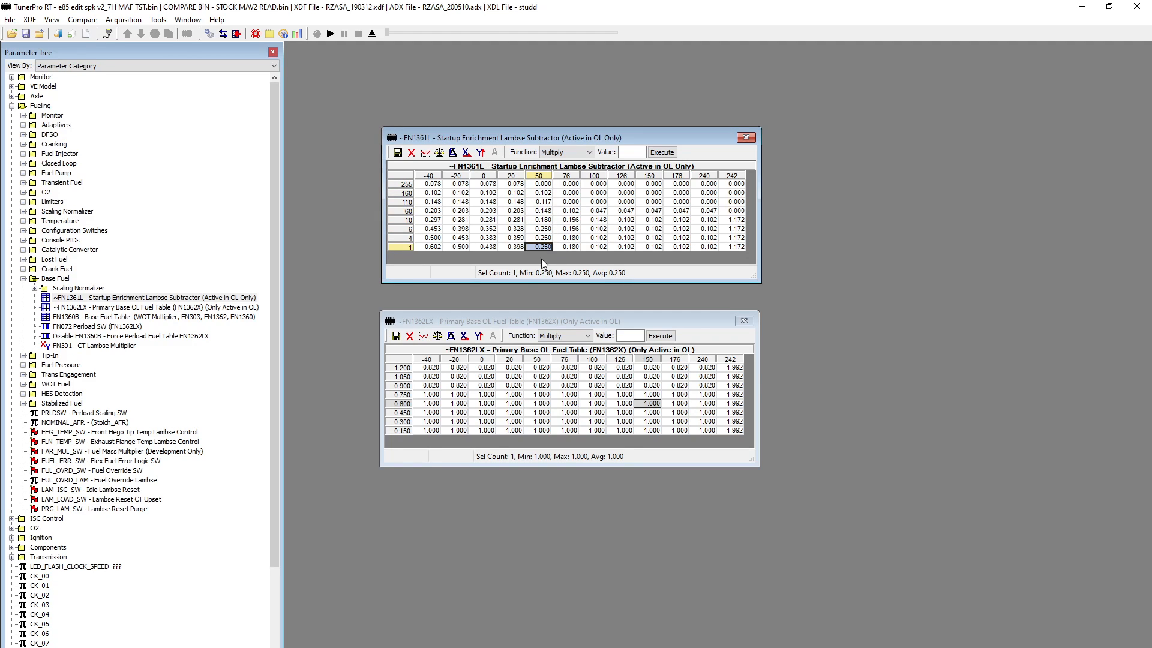
pyautogui.moveTo(544, 263)
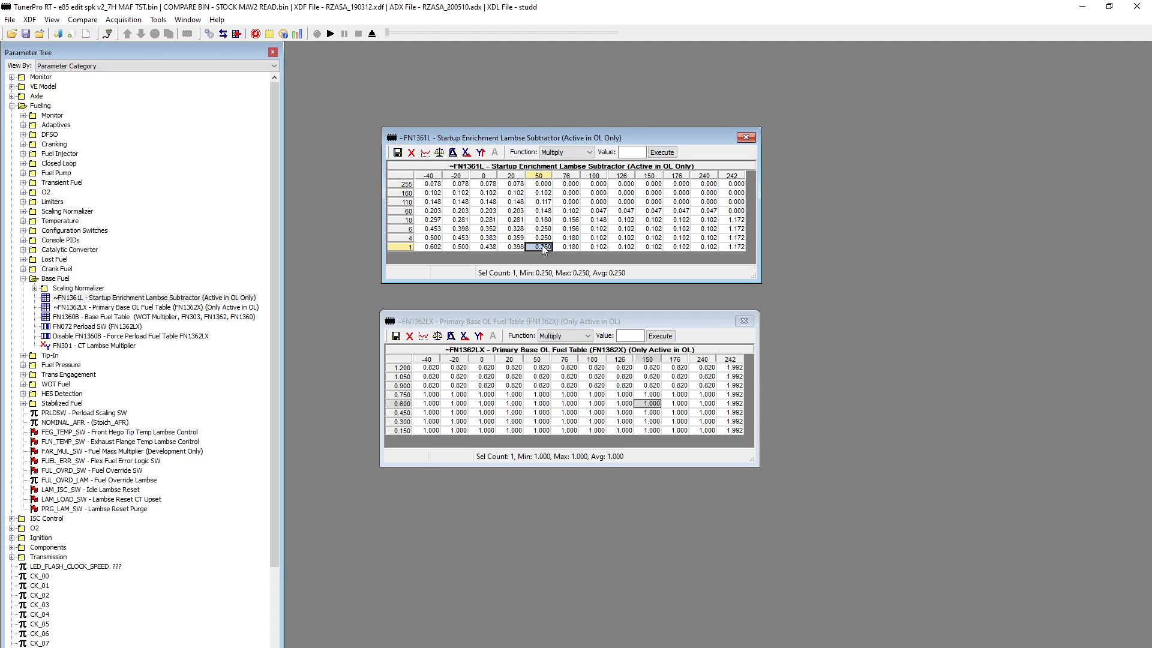
pyautogui.moveTo(547, 433)
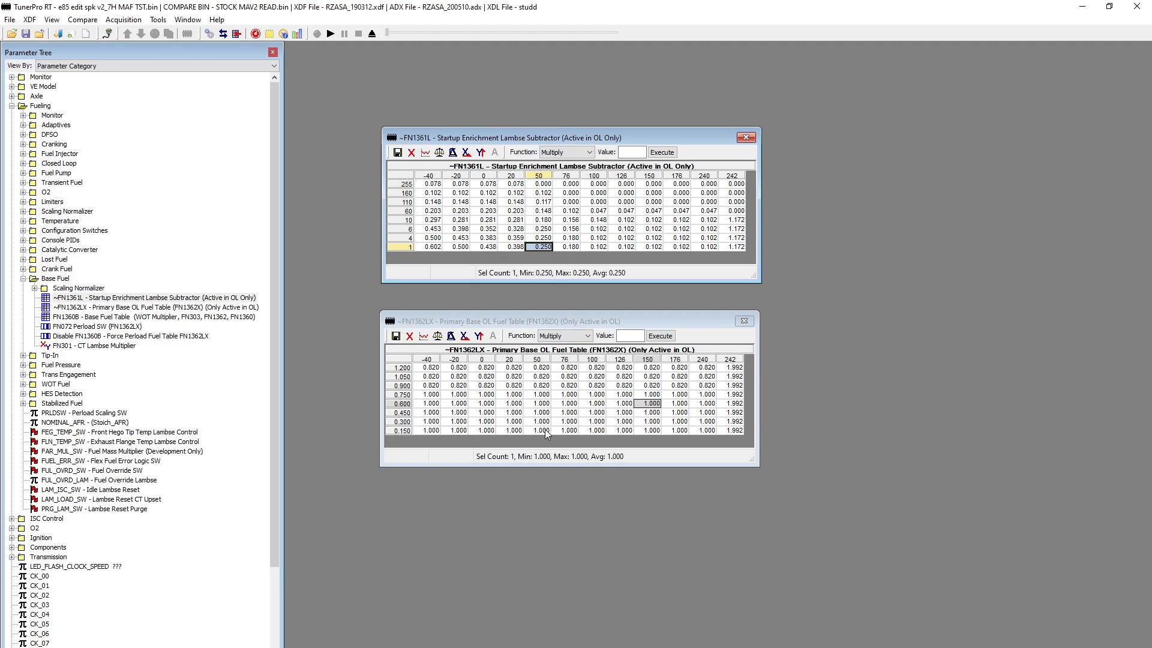
# Check base fuel at 0.750/100 and startup enrichment at 126 and 100 degrees (0.148 in row 10).
pyautogui.click(564, 429)
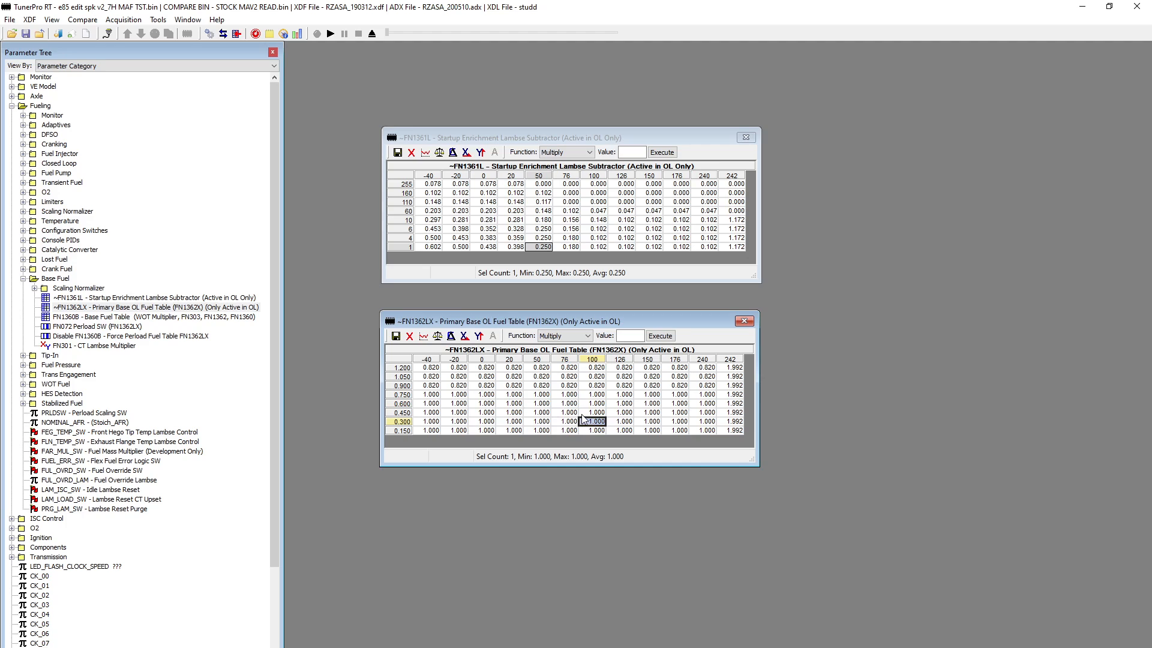
pyautogui.click(593, 394)
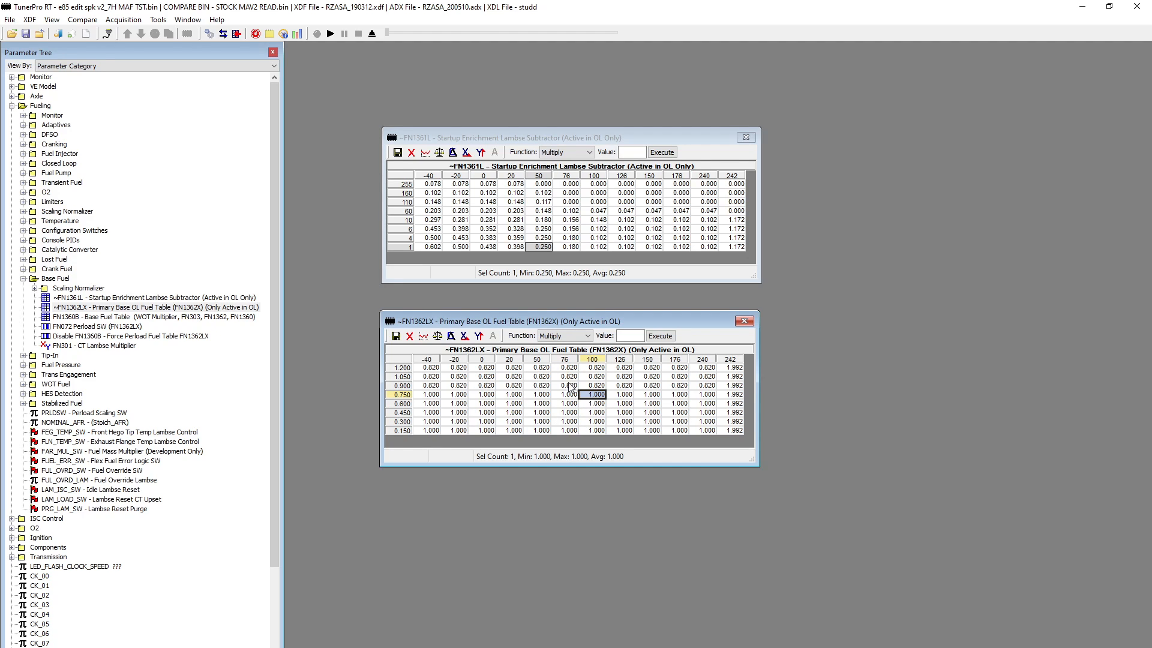
pyautogui.click(645, 429)
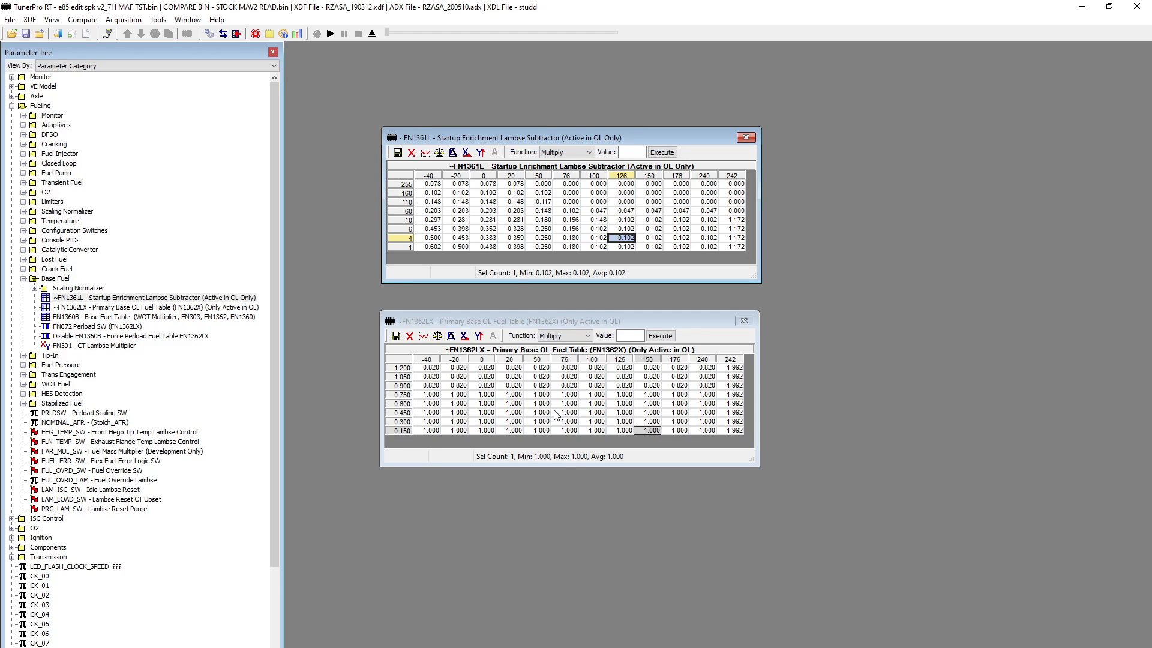
pyautogui.moveTo(554, 404)
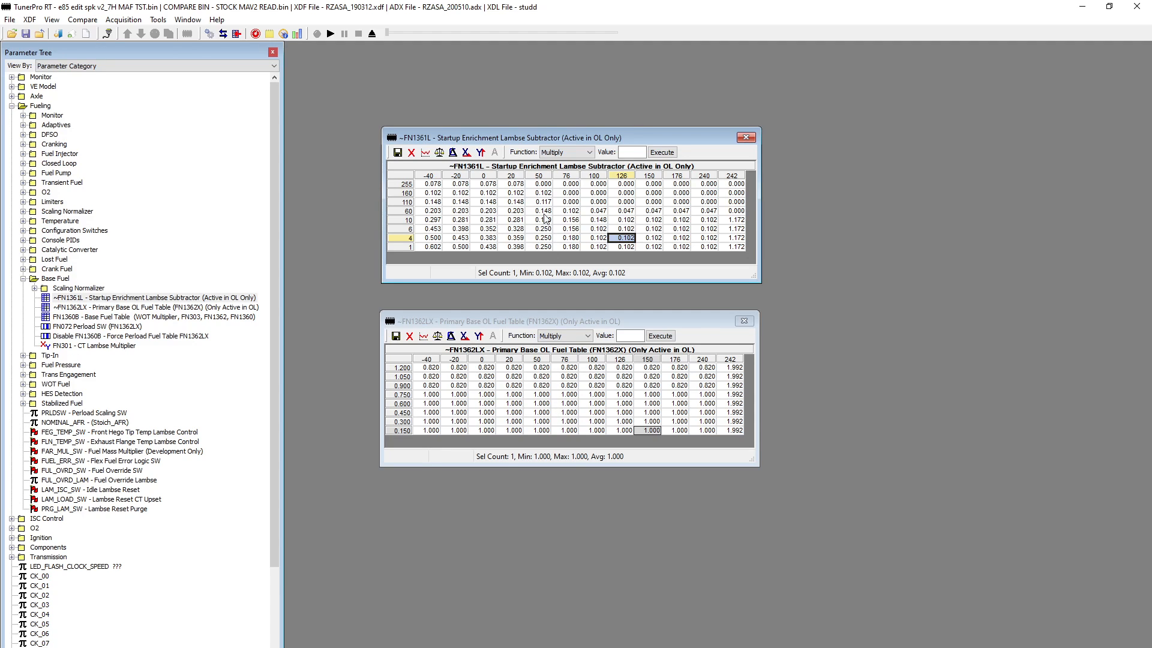
pyautogui.click(596, 219)
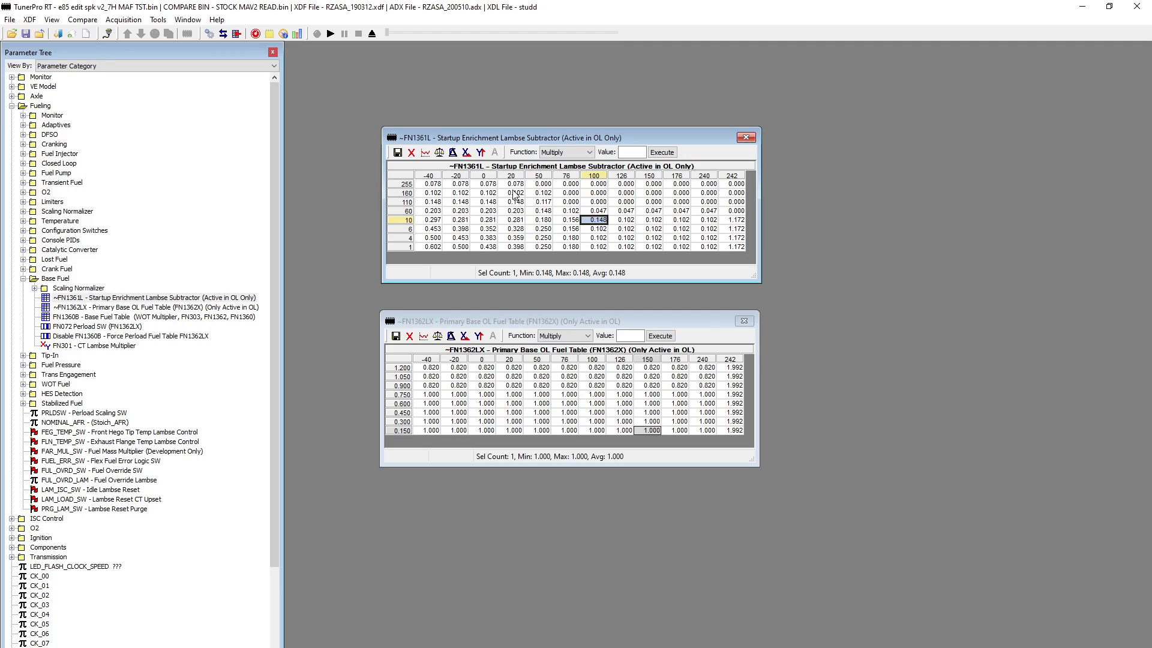
pyautogui.moveTo(515, 196)
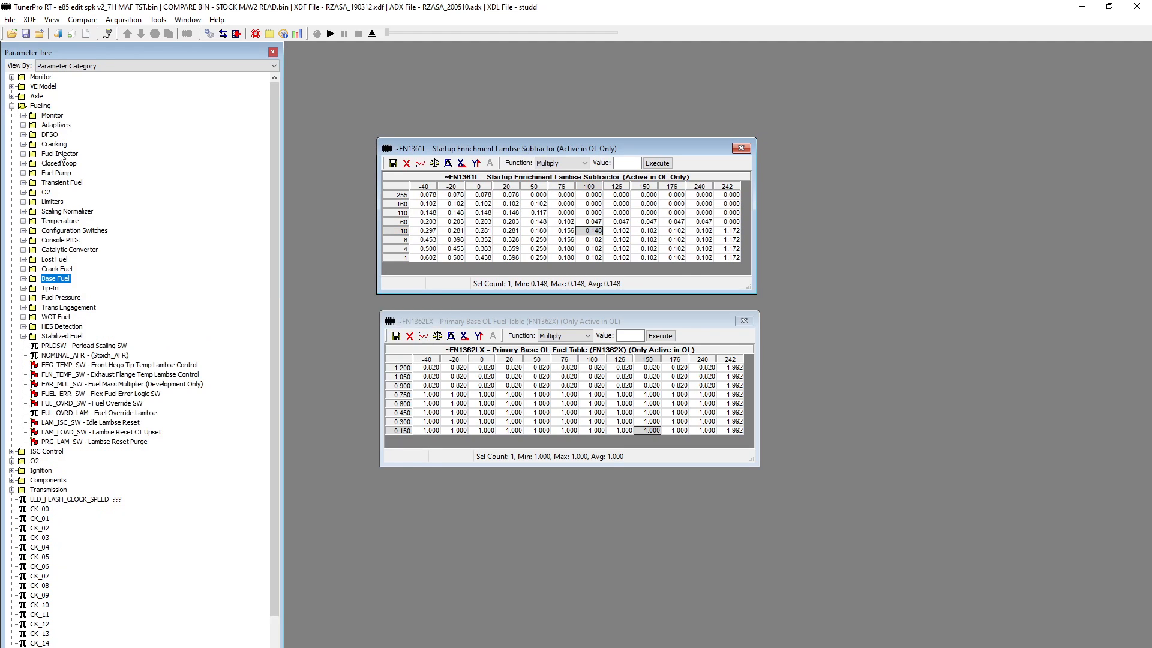
# Close the startup enrichment and primary base fuel tables and expand MBT Spark under Ignition.
pyautogui.click(21, 106)
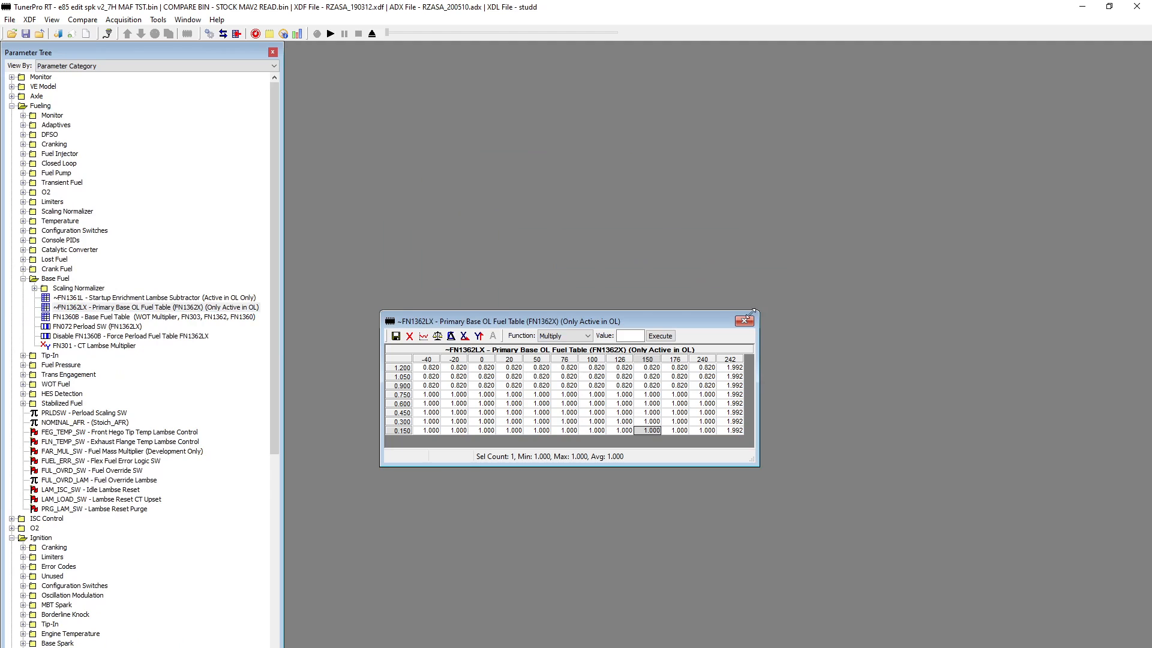
pyautogui.click(13, 106)
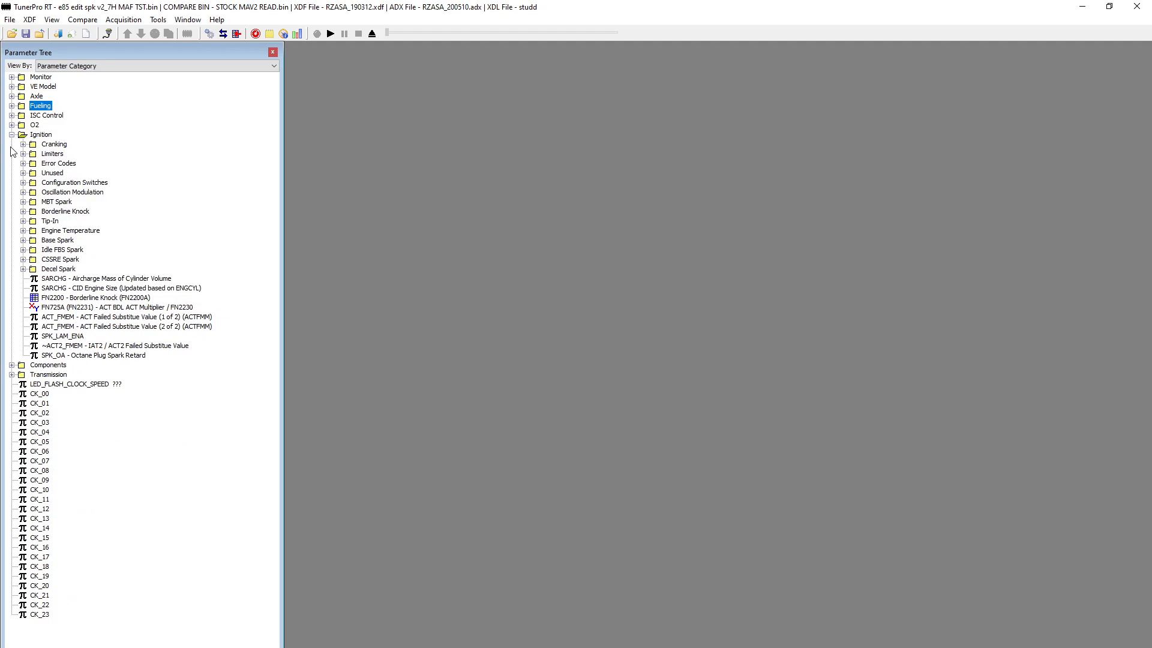
pyautogui.moveTo(23, 201)
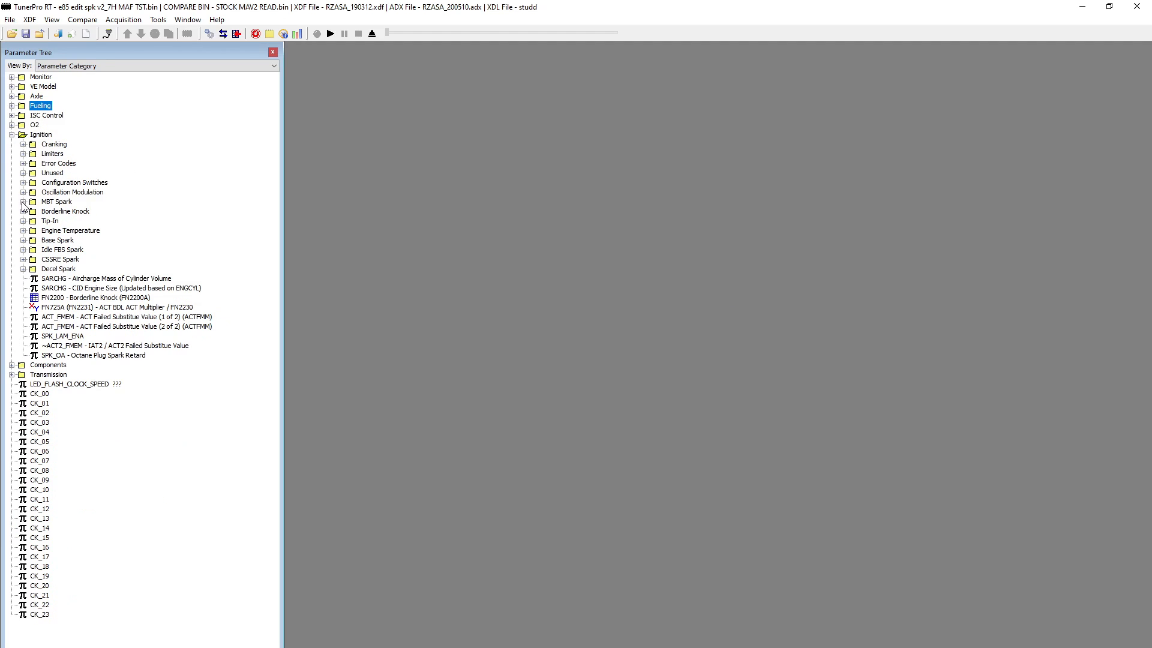
pyautogui.click(24, 201)
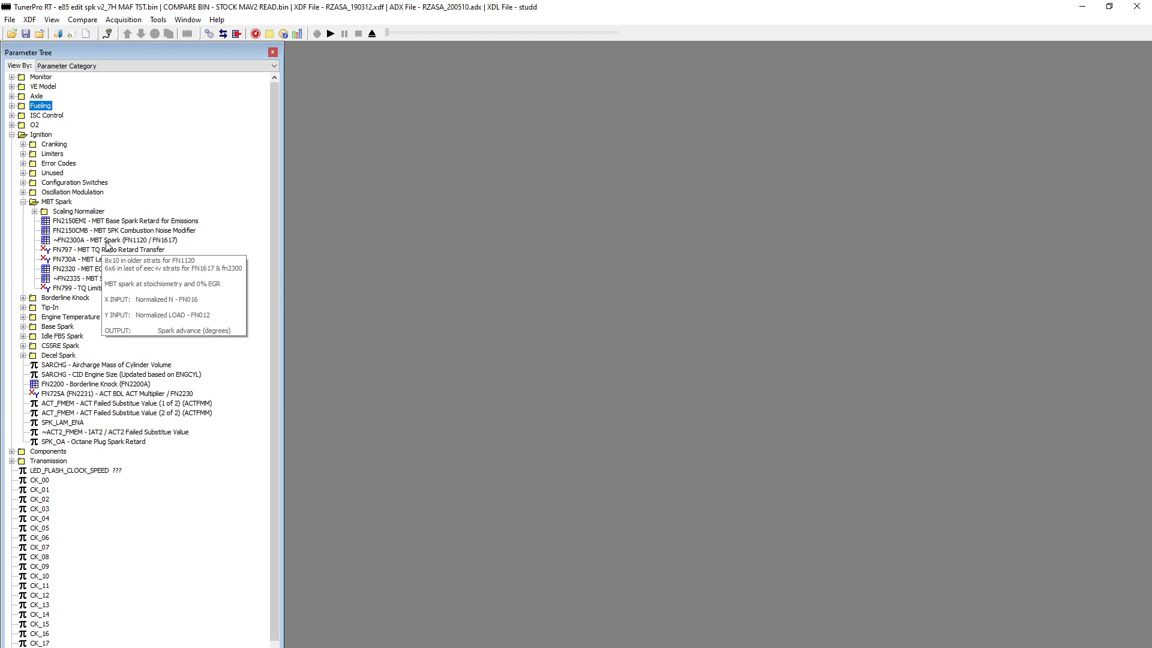
pyautogui.doubleClick(107, 240)
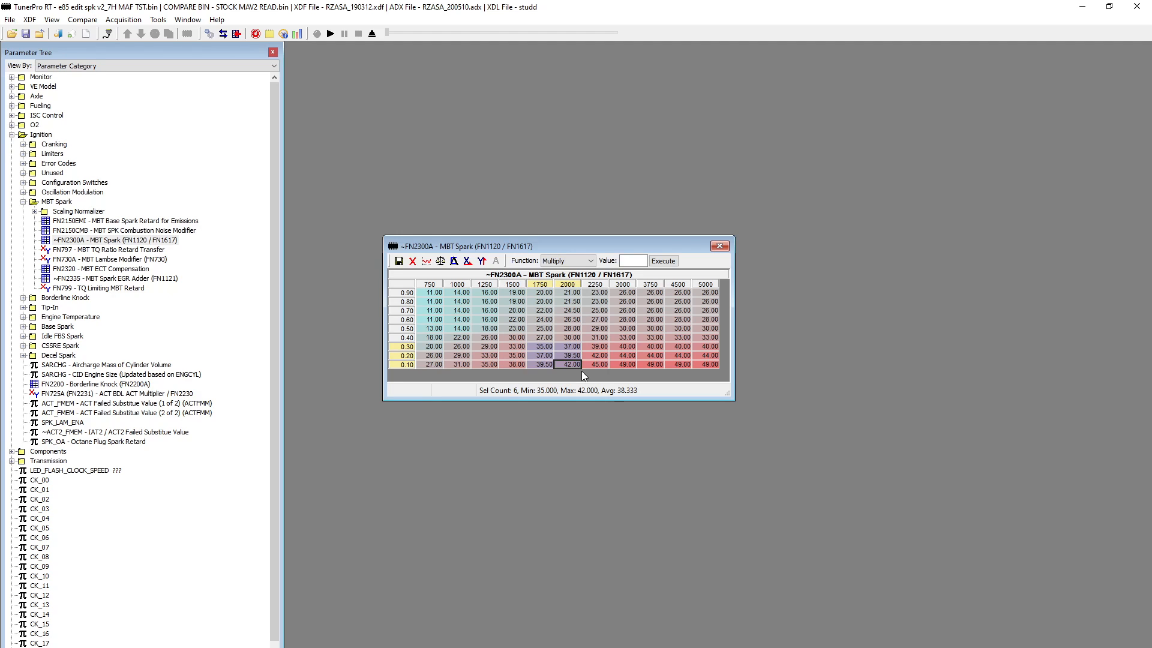
pyautogui.moveTo(472, 344)
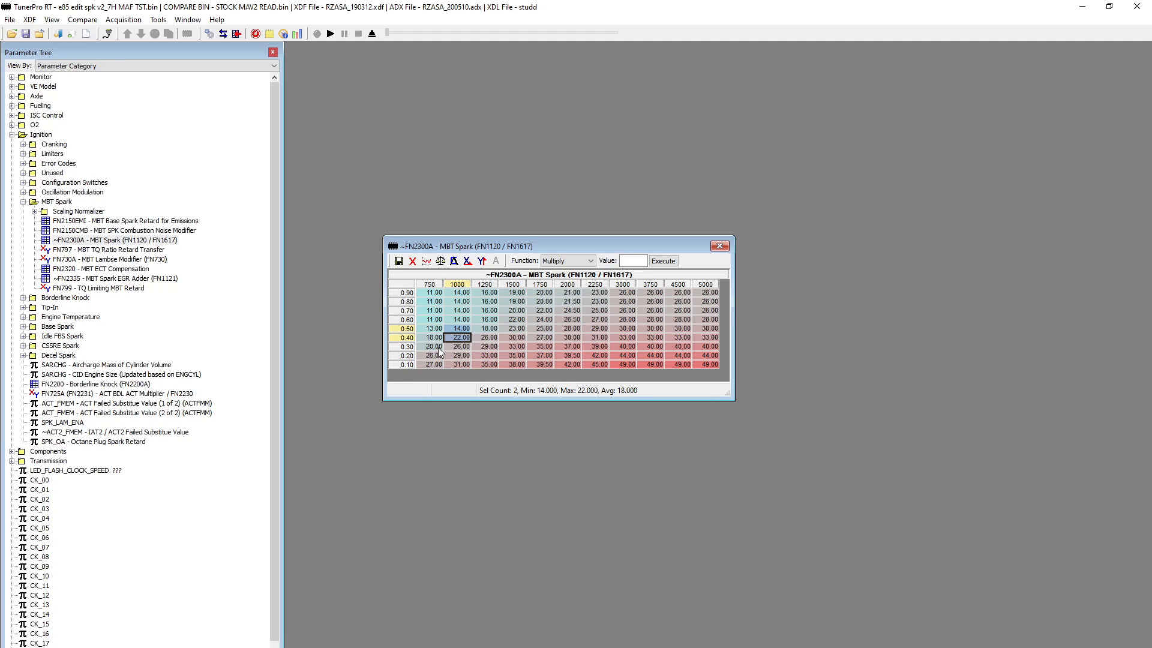
pyautogui.moveTo(460, 337); pyautogui.dragTo(679, 365)
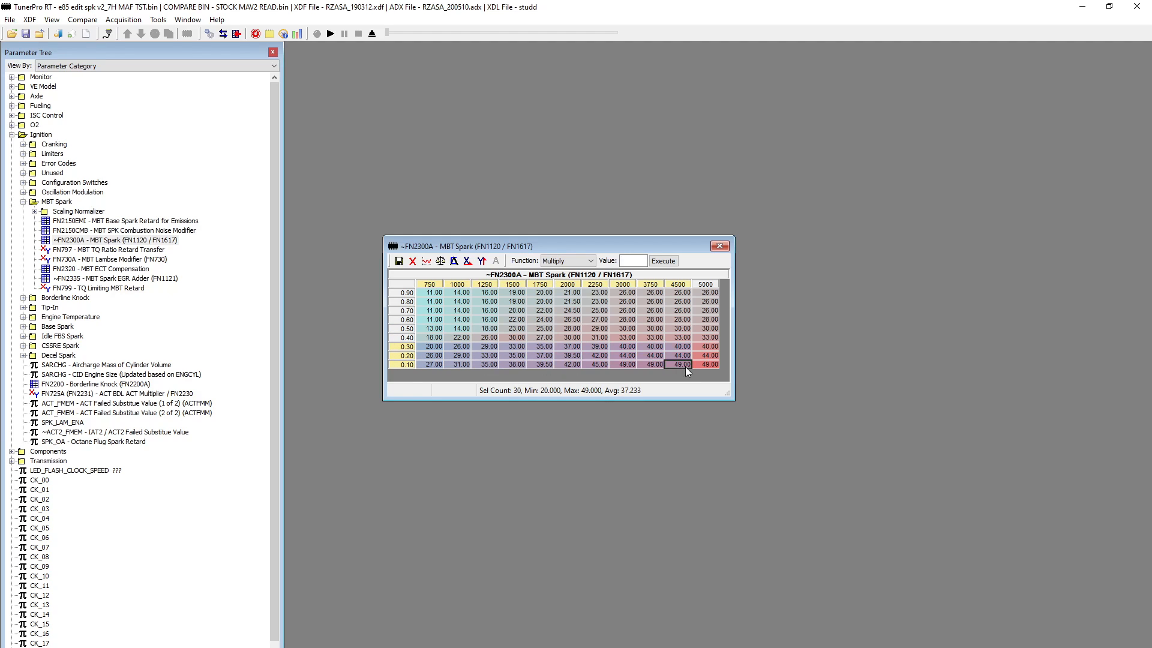
pyautogui.moveTo(679, 364); pyautogui.dragTo(706, 363)
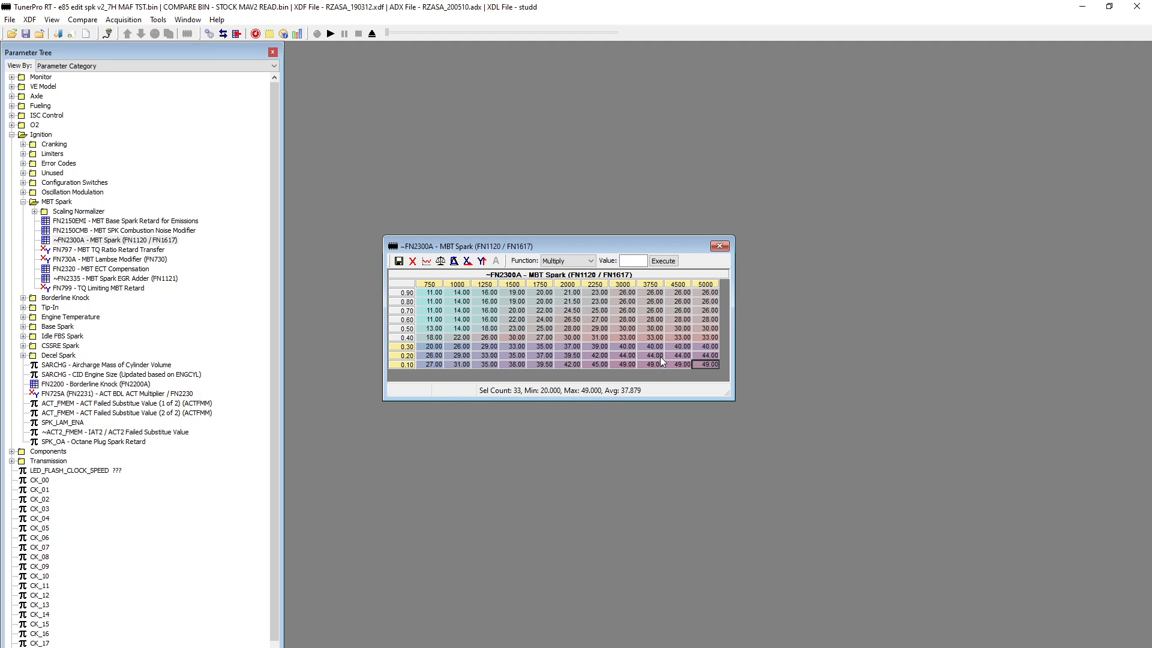
pyautogui.moveTo(576, 250)
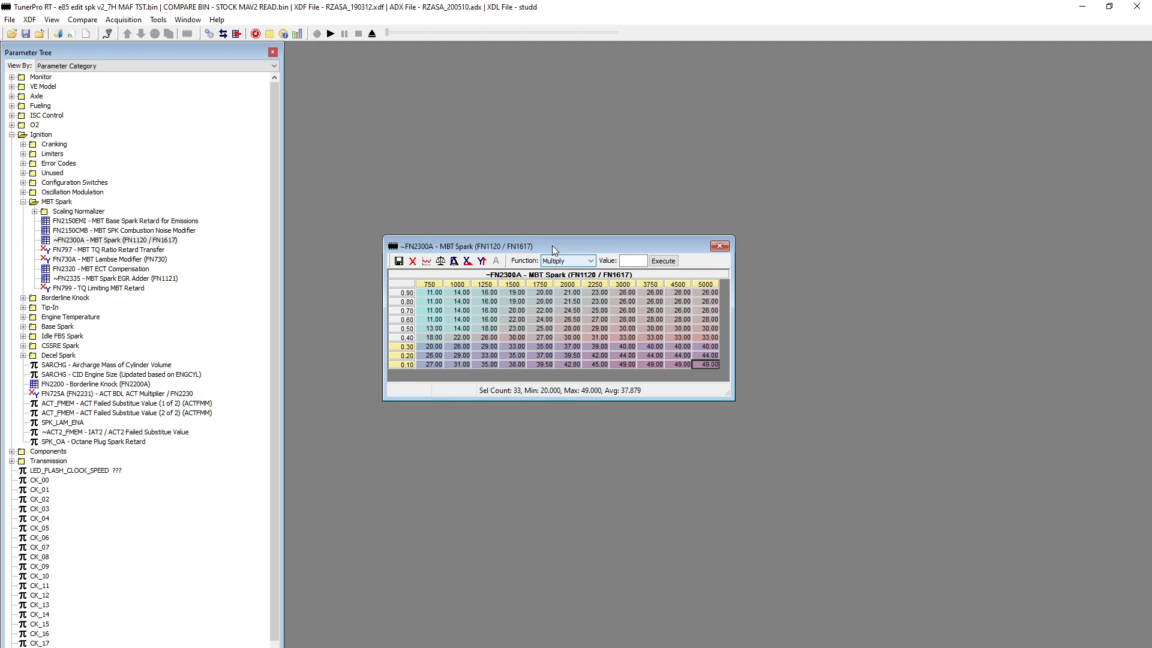
# Reposition the MBT Spark table window, then close it so only the parameter tree remains.
pyautogui.moveTo(554, 246); pyautogui.dragTo(592, 287)
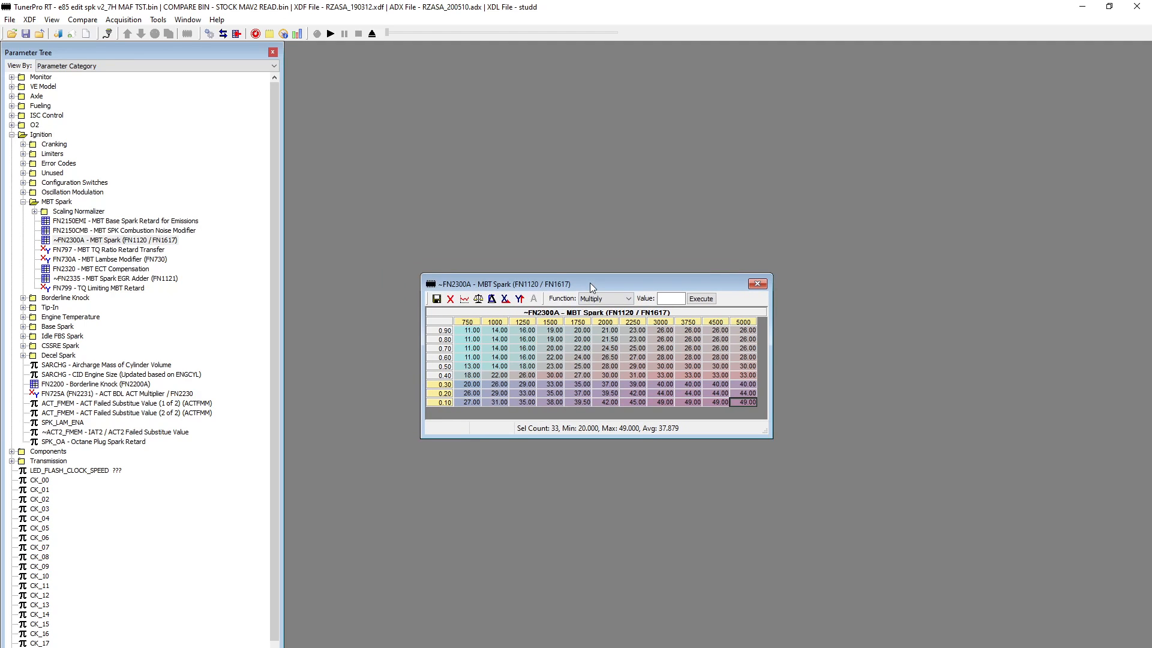
pyautogui.moveTo(752, 300)
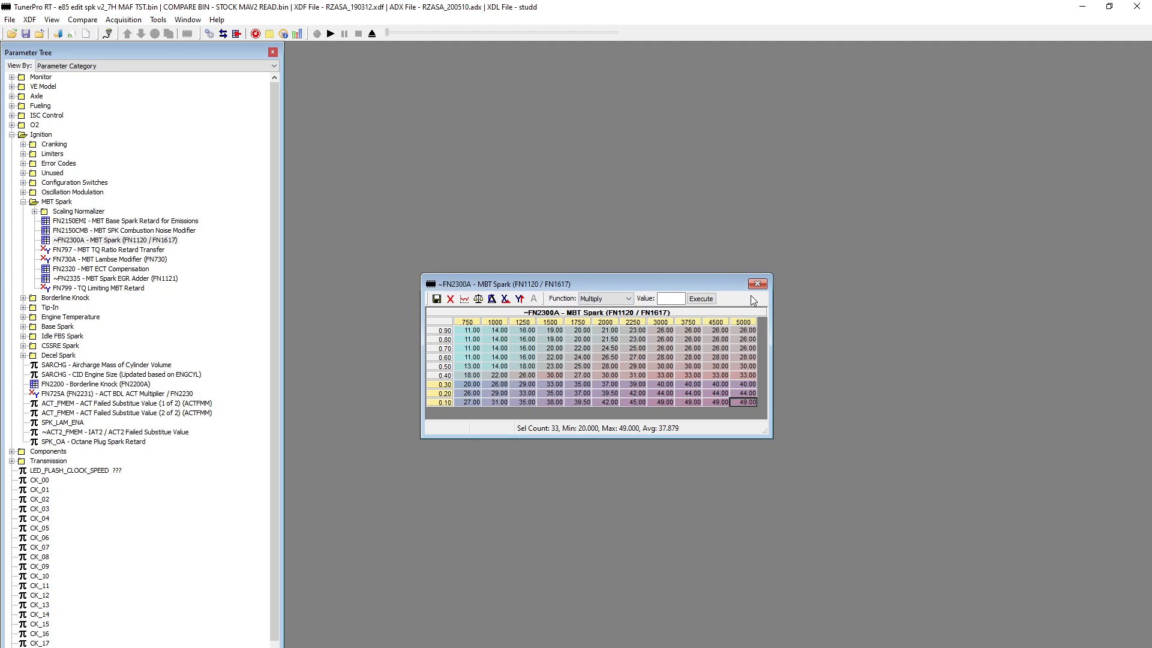
pyautogui.moveTo(647, 290)
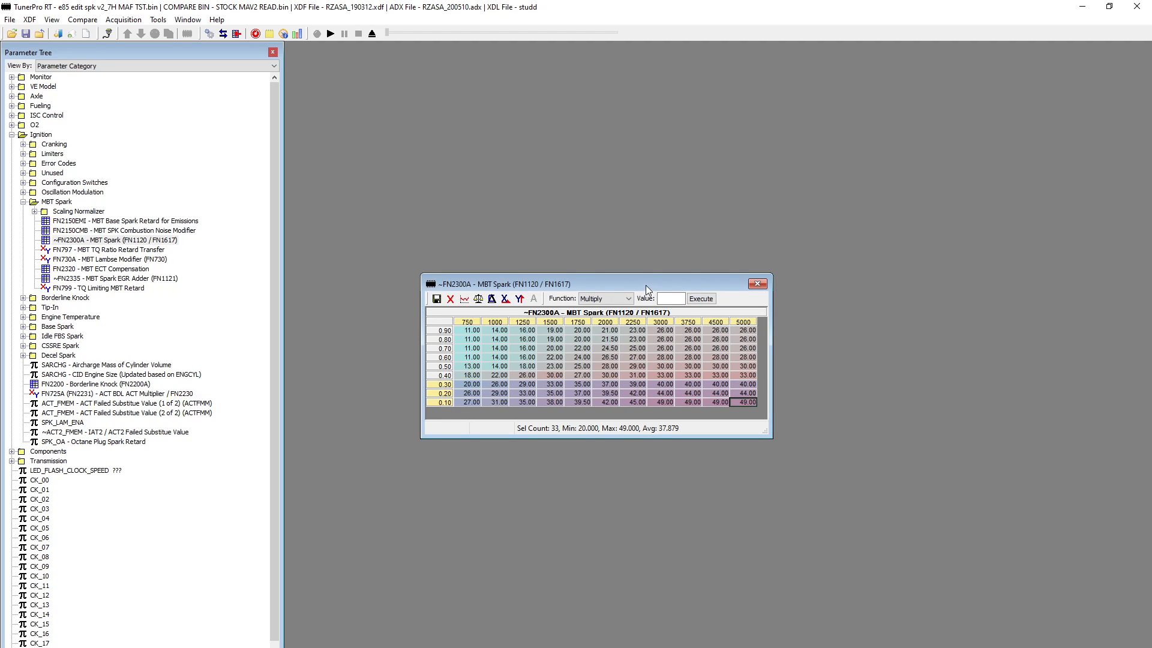
pyautogui.moveTo(595, 284); pyautogui.dragTo(537, 253)
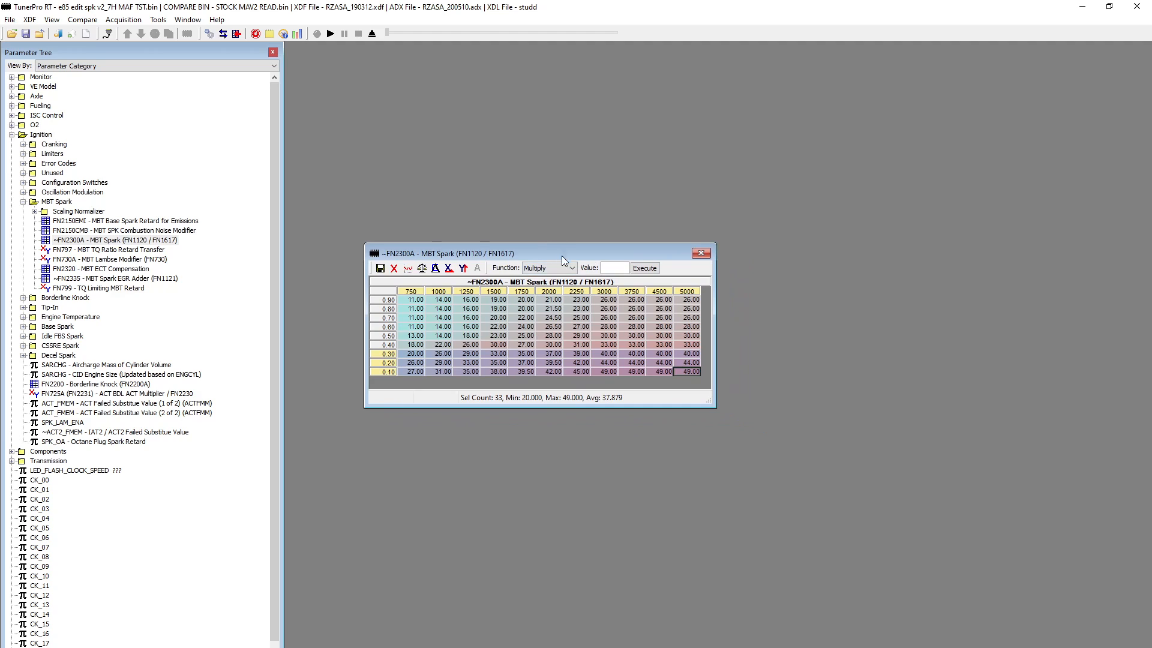
pyautogui.moveTo(245, 205)
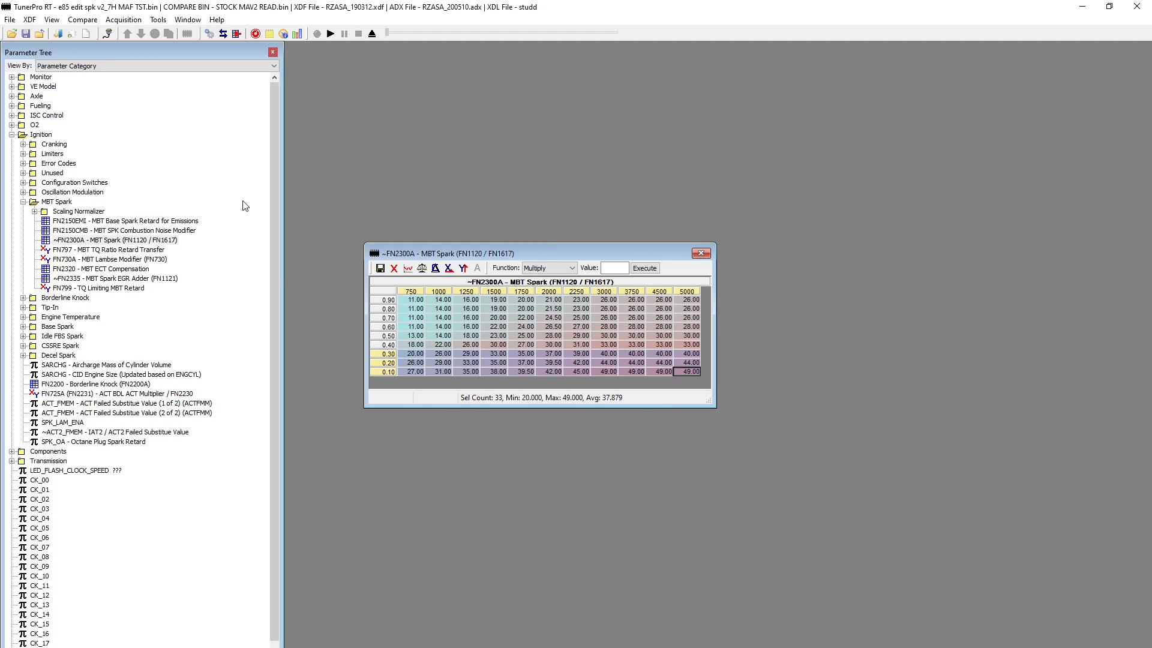
pyautogui.moveTo(130, 281)
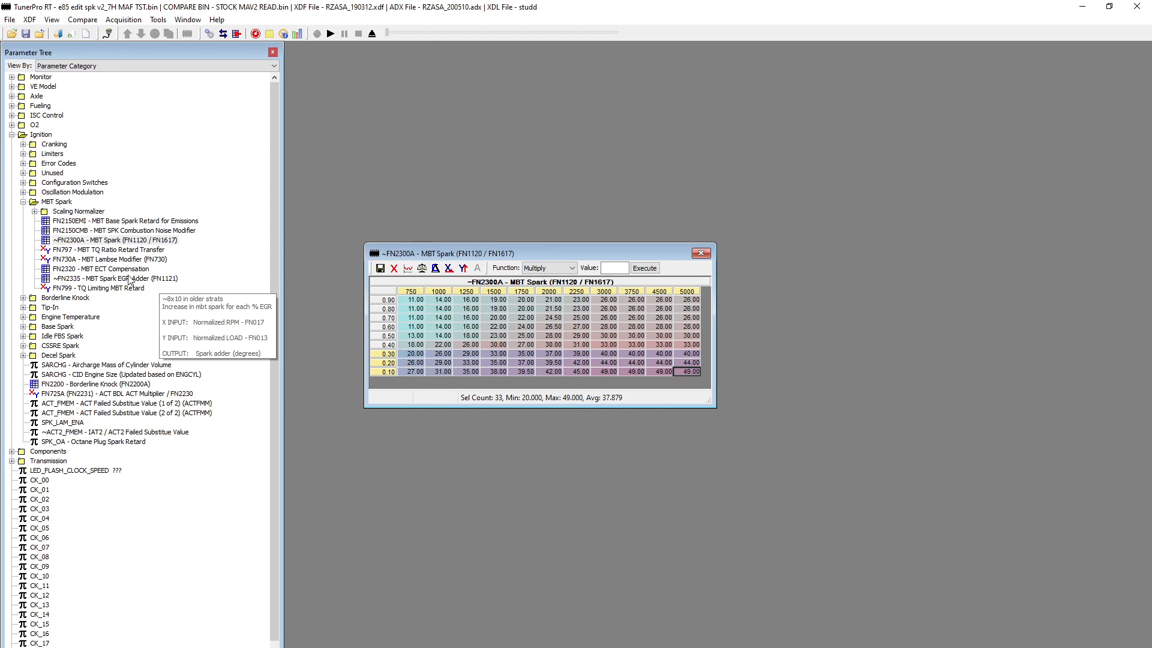
pyautogui.moveTo(160, 272)
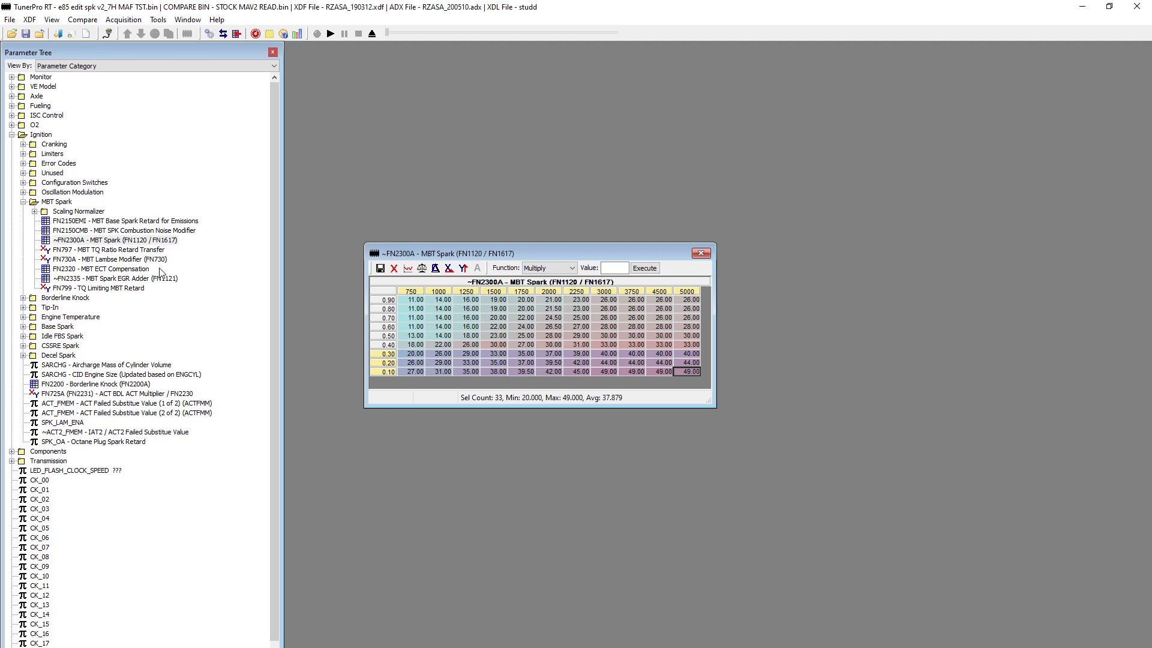
pyautogui.moveTo(190, 275)
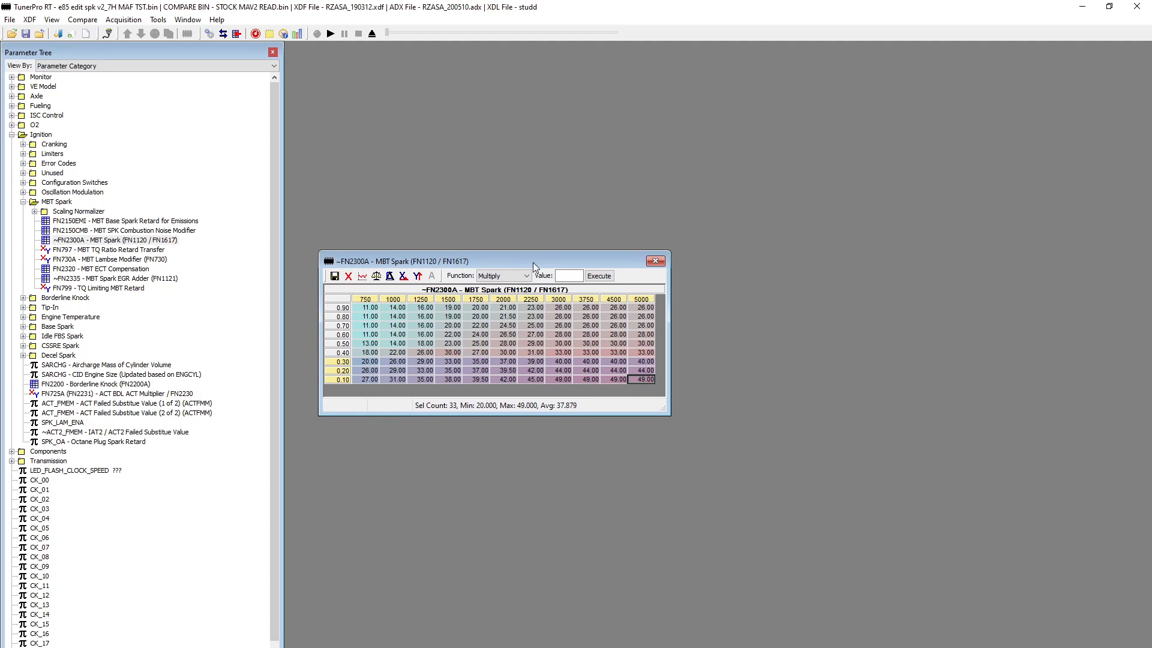
pyautogui.moveTo(655, 261)
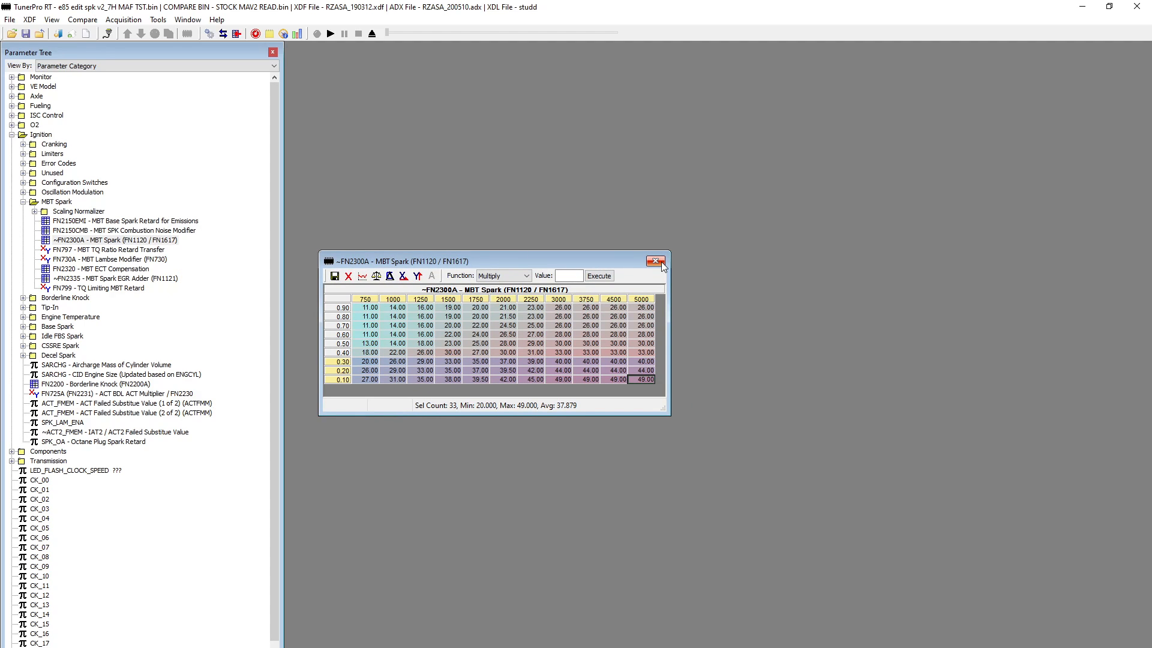
pyautogui.moveTo(654, 260)
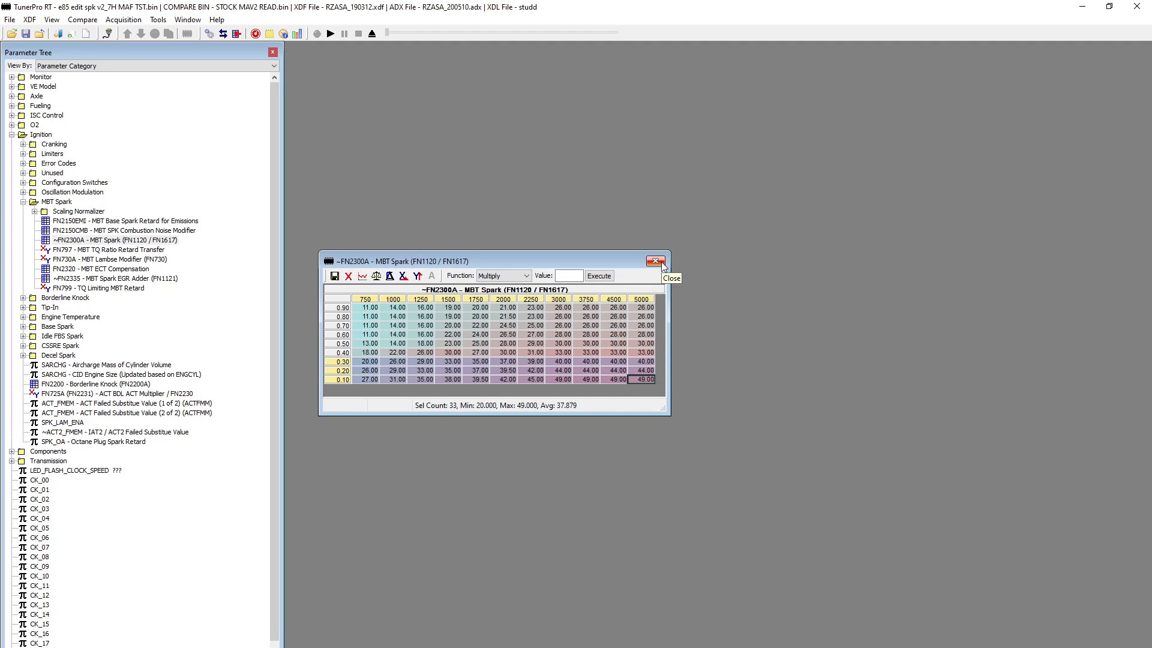
pyautogui.click(655, 260)
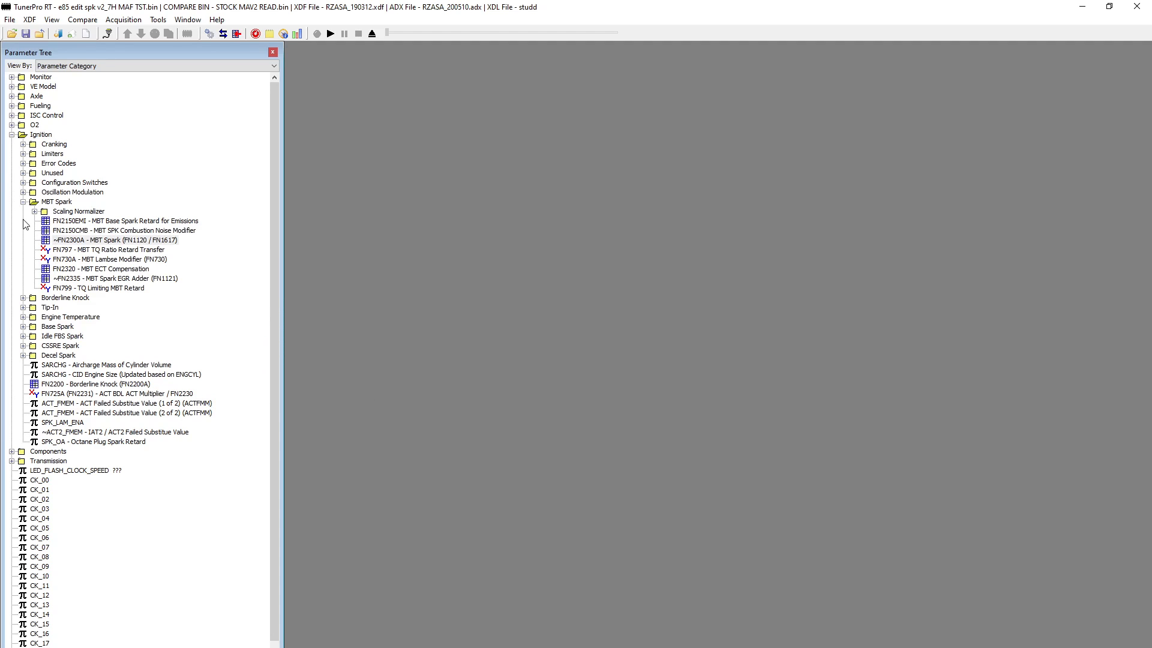
# Collapse MBT Spark and Ignition, then expand Fueling and its Fuel Pump folder.
pyautogui.click(24, 201)
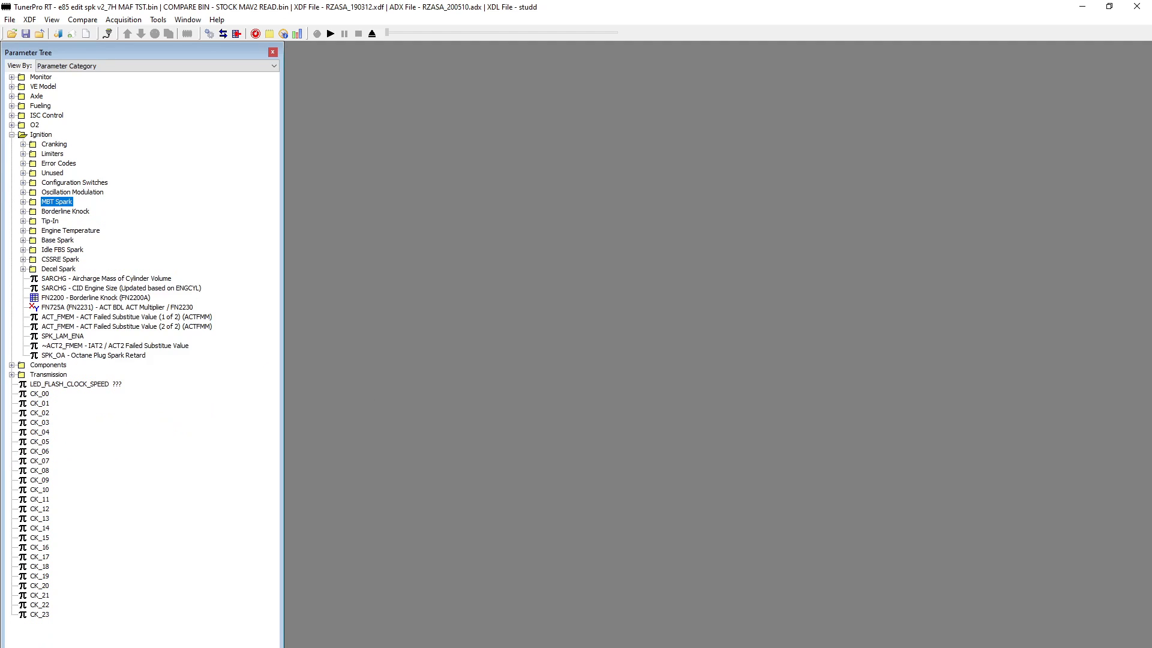
pyautogui.click(12, 134)
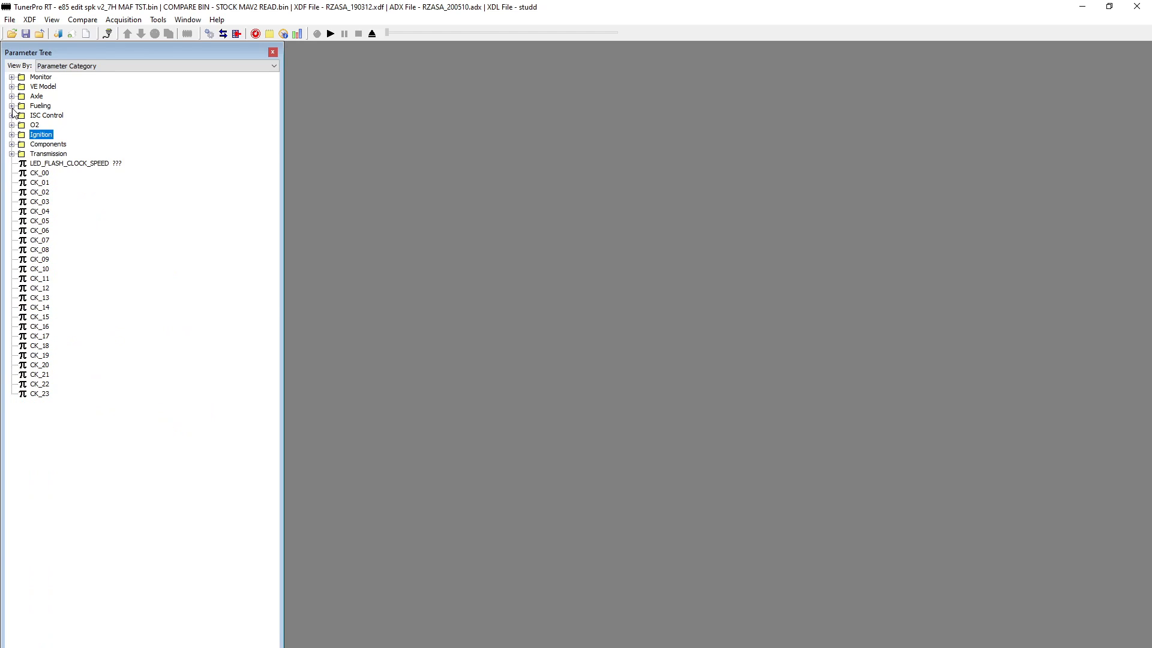
pyautogui.click(12, 106)
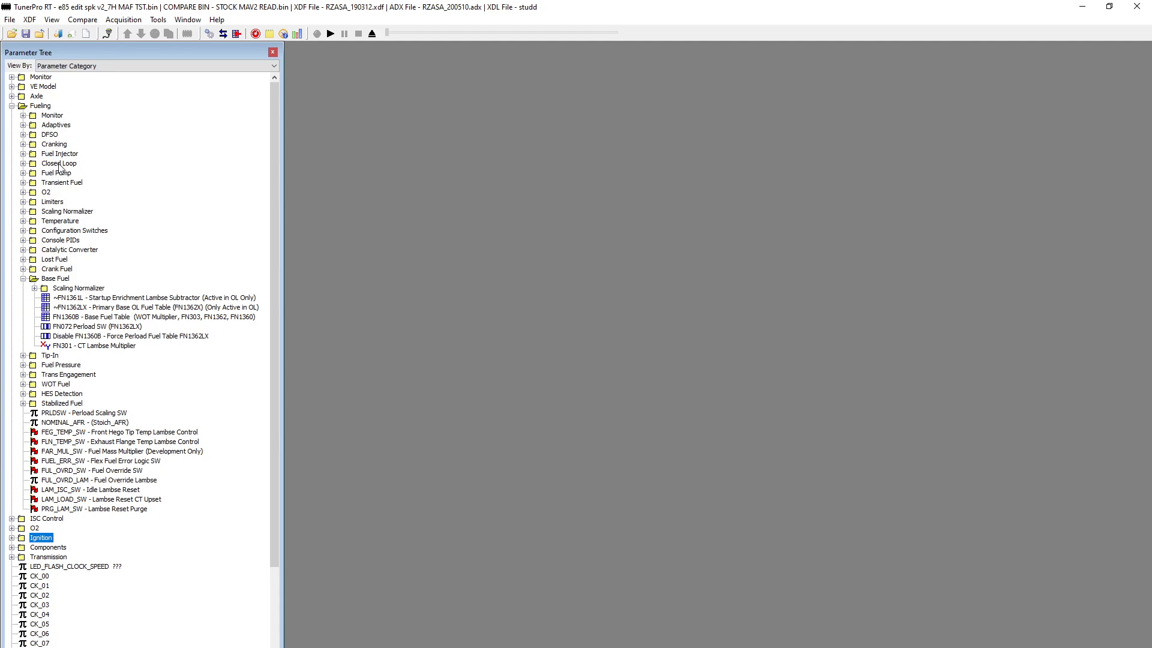
pyautogui.click(24, 172)
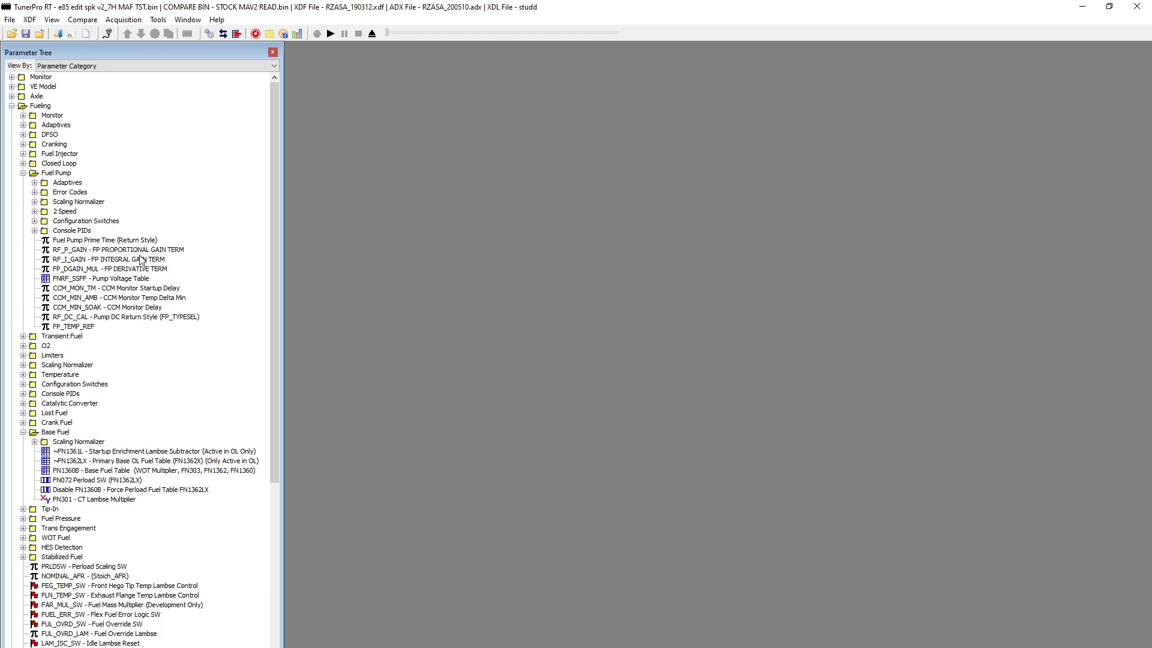
pyautogui.moveTo(404, 305)
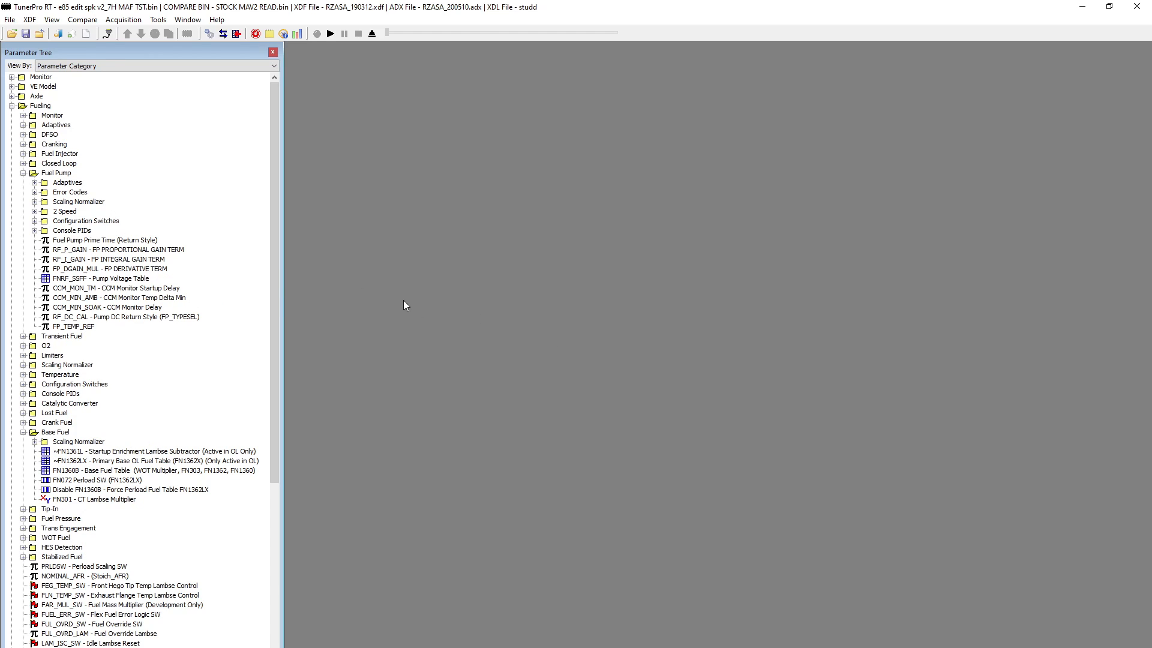
pyautogui.moveTo(822, 336)
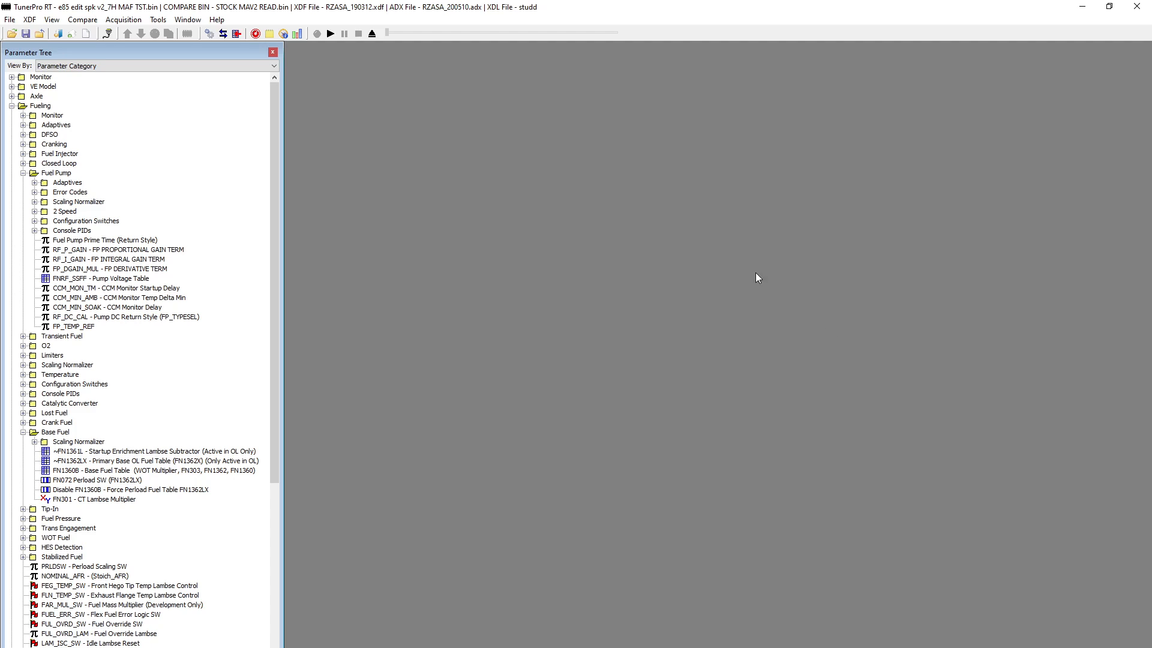
pyautogui.moveTo(23, 105)
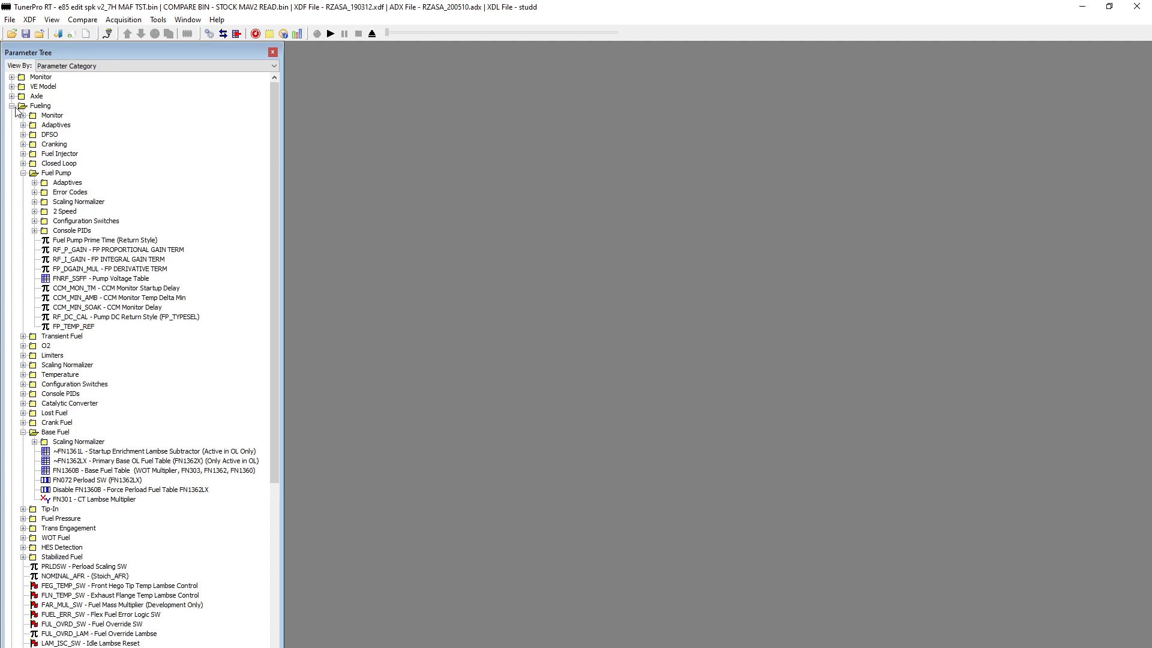
pyautogui.moveTo(48, 139)
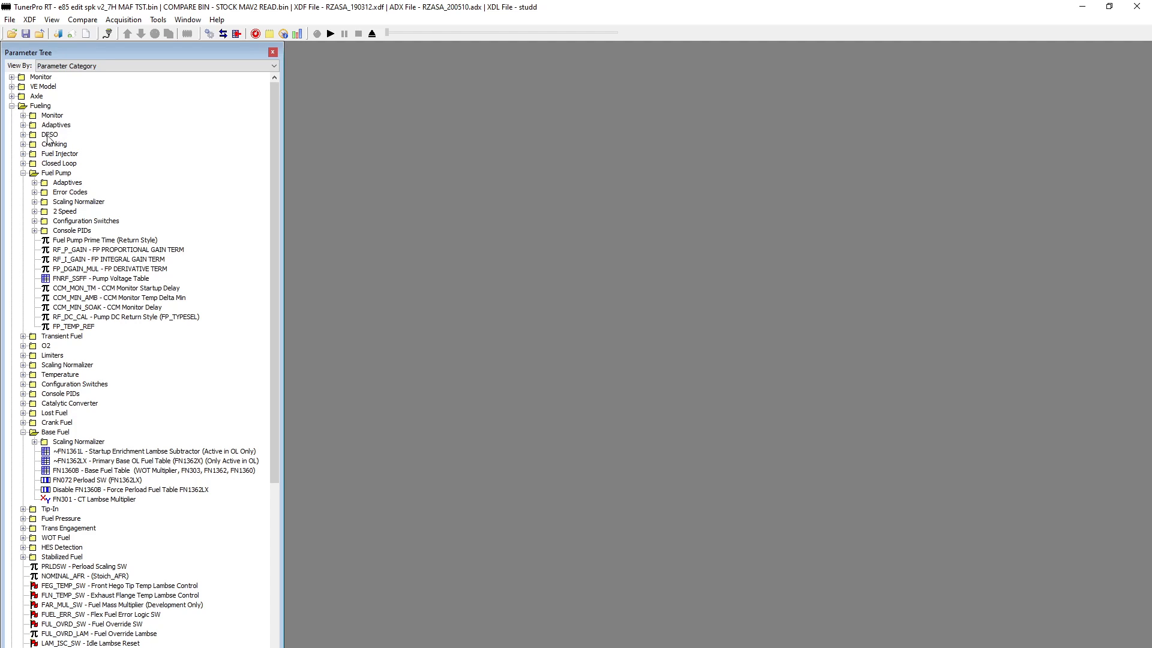
pyautogui.moveTo(125, 159)
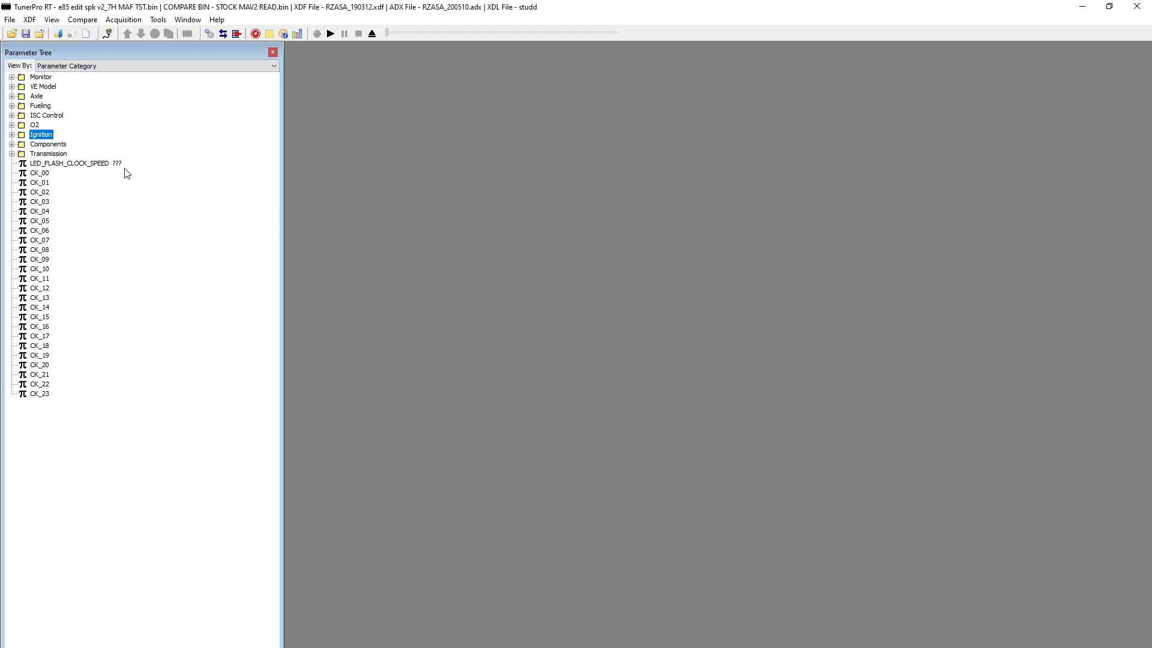
pyautogui.moveTo(307, 234)
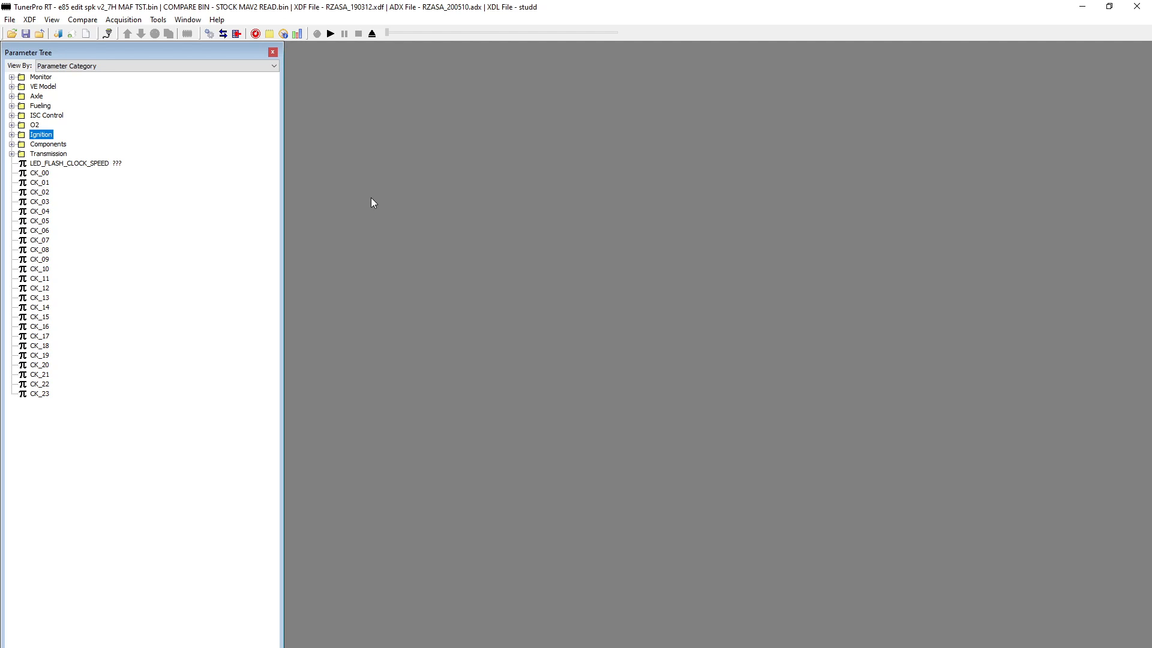
pyautogui.moveTo(367, 205)
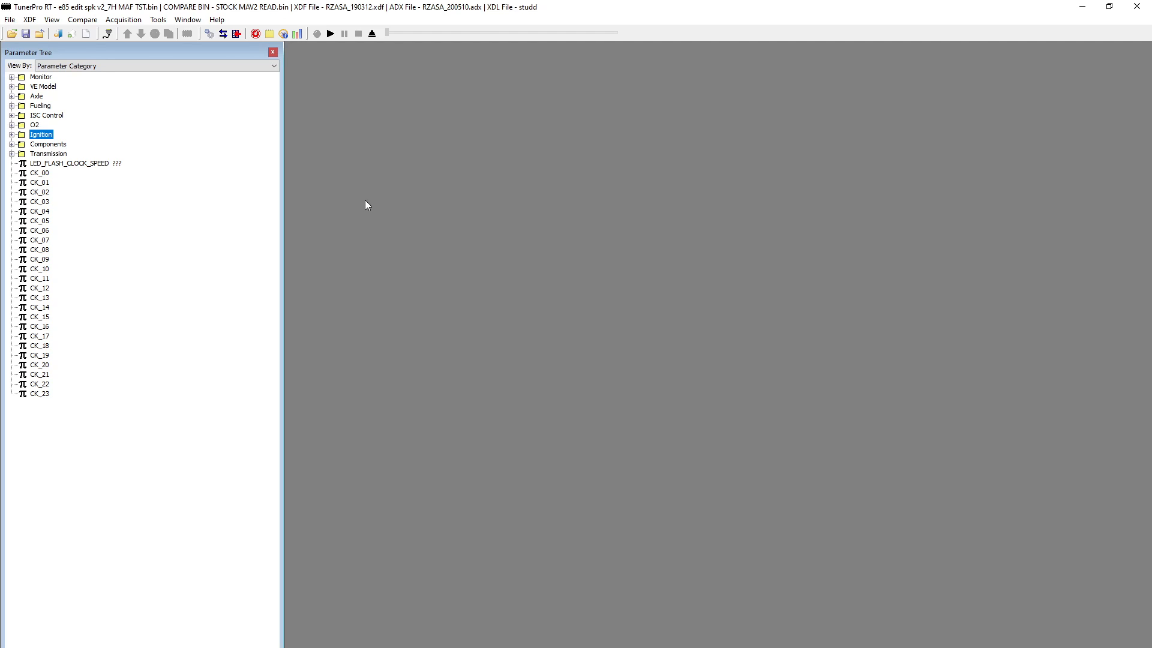